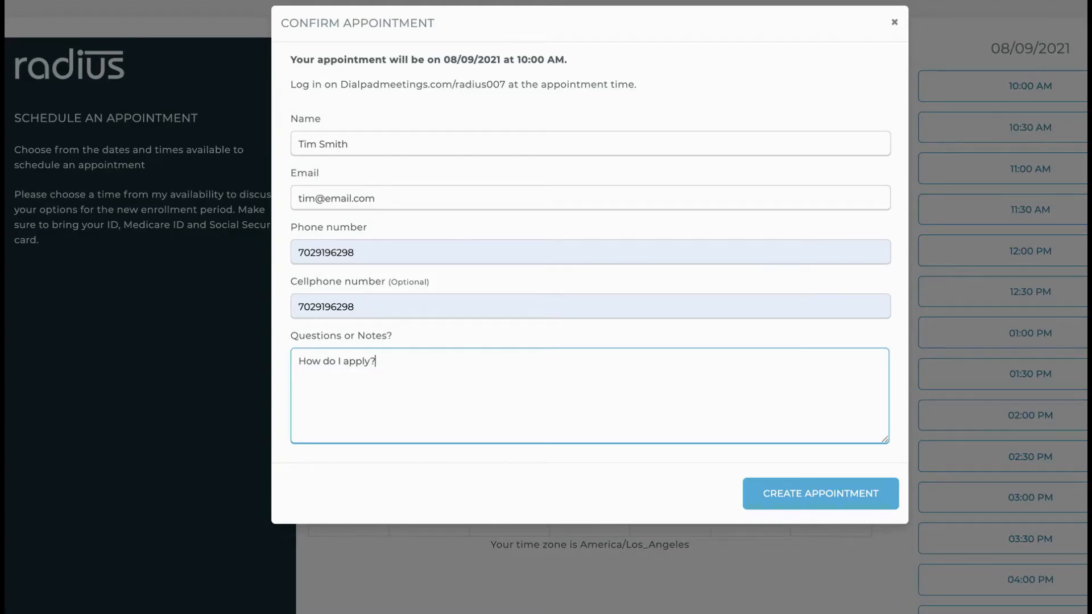
- Create the 08/09/2021 10:00 AM appointment from the confirmation dialog
click(820, 493)
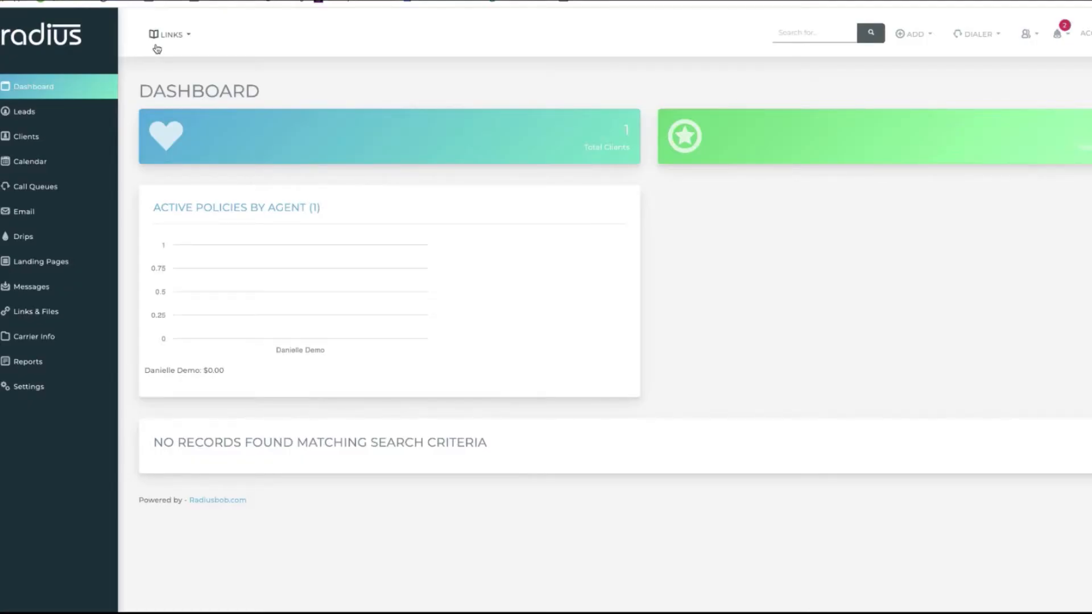
mouse_move(31, 286)
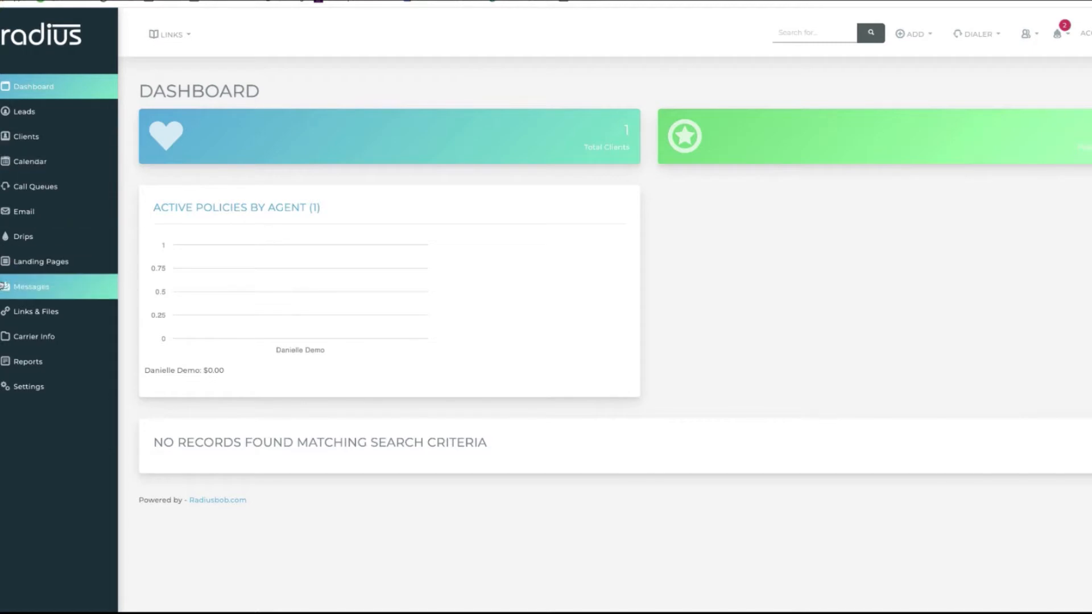
mouse_move(28, 386)
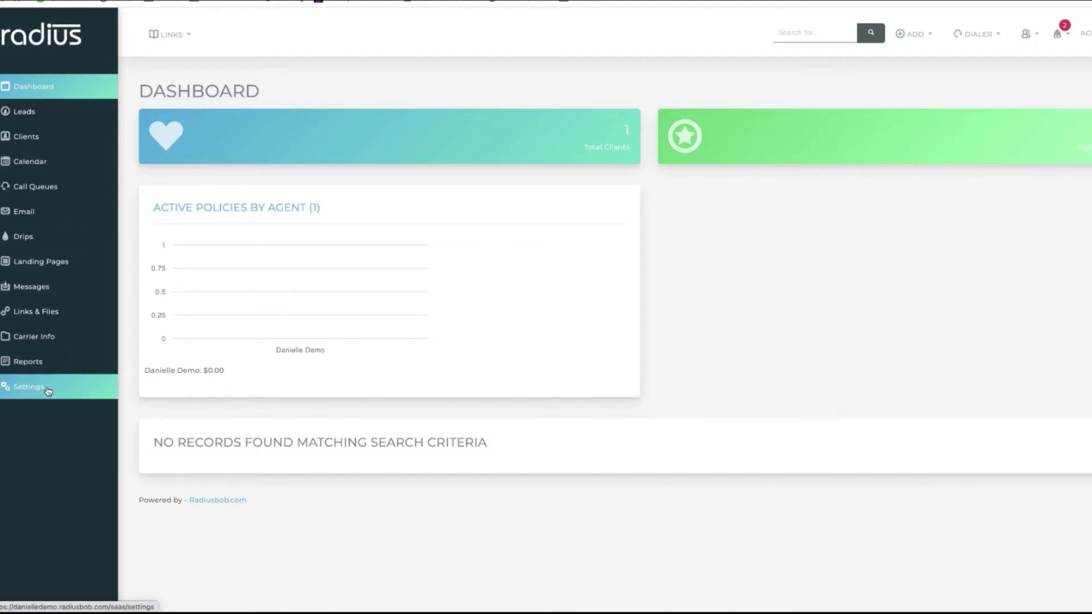
- Filter account settings for 'appoin' and edit the Appointment Scheduling links
click(28, 386)
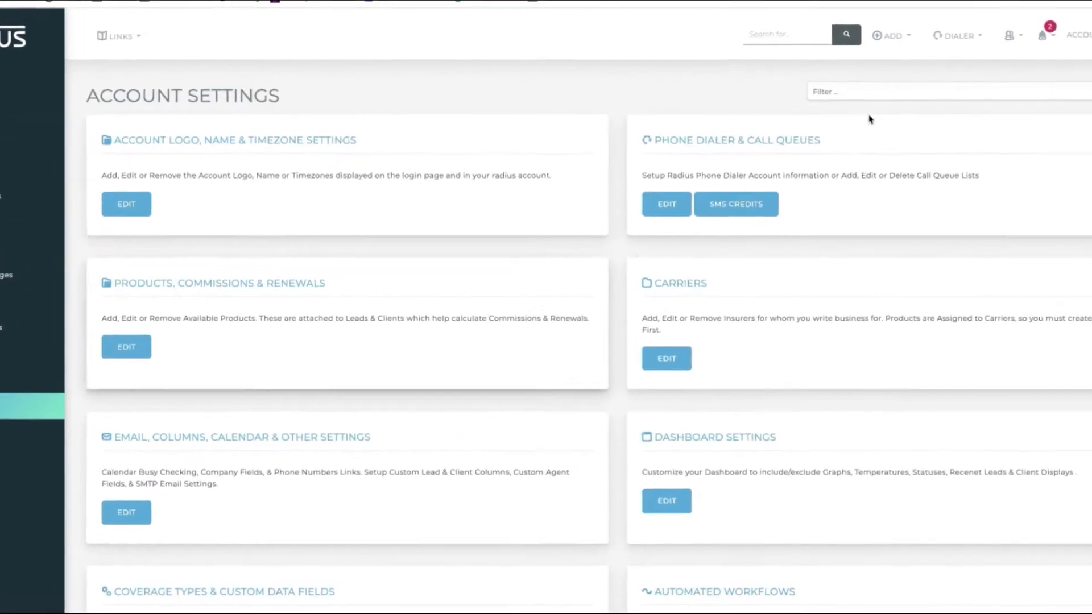
click(853, 91)
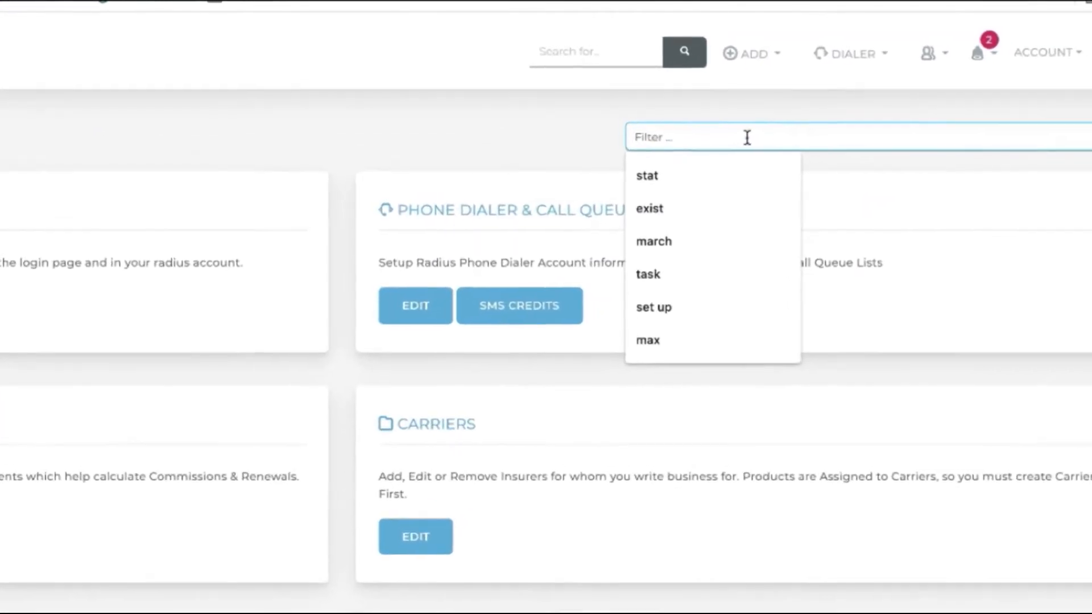
text(appoin)
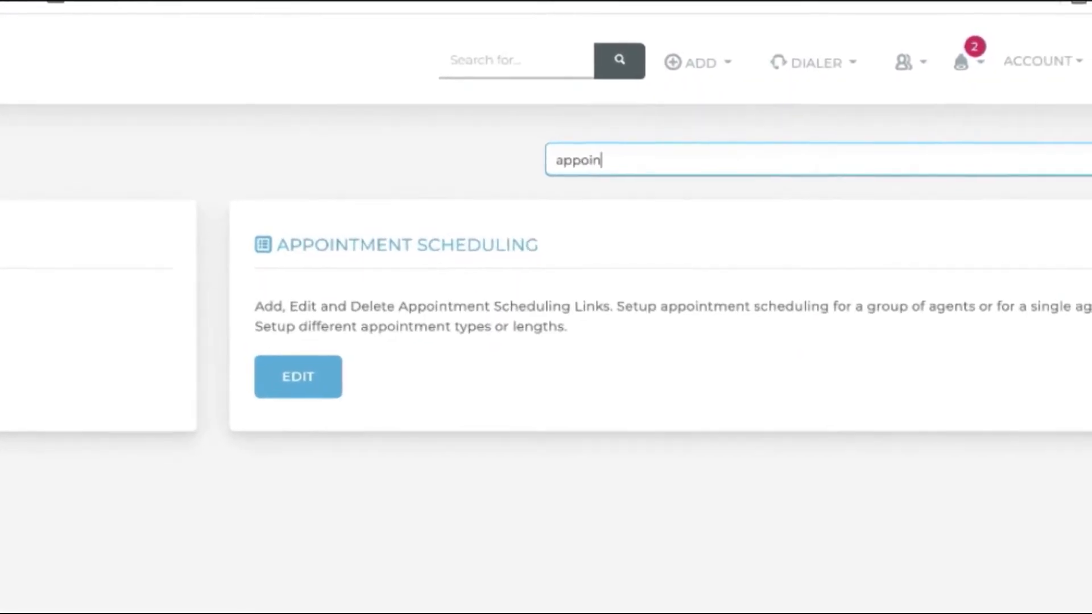
click(298, 377)
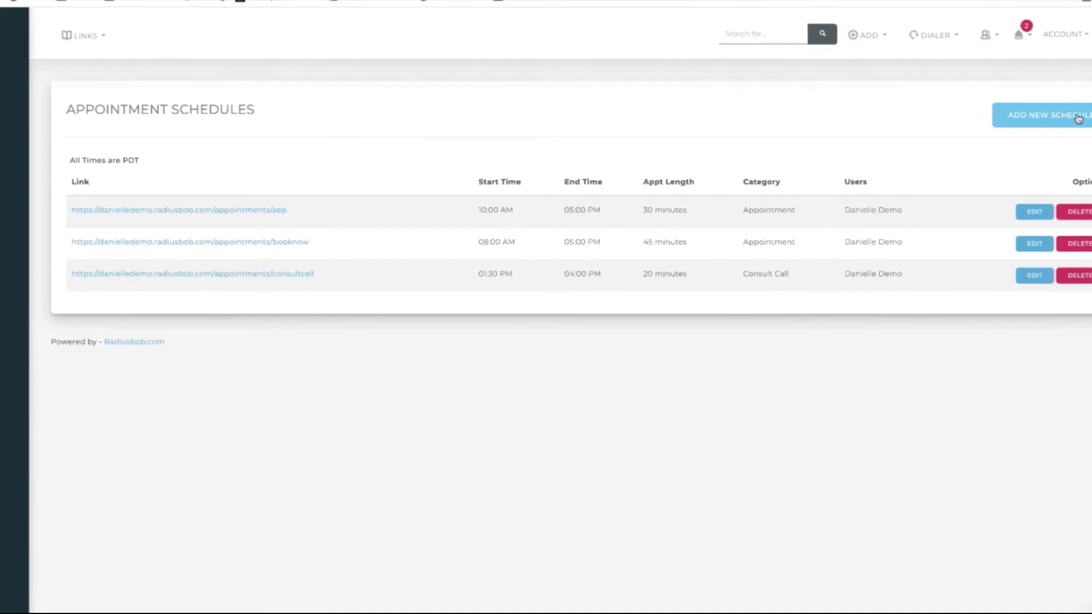
- Start a new schedule with 30-minute appointments in the Open Enrollment Review category
click(1060, 117)
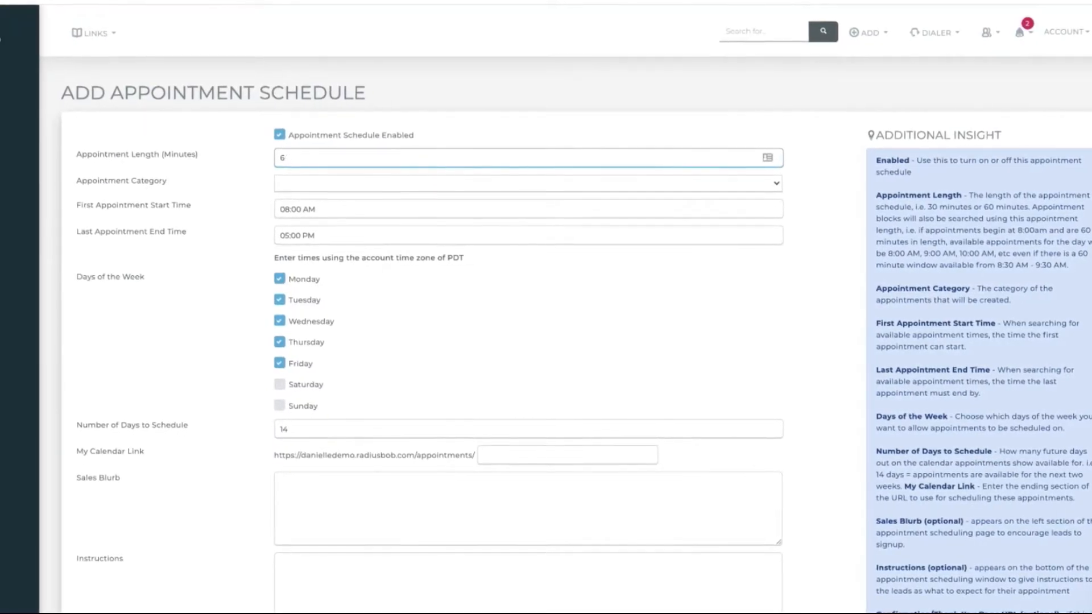
text(30)
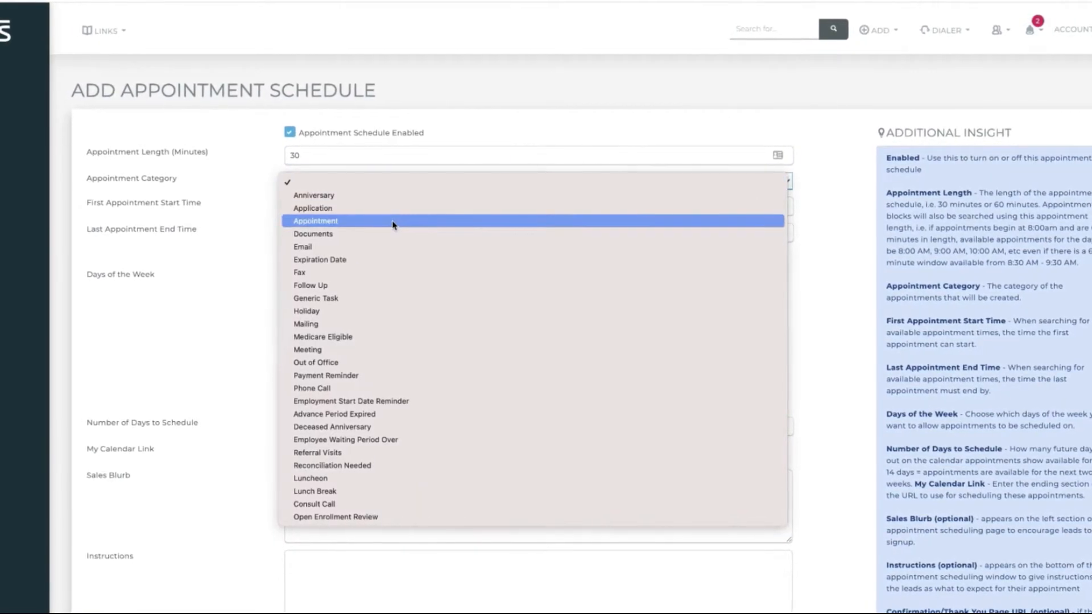
click(315, 221)
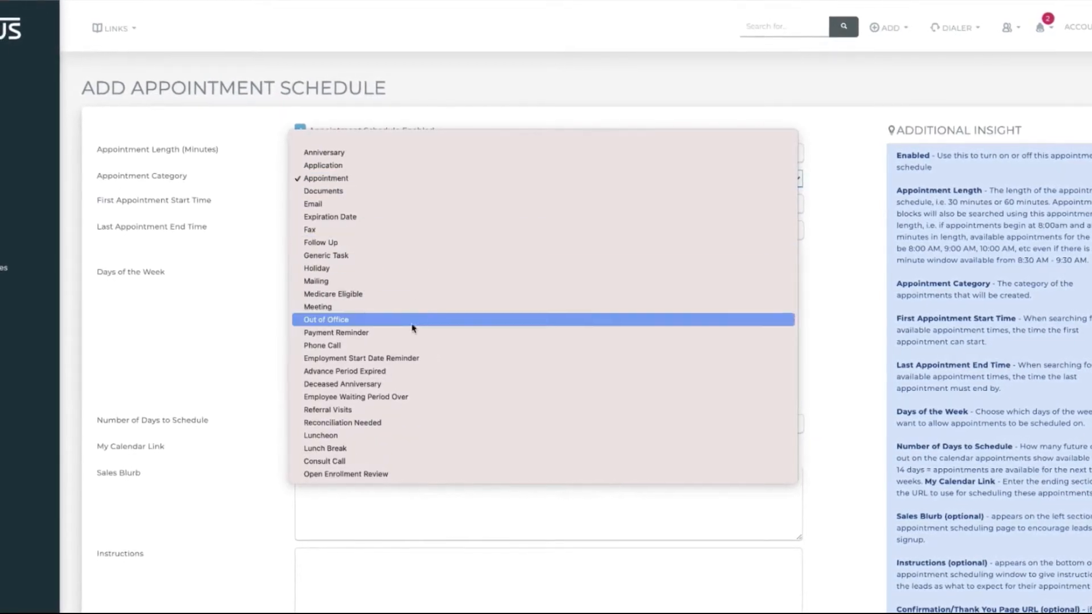
click(326, 178)
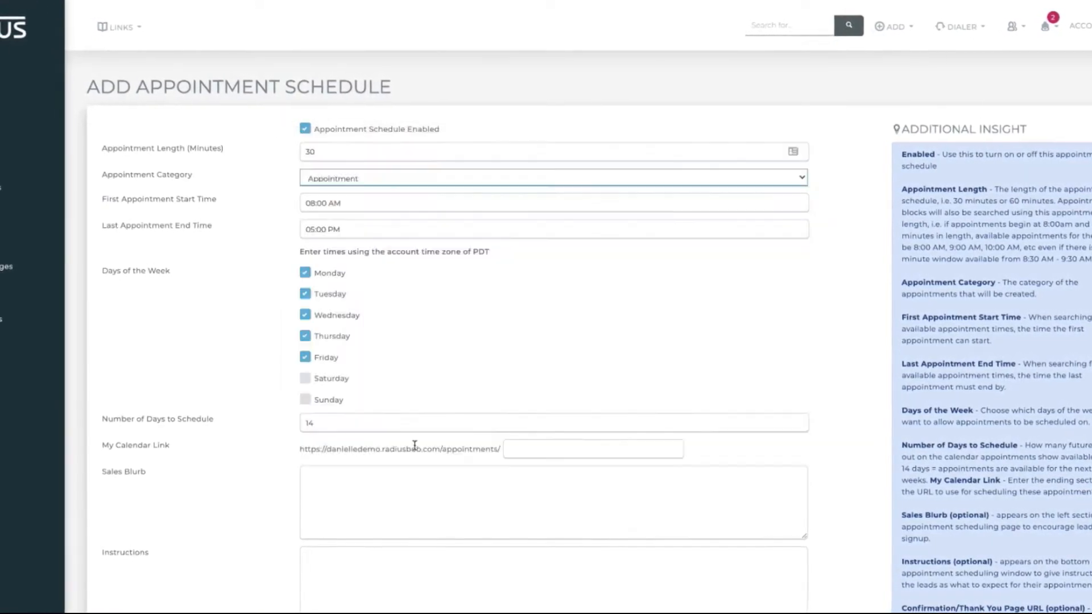
click(546, 178)
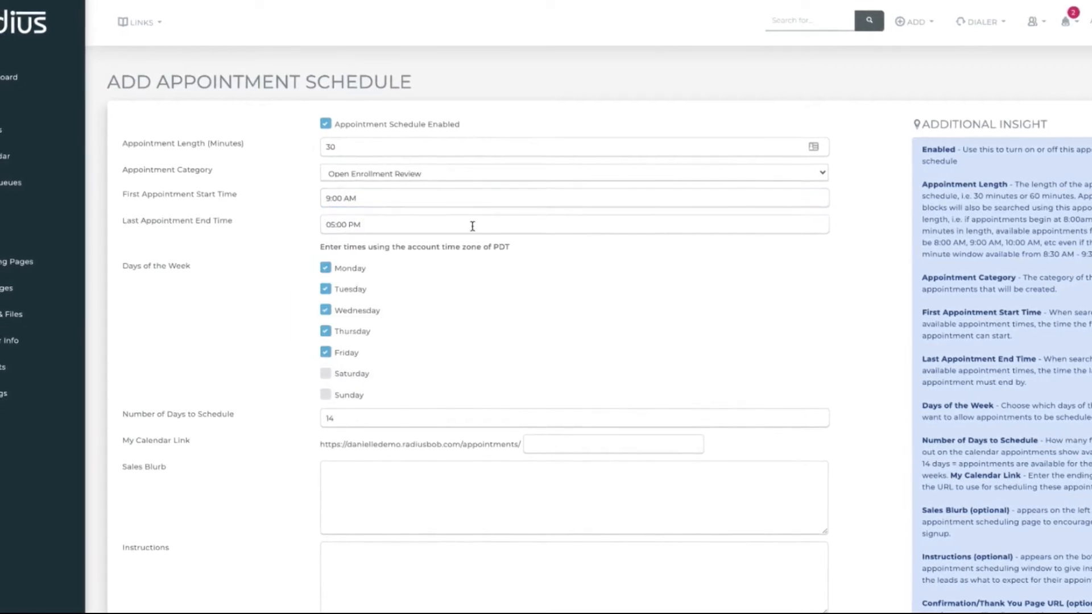
- Set the appointment window to 9:00 AM–5:00 PM and allow booking 60 days ahead
click(473, 225)
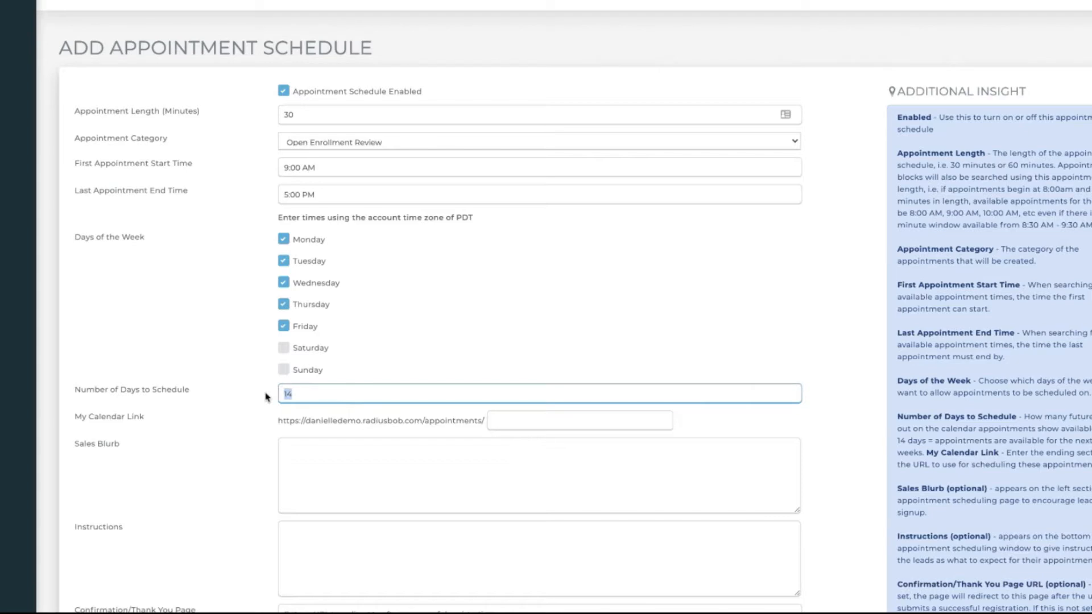
text(365)
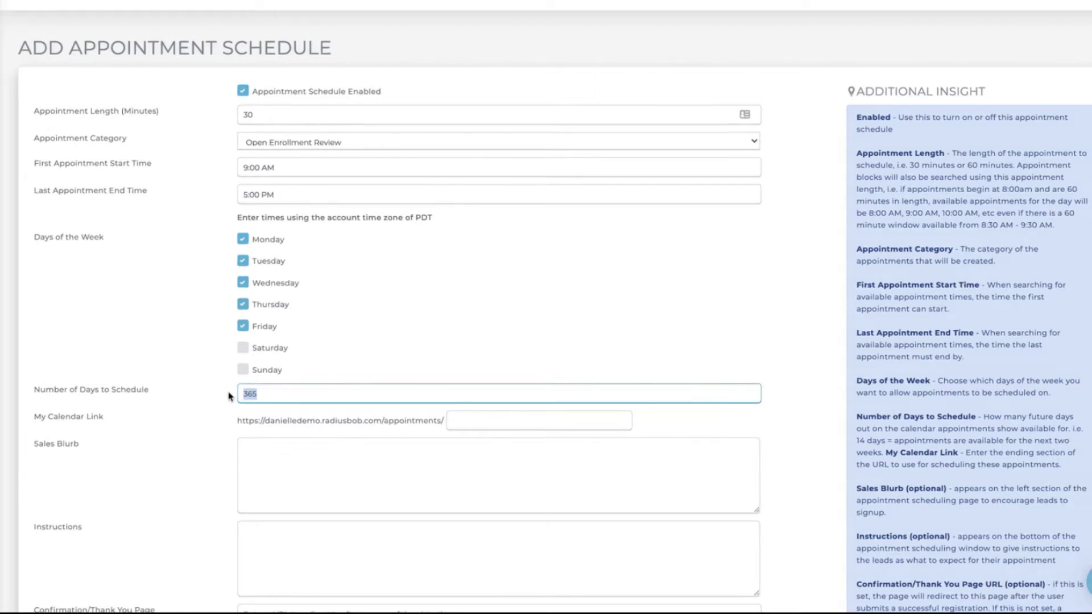
text(60)
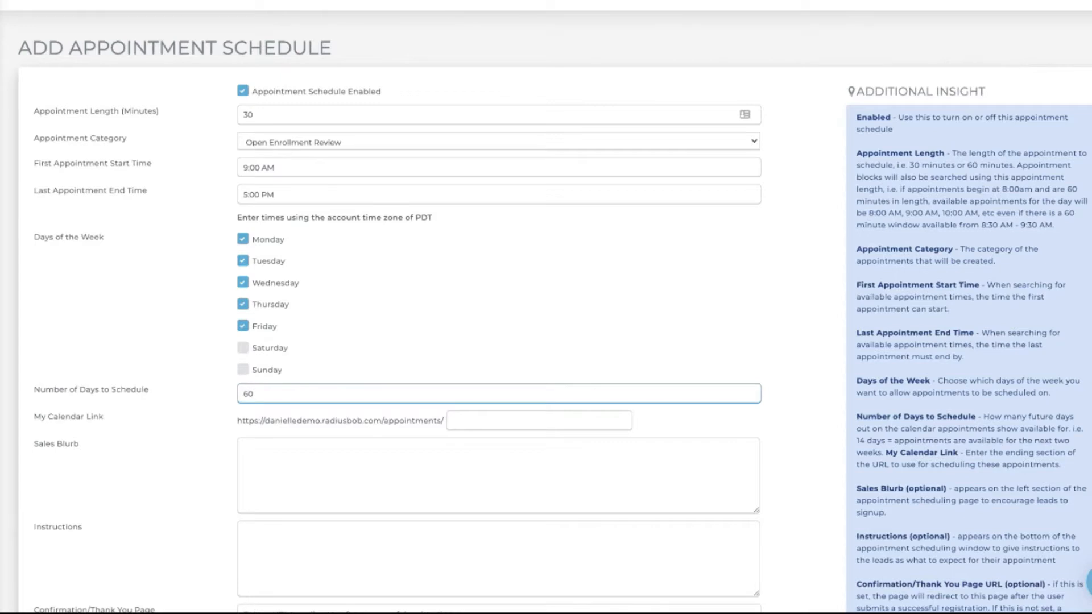
- Set the calendar link ending to open_enrollment_review
click(539, 420)
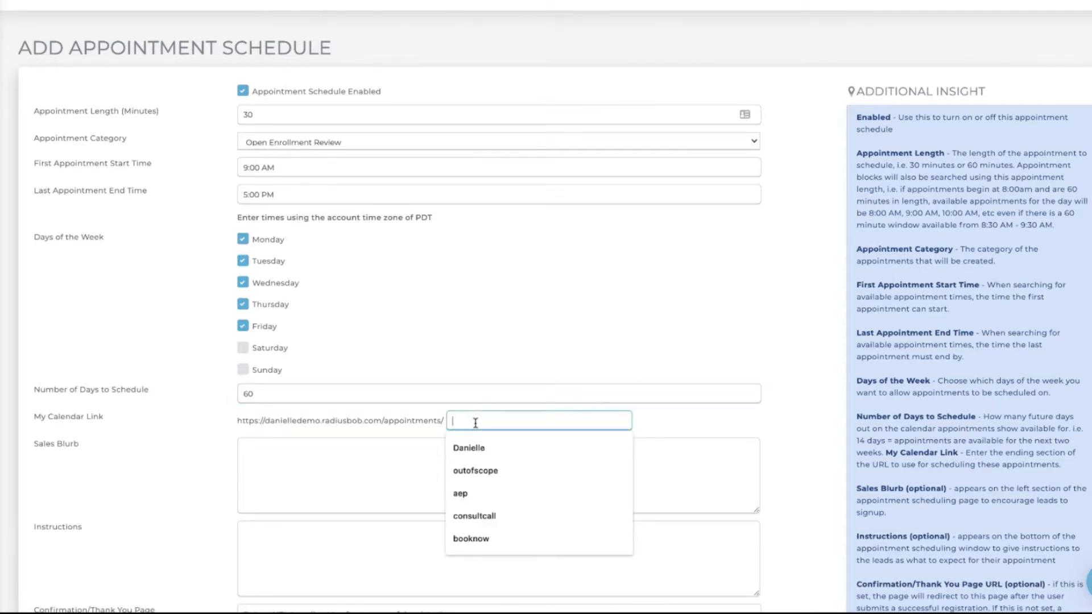
text(openenrollmentre)
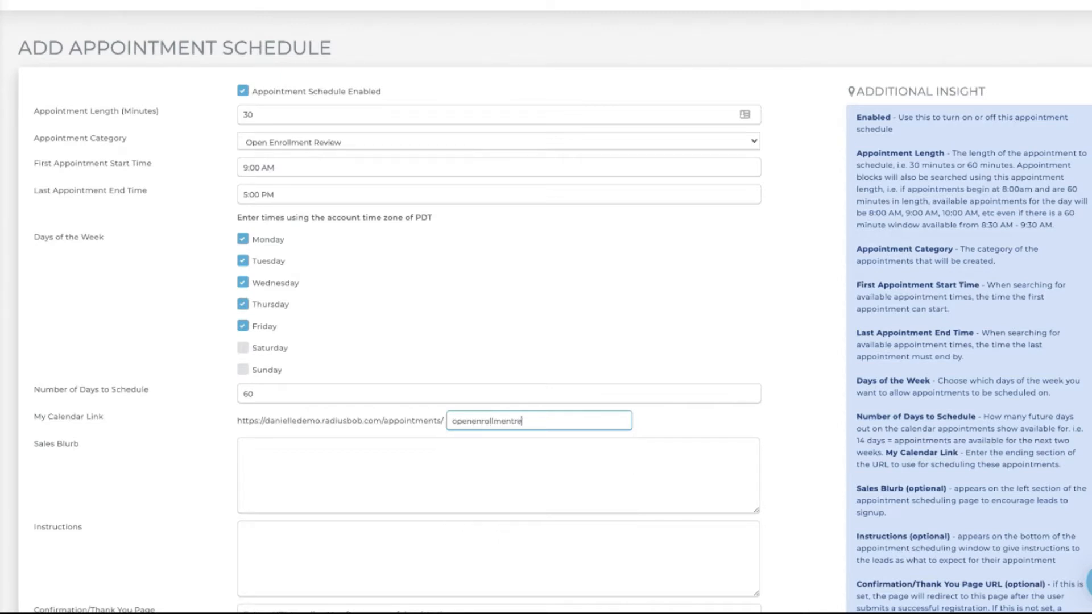
text(view)
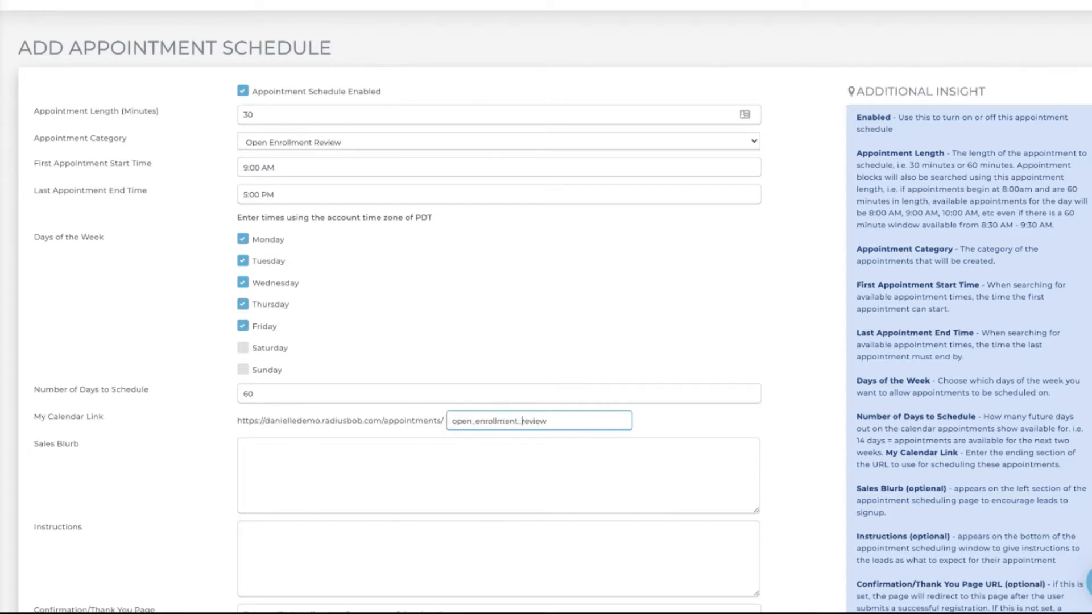
click(491, 465)
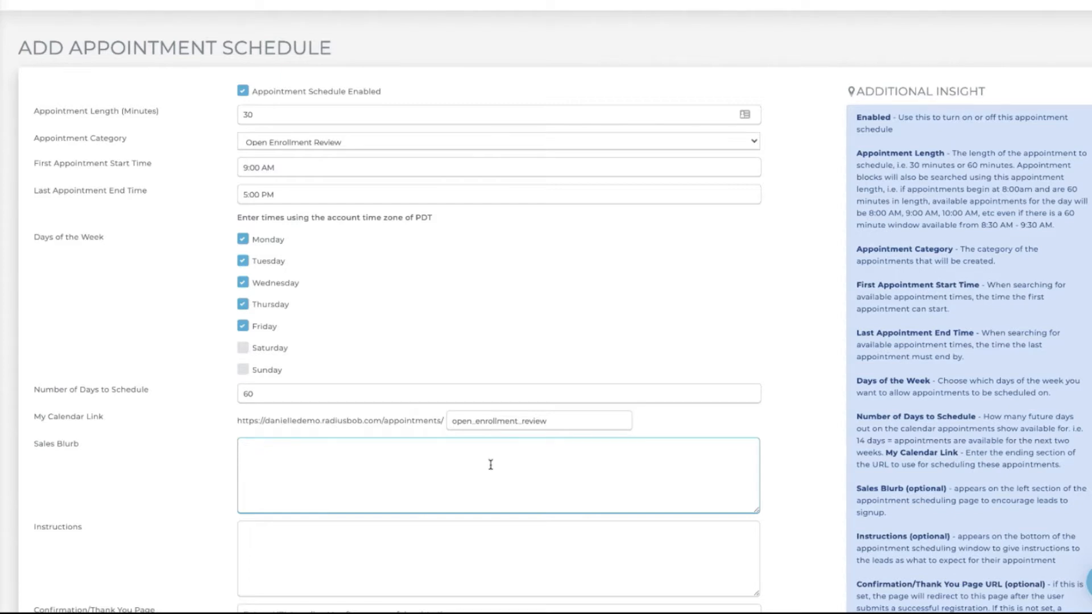
- Write a sales blurb covering 2022 plan options and documents to bring
text(This)
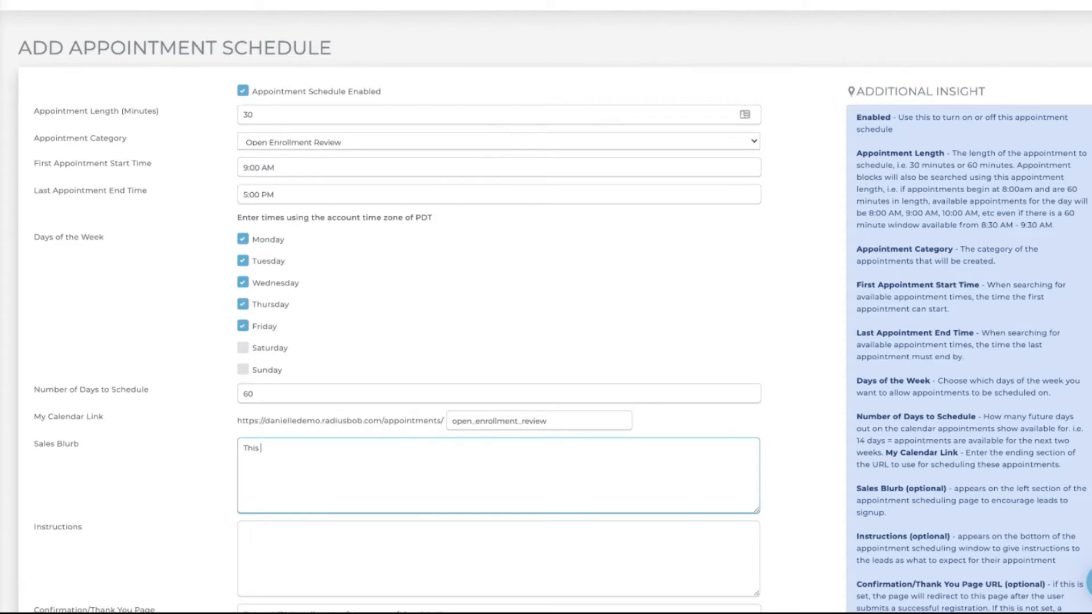
text(will cover)
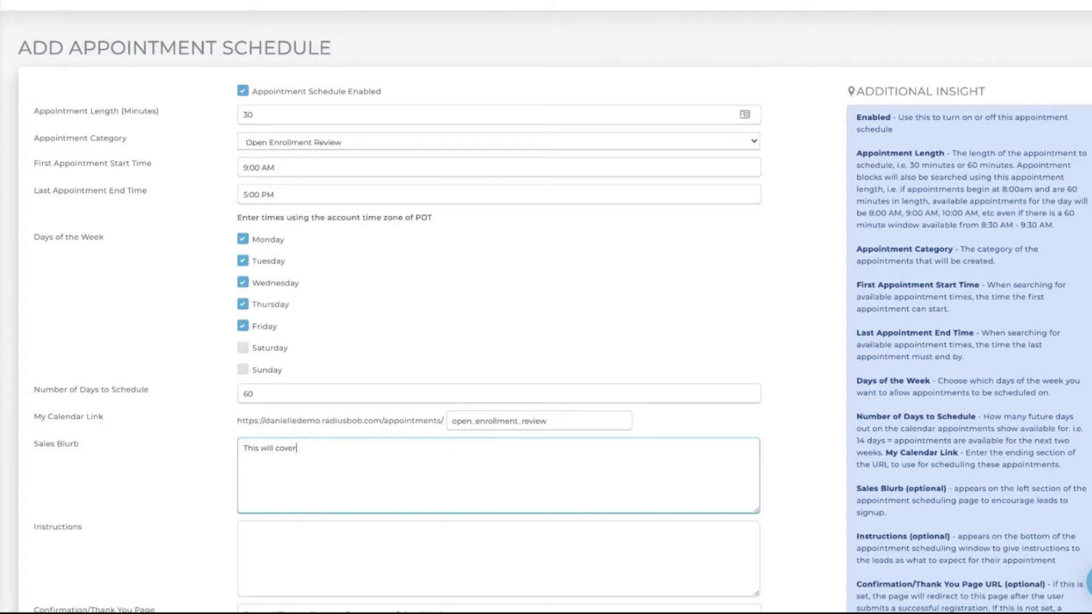
text(your 2022)
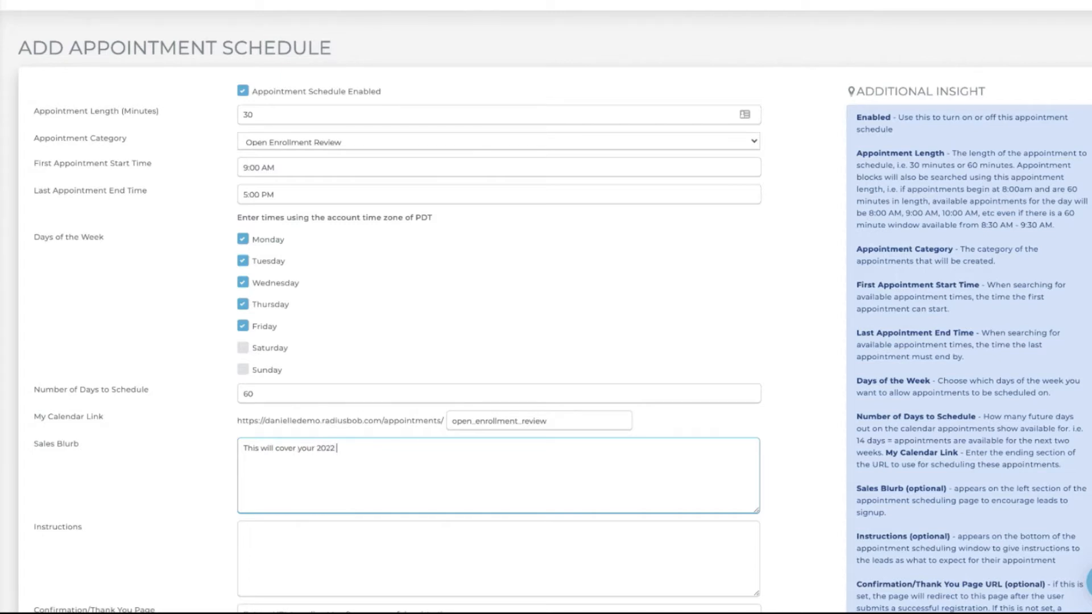
text(plan)
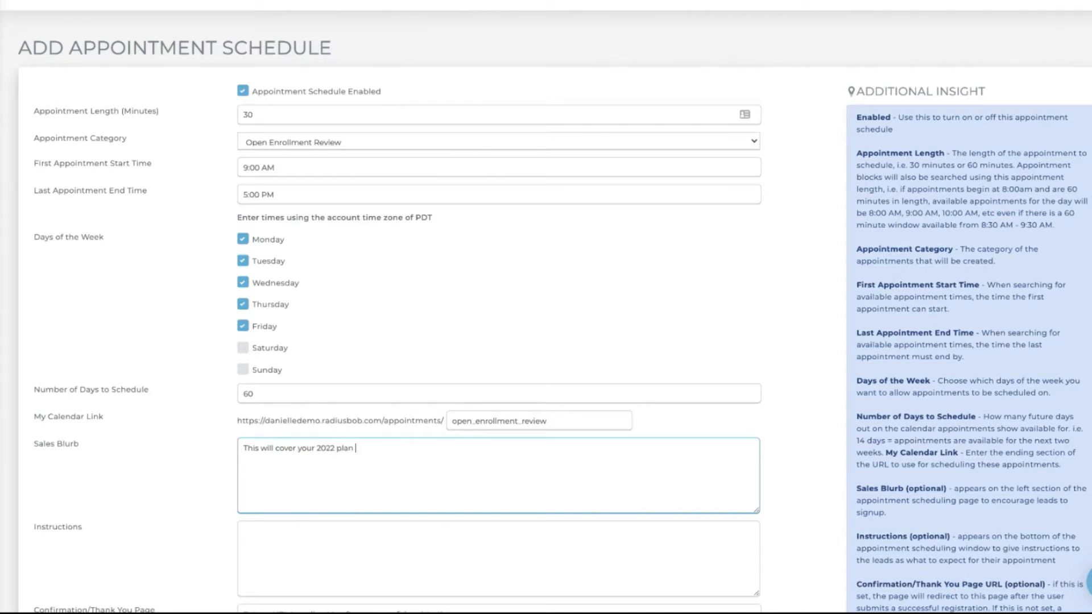
text(options. Please)
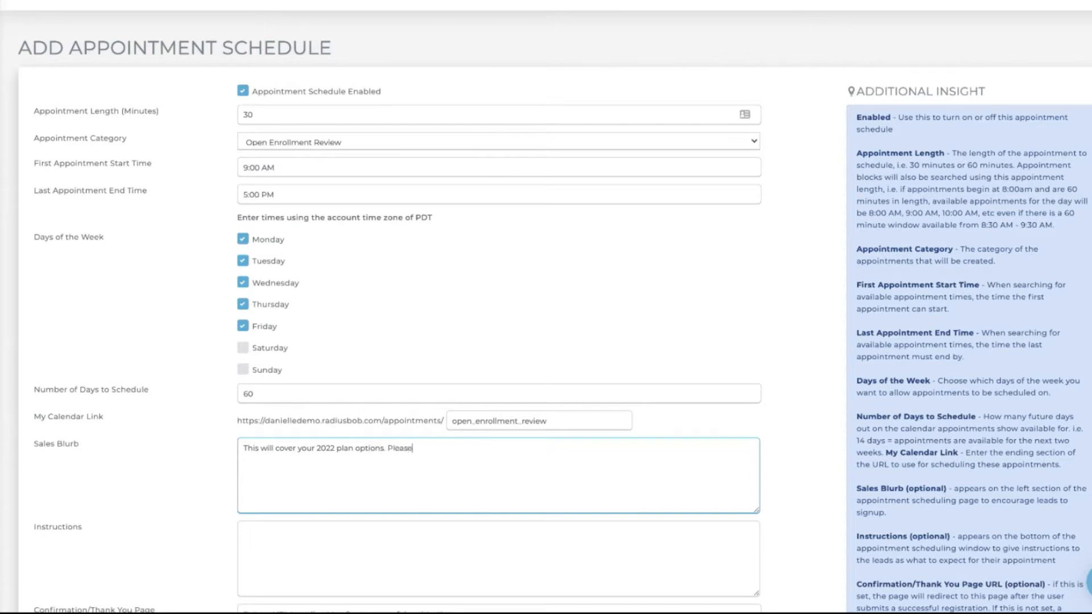
text(bring any change of income and employment information and documents for XXX)
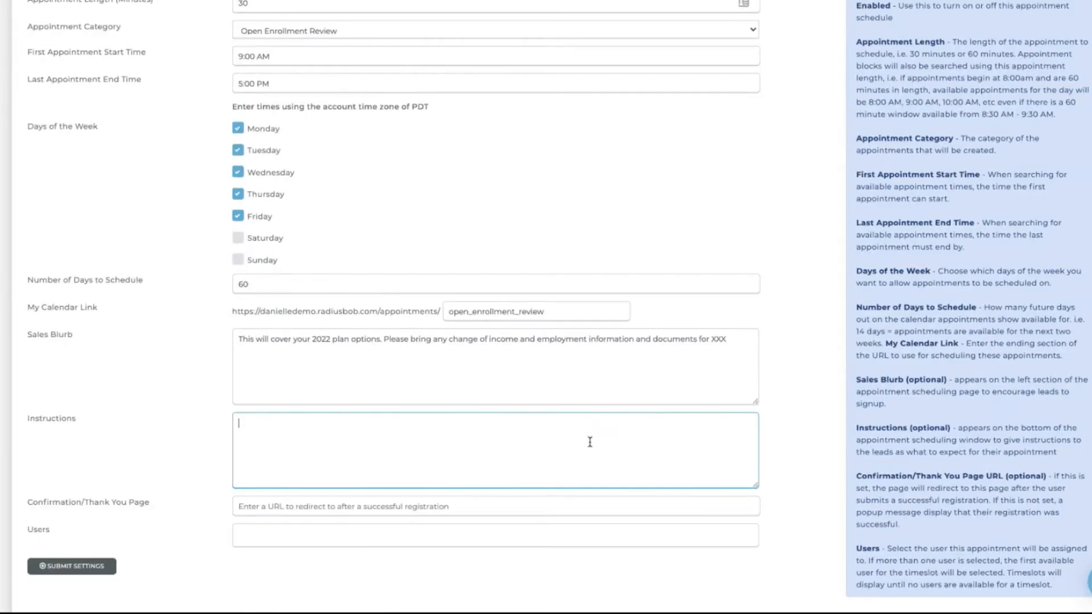
text(I will call y)
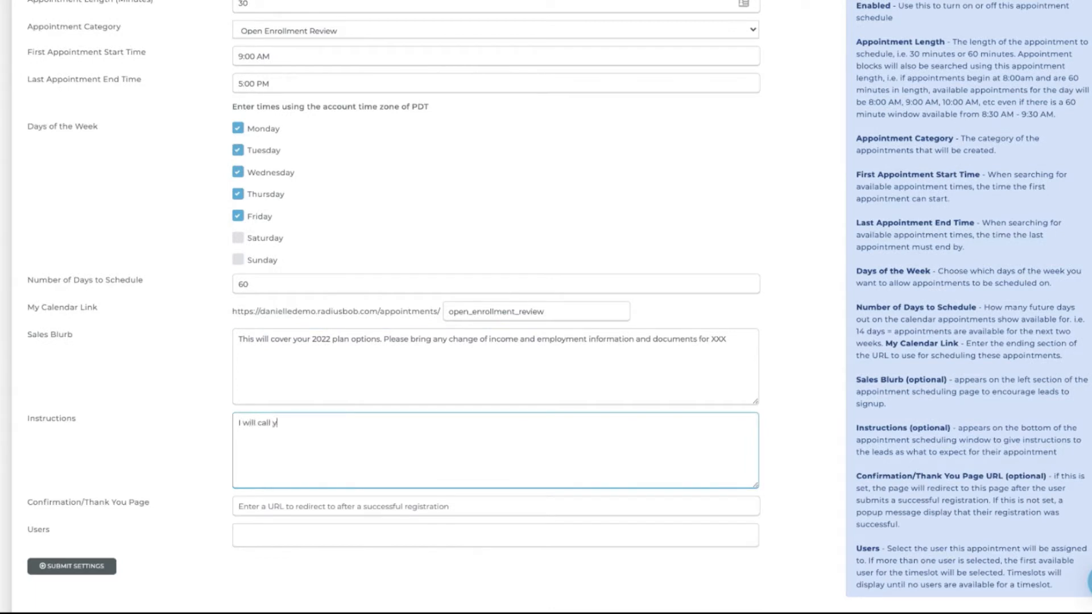
text(ou)
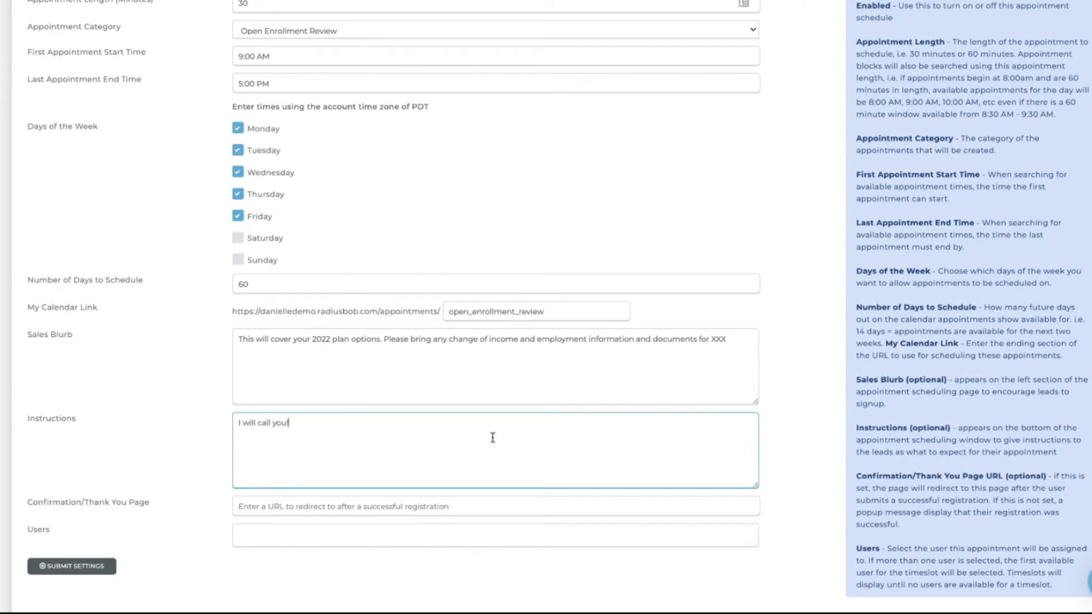
- Write instructions telling leads to log onto the virtual meeting
text(Log onto virtula)
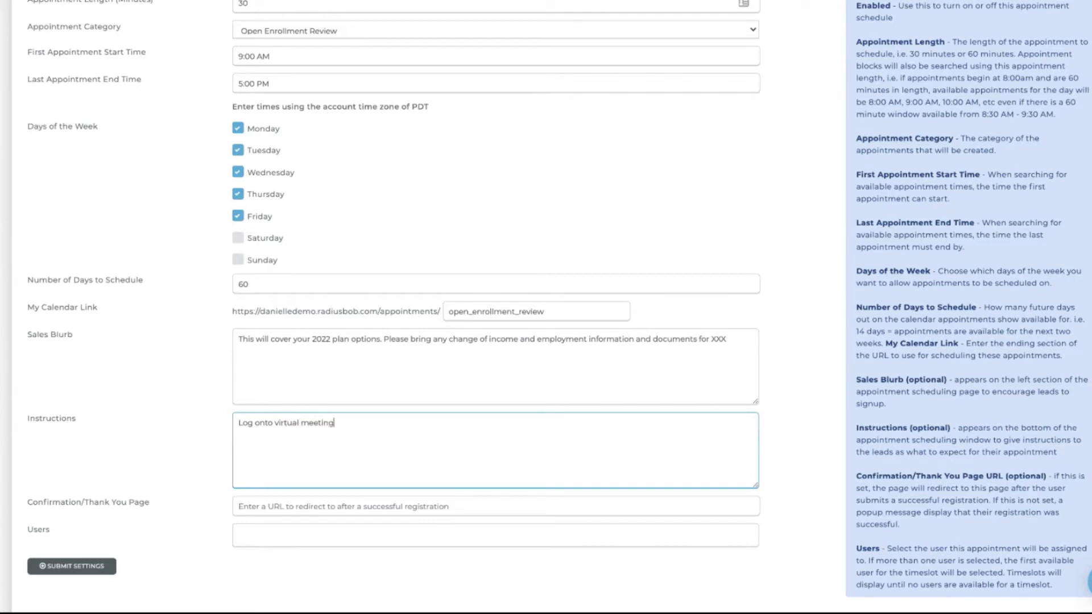
text(at zoom.com/werewrewrweew)
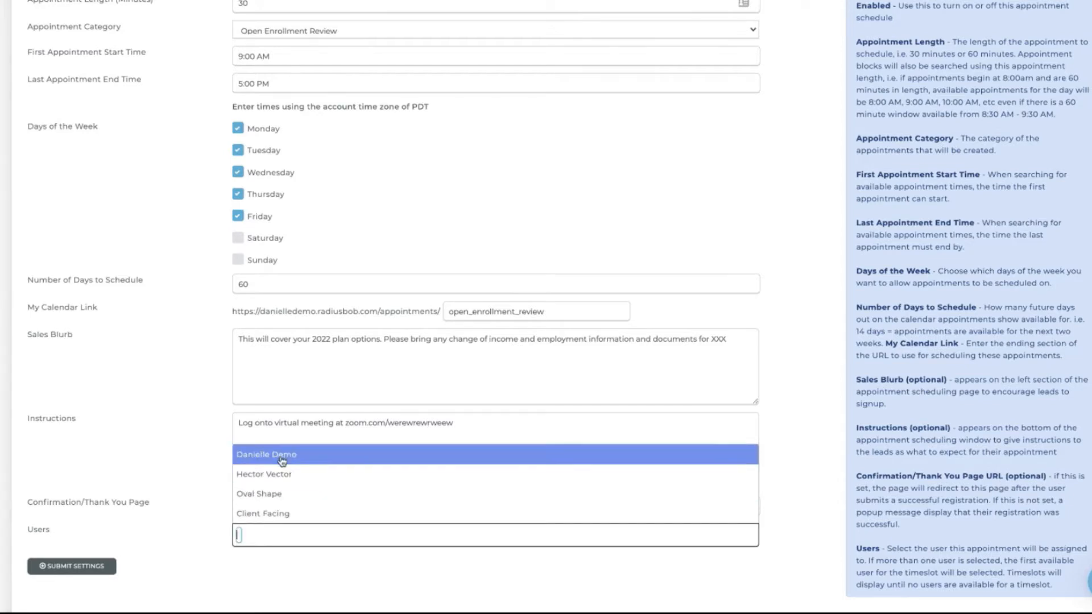
- Assign two more users, for three total, and submit the schedule settings
click(266, 454)
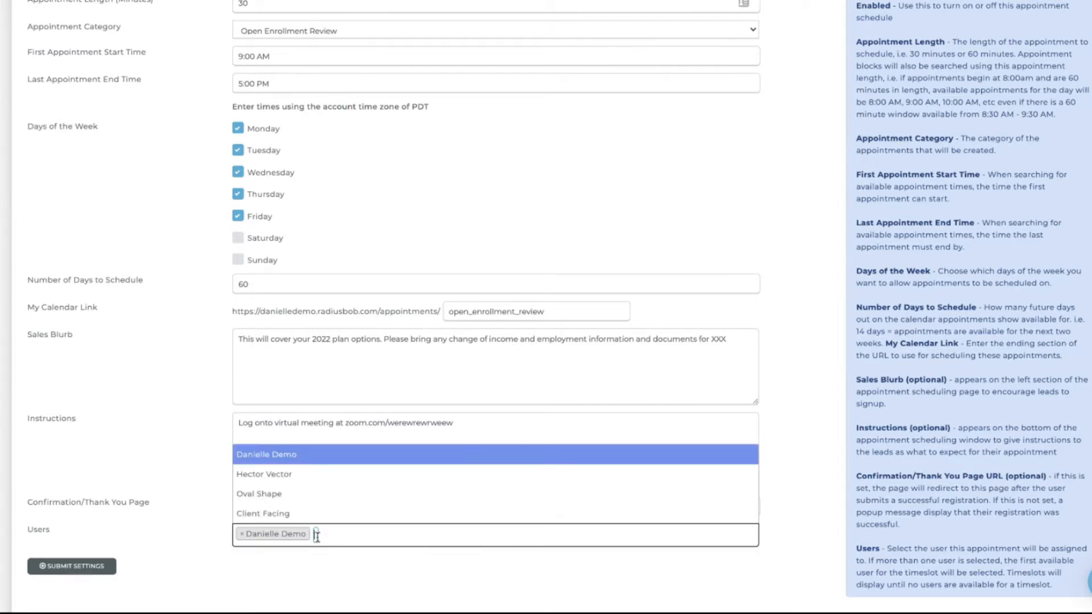
click(264, 474)
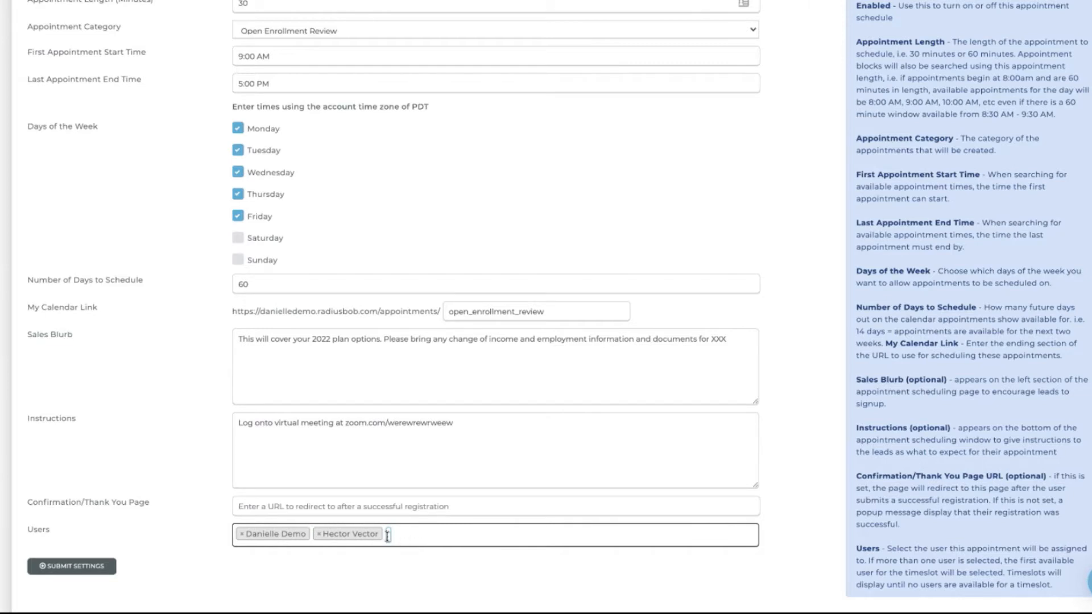
click(386, 533)
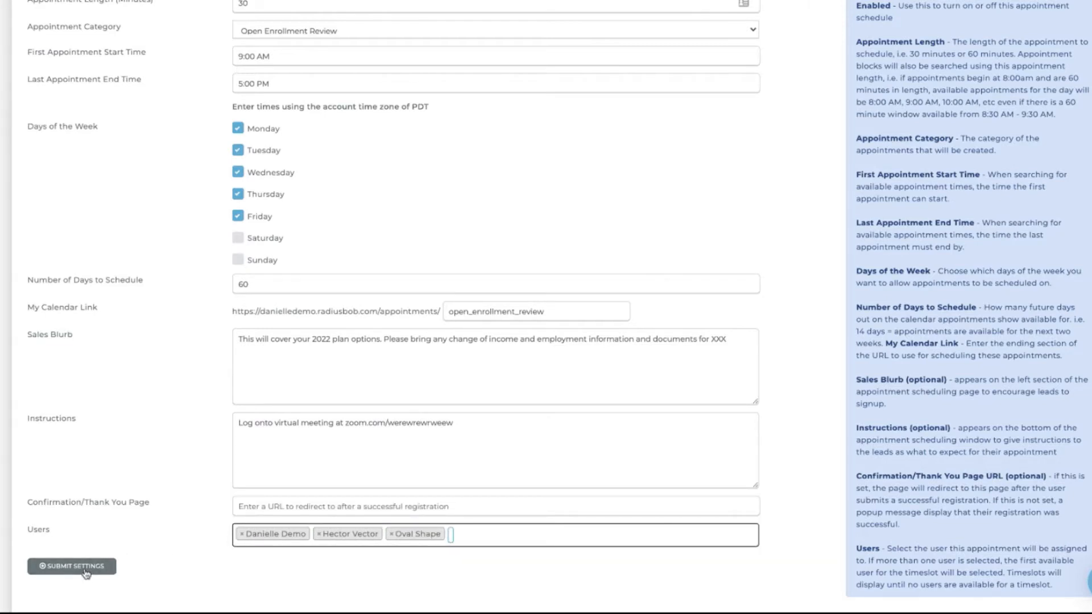
click(72, 581)
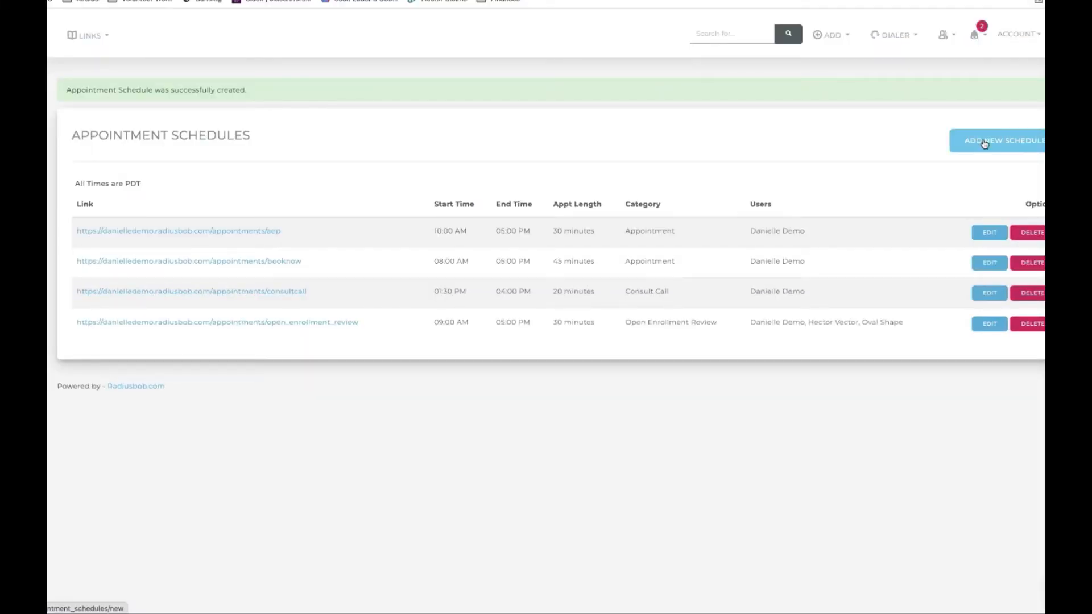
mouse_move(1021, 27)
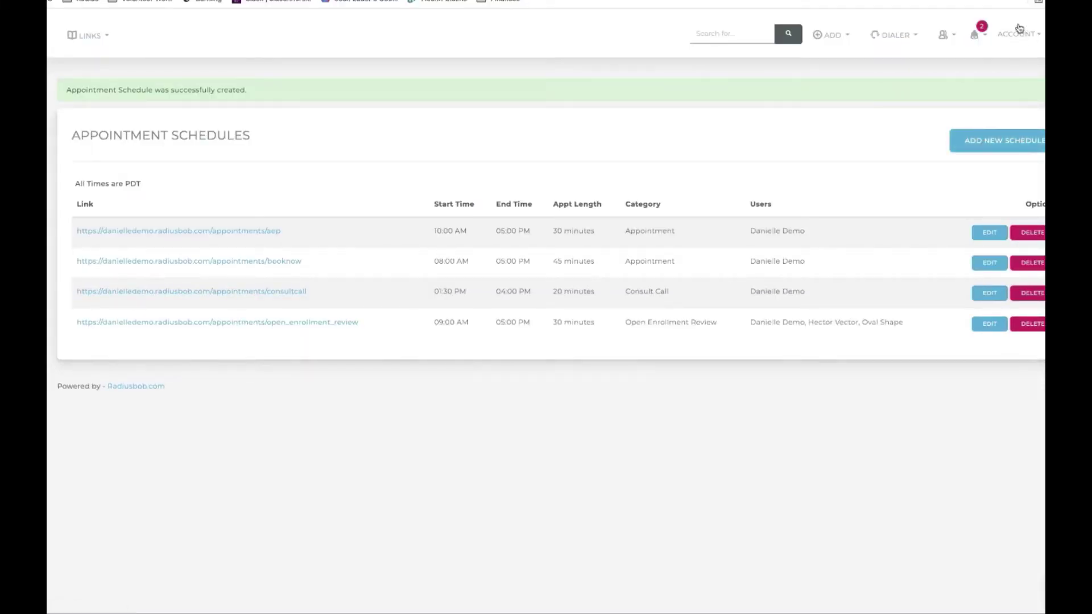
- Review my Appt Scheduling settings under Account > My Information
click(1020, 33)
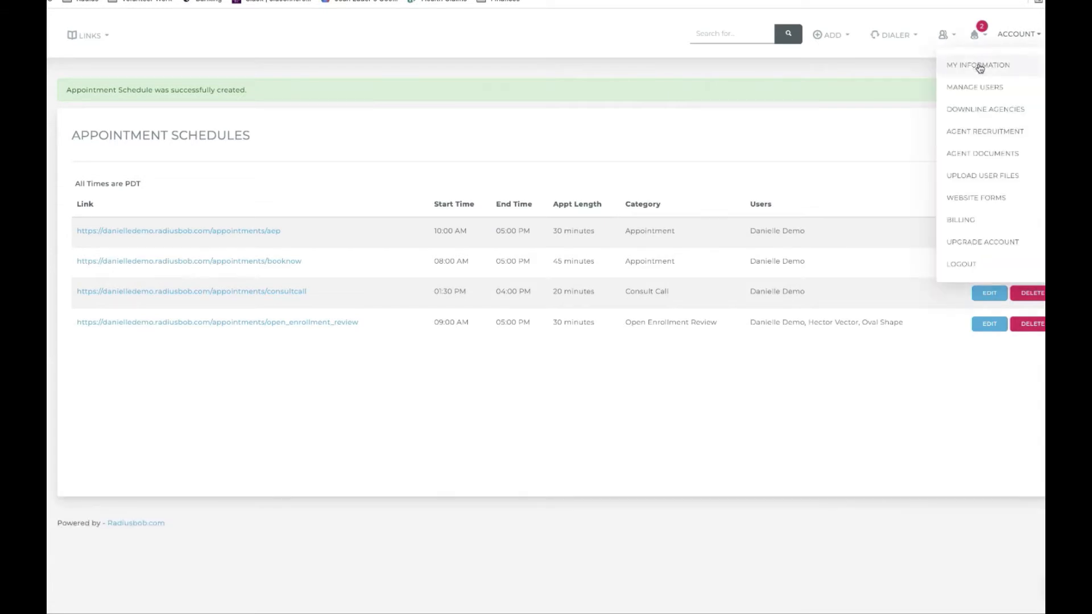
click(978, 65)
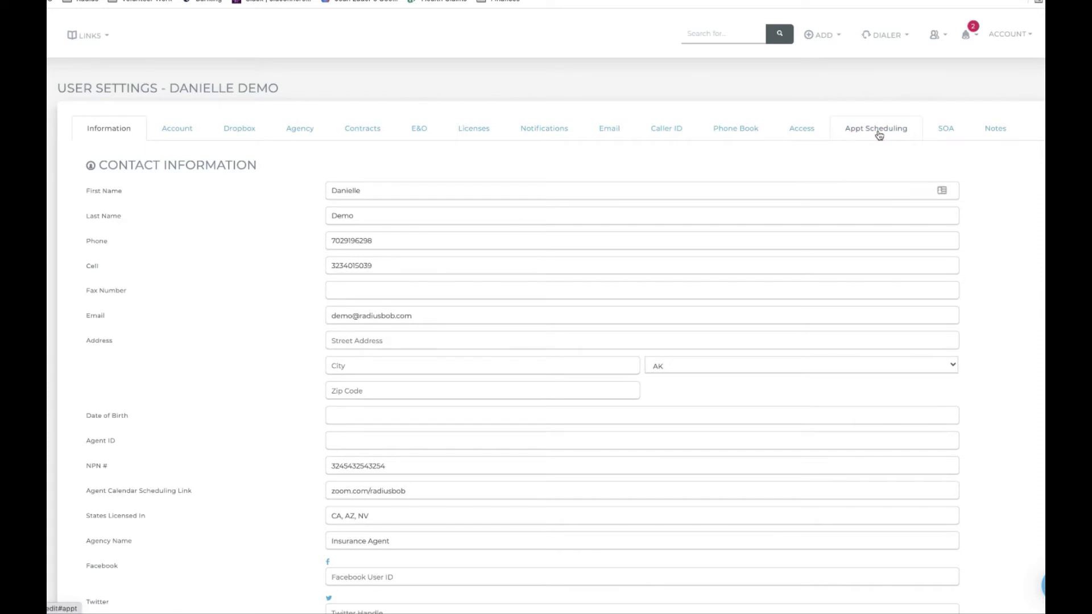
click(876, 128)
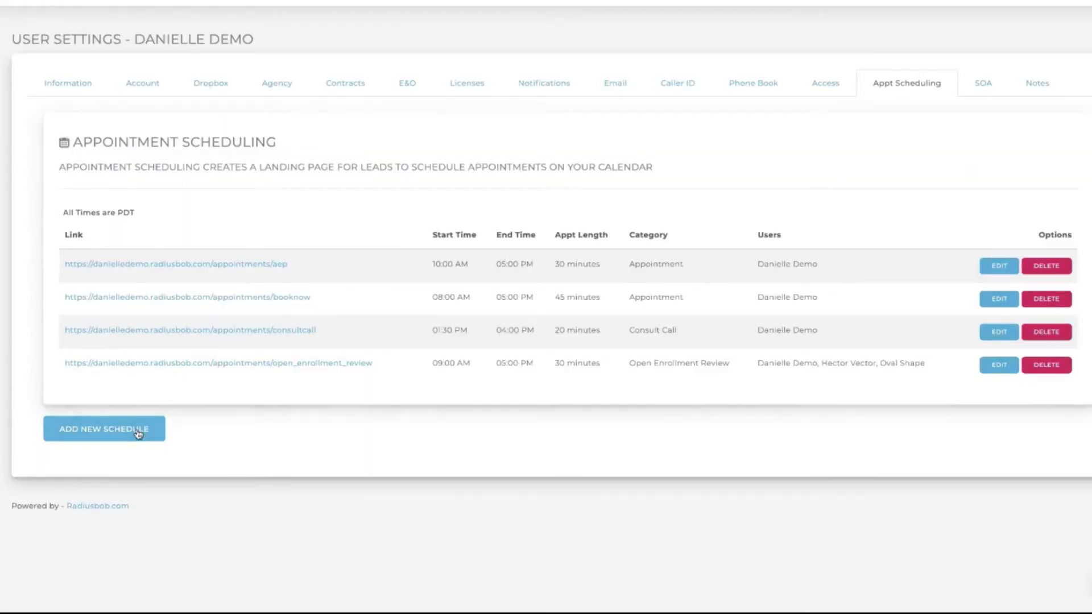
- Filter account settings for 'task' and edit Task & Reminder Categories
click(104, 429)
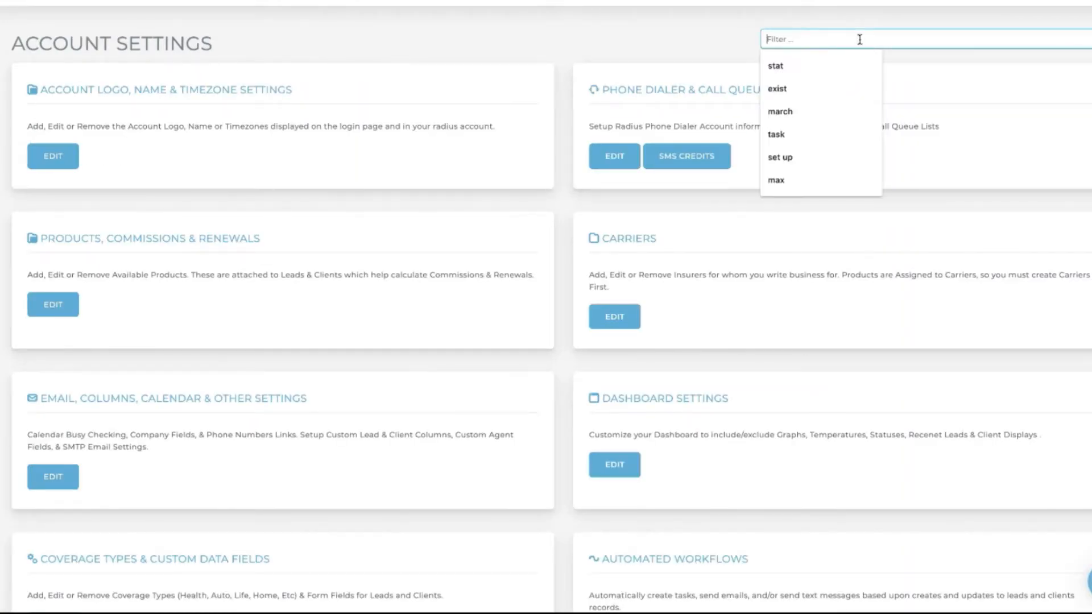
click(774, 134)
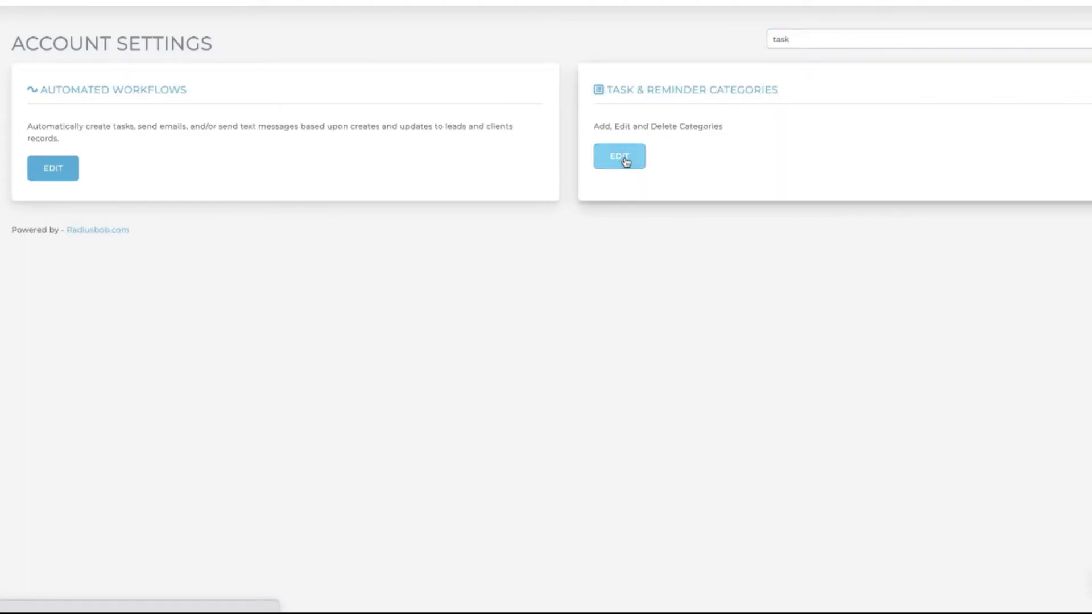
click(619, 156)
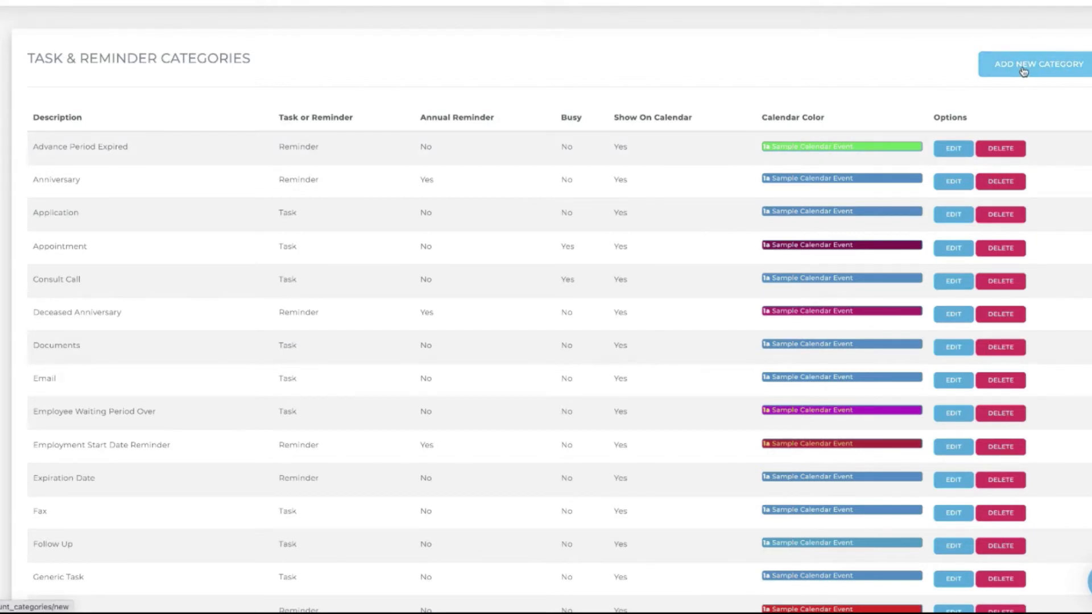
- Add an 'OEP Review' category as a Busy Task and pick its background colour
click(1033, 63)
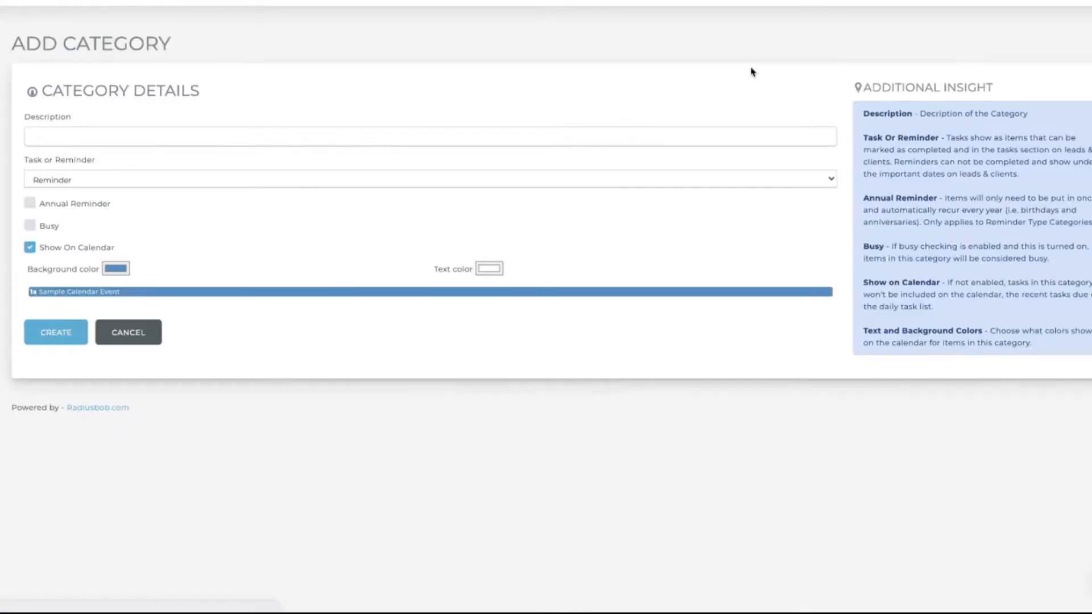
click(412, 132)
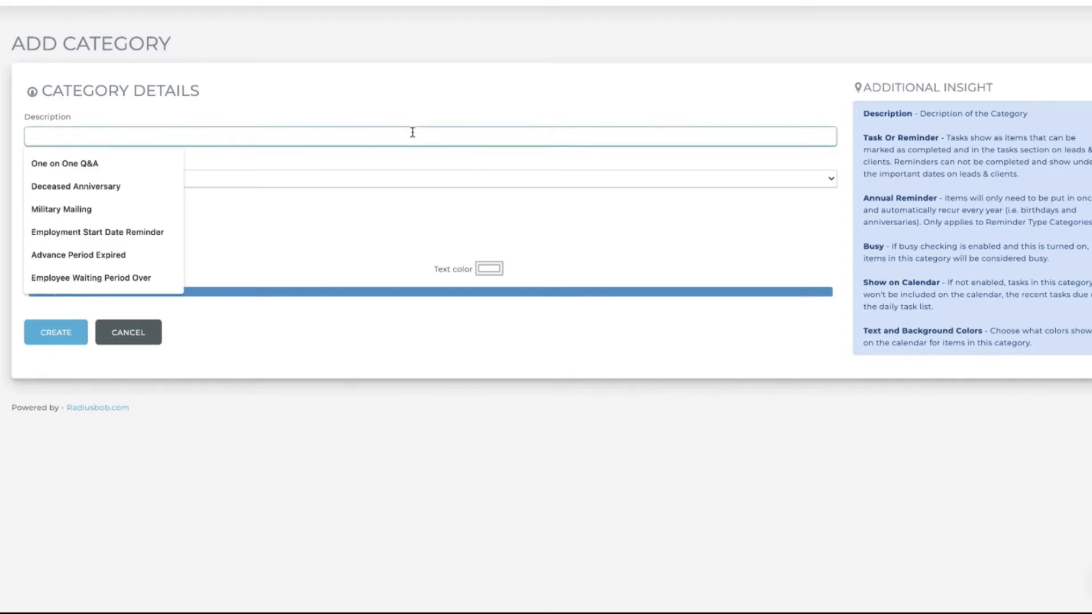
text(OEP)
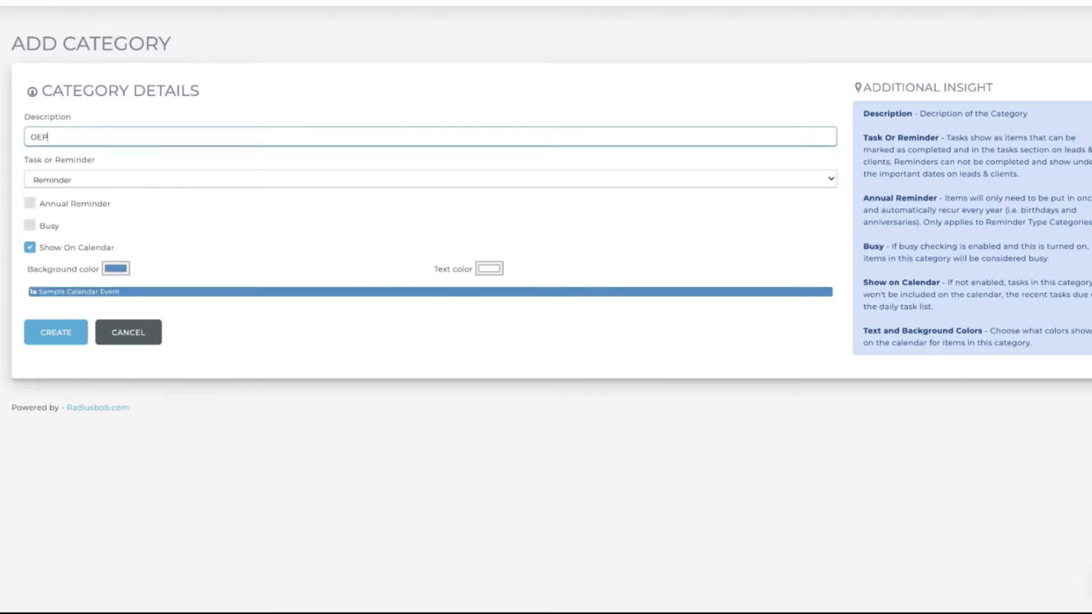
text(Review)
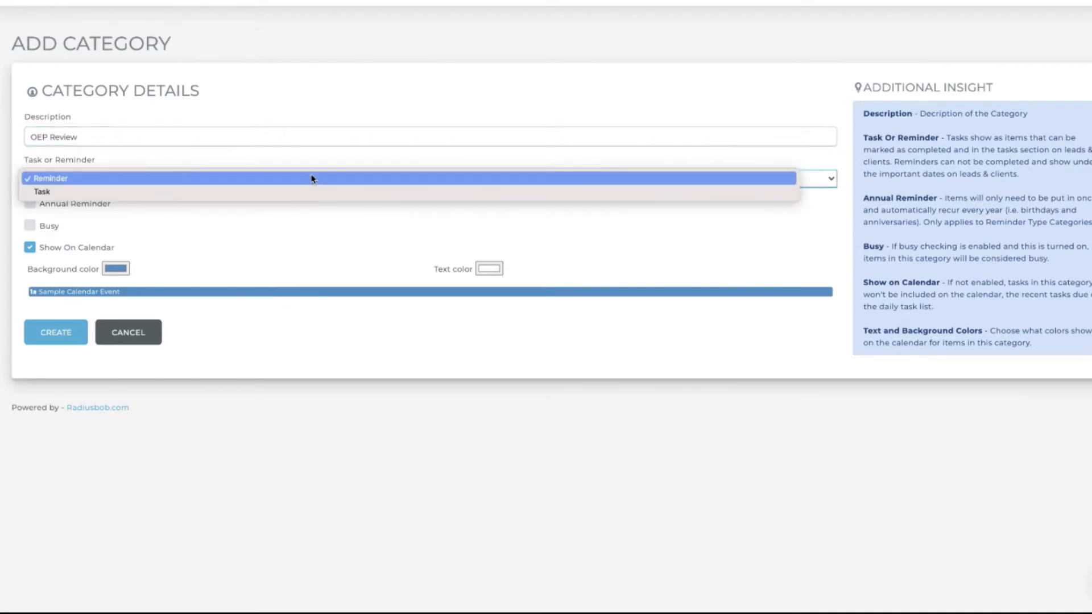
click(42, 191)
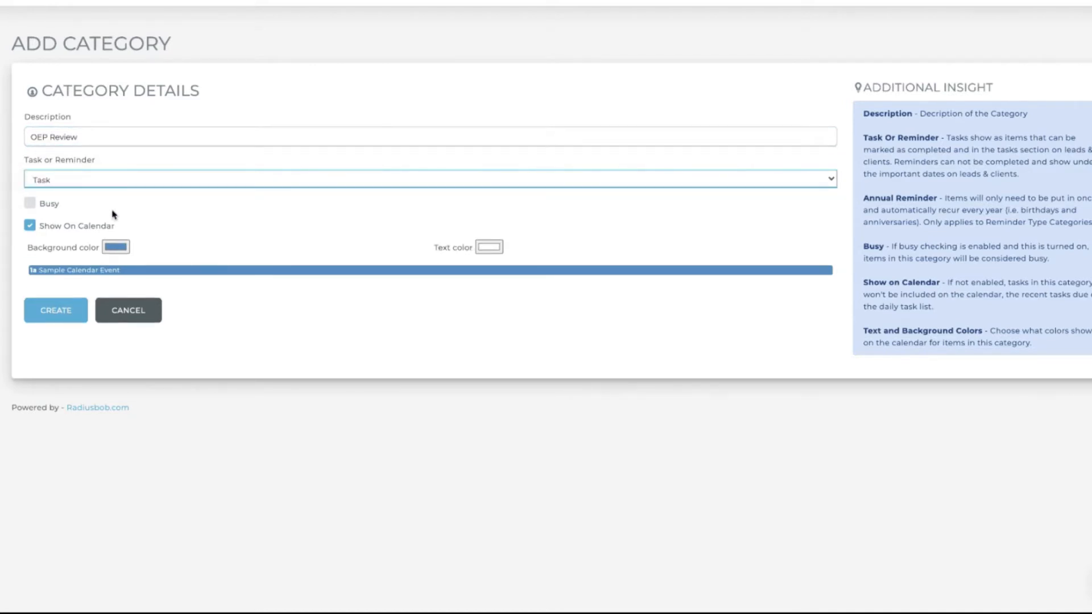
click(30, 204)
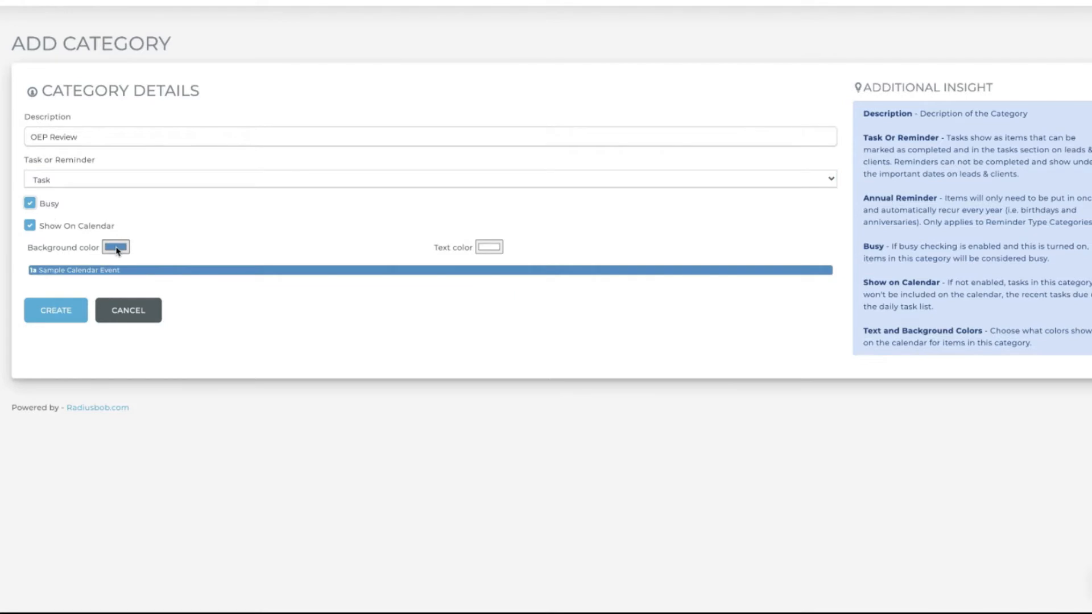
click(116, 248)
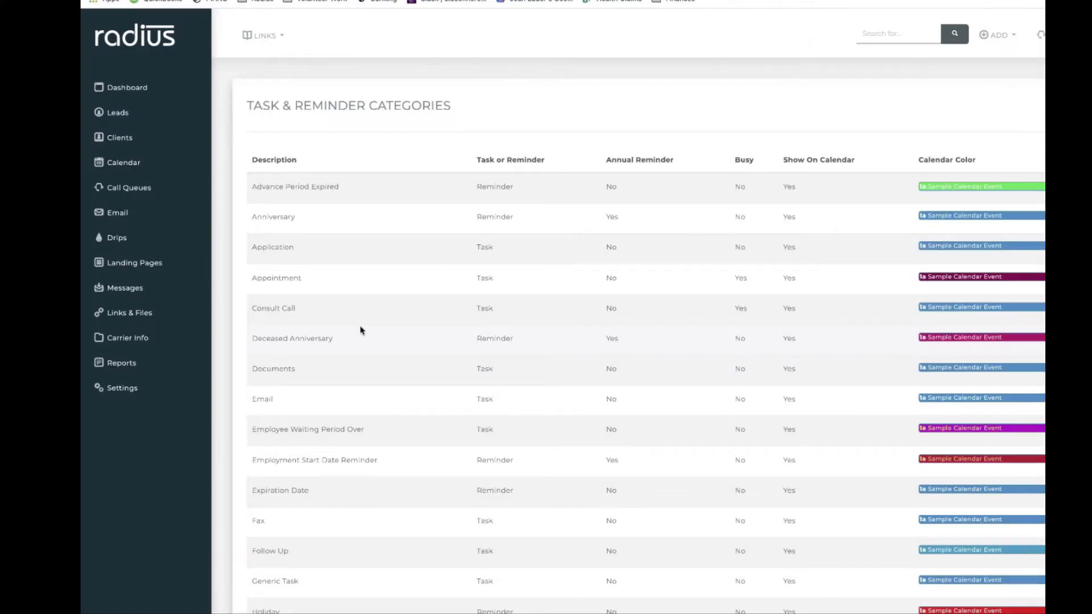
mouse_move(166, 255)
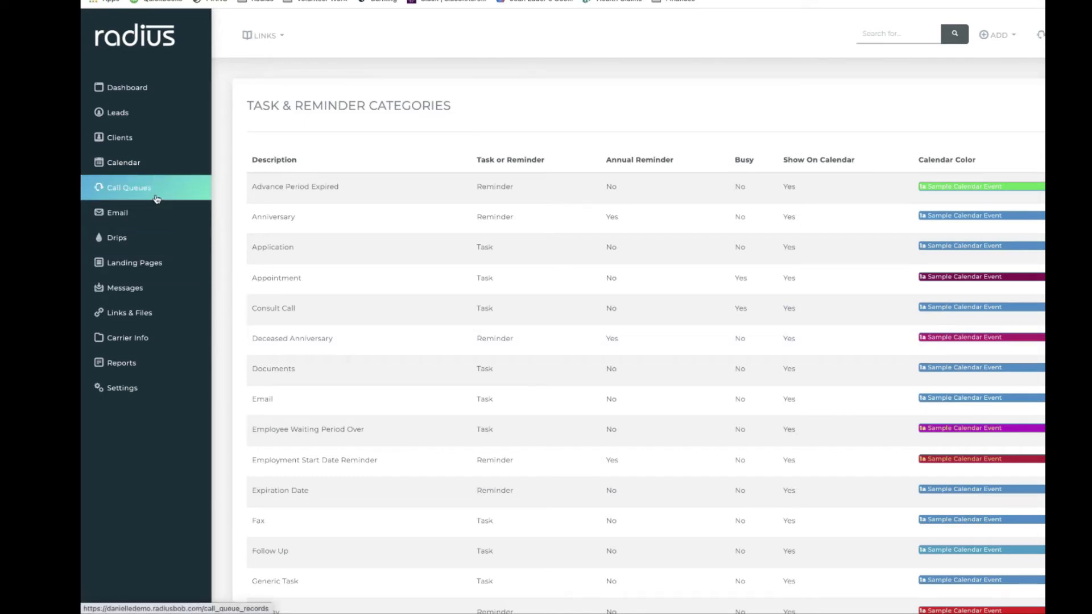
mouse_move(147, 262)
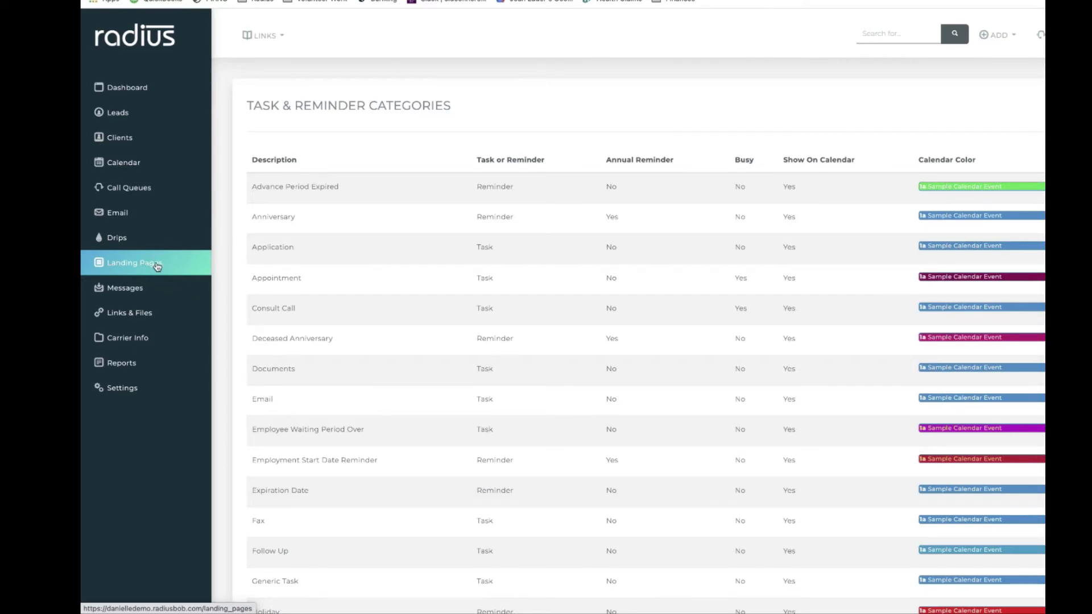
- Show the Landing Pages list from the sidebar
click(134, 263)
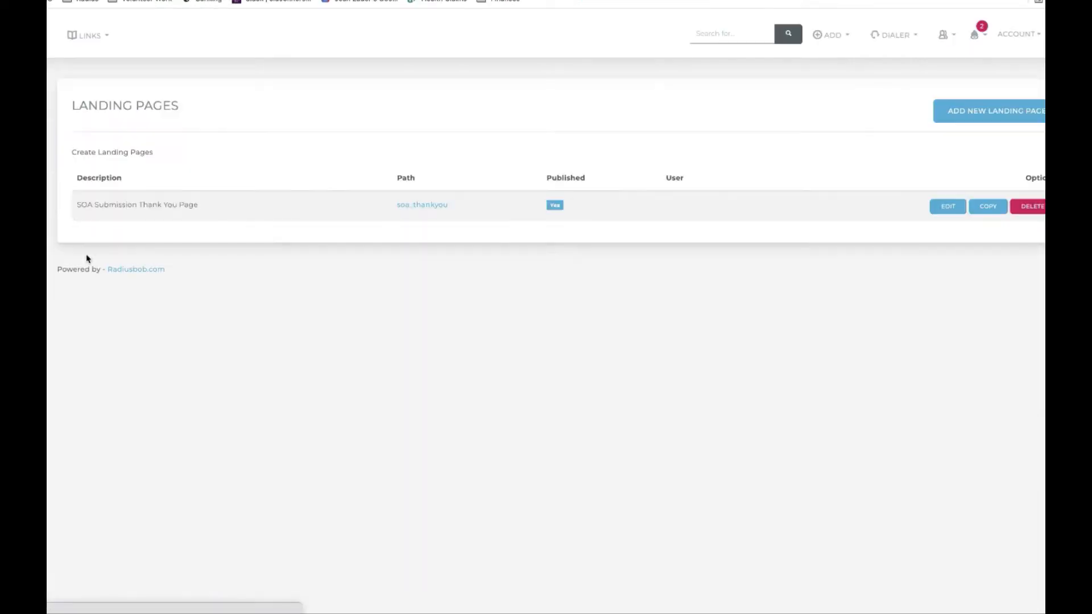
mouse_move(1007, 109)
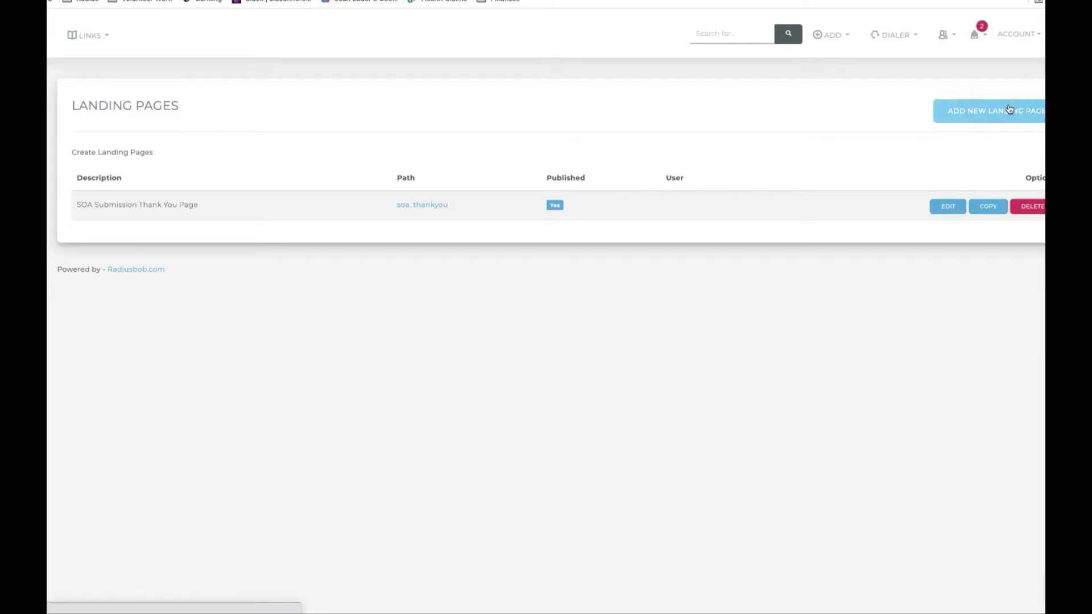
- Create a landing page described Appointment Confirmation with path appt_confirmed
click(999, 111)
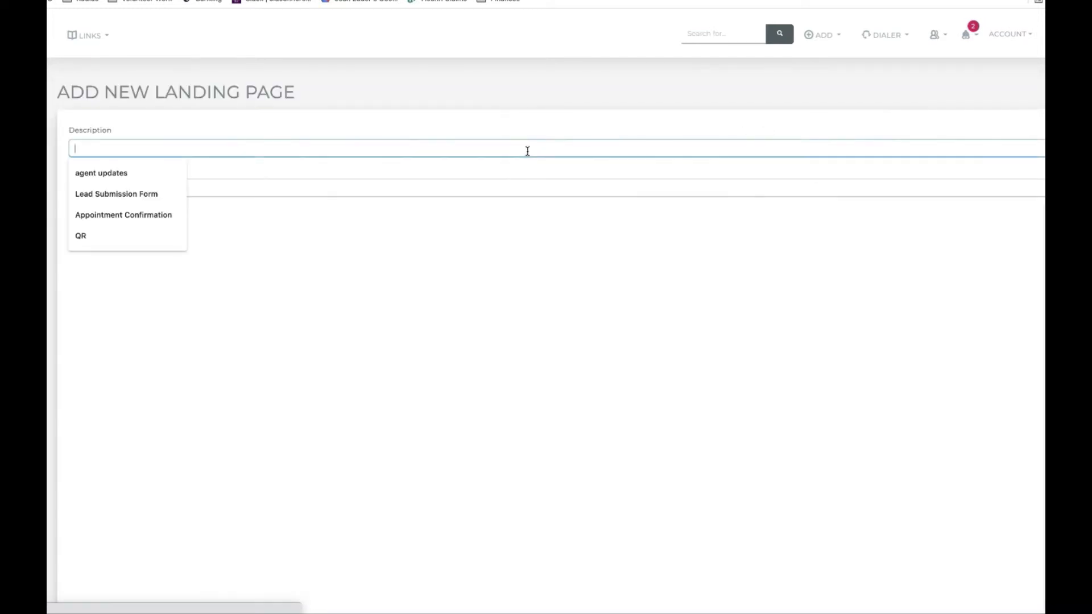
text(Ap)
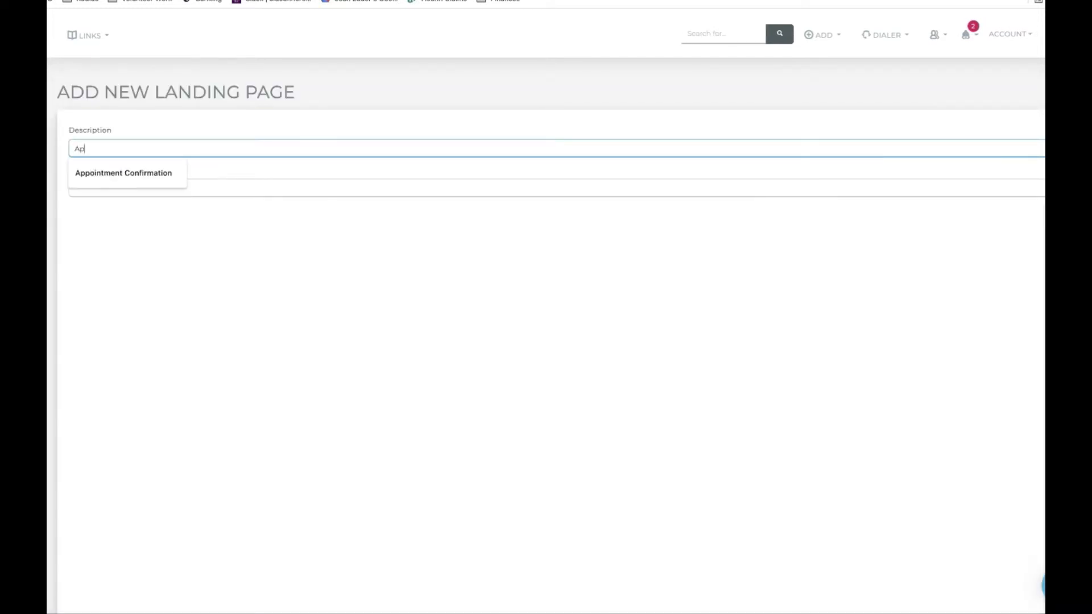
click(122, 173)
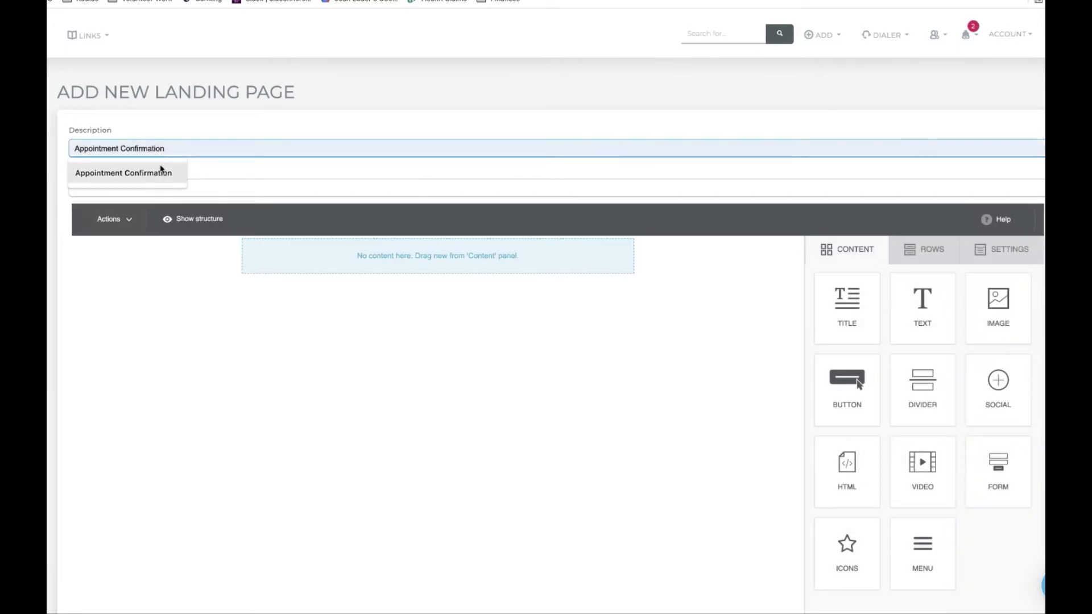
text(appt_confirme)
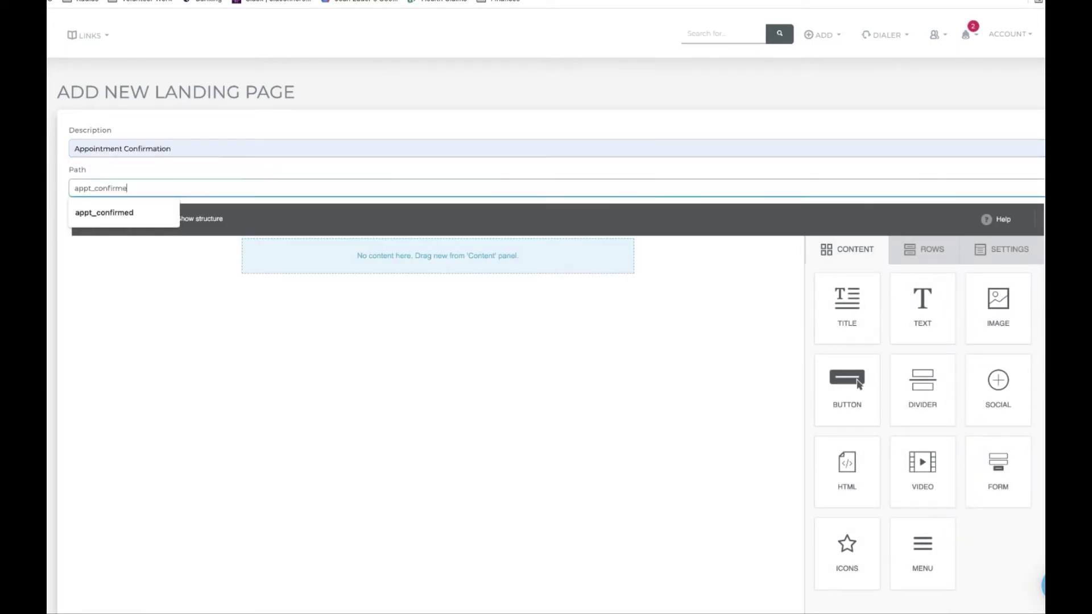
click(104, 212)
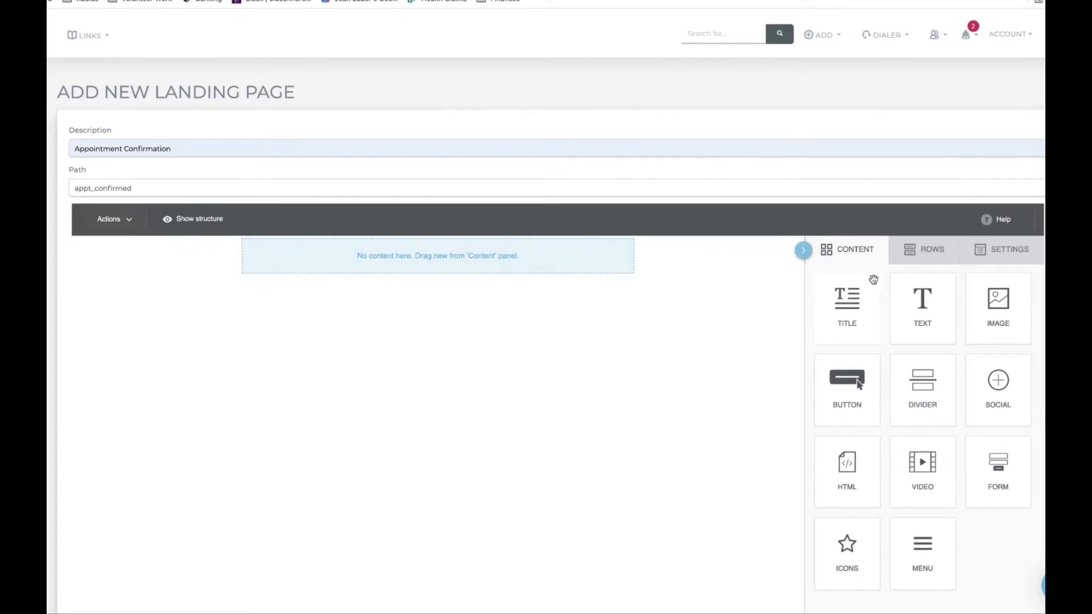
- Add a title block reading 'Your appointment is confirmed!' to the landing page
drag(847, 308, 437, 256)
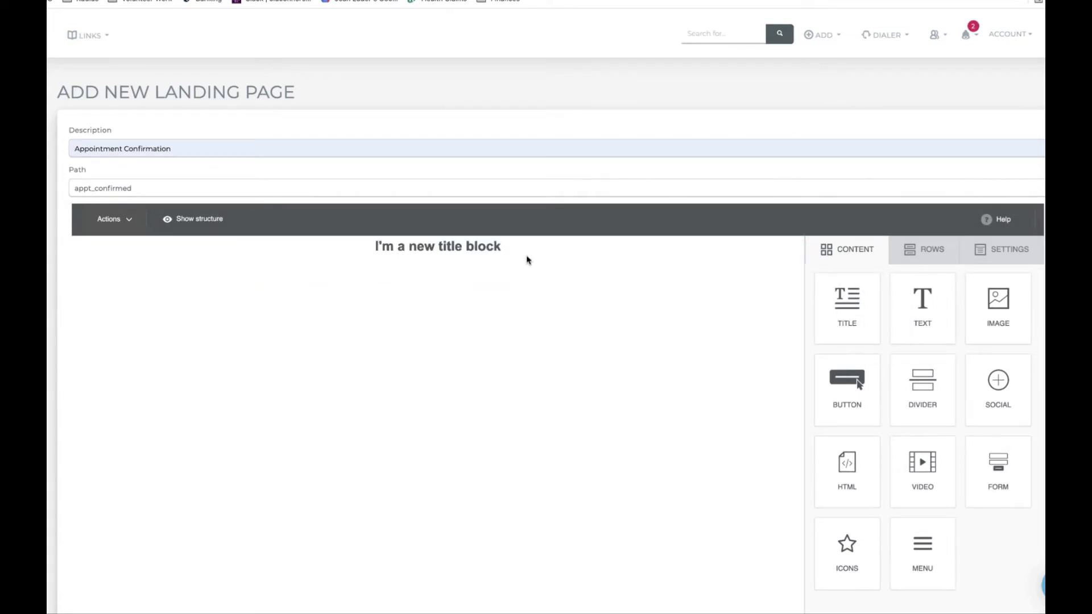
click(437, 246)
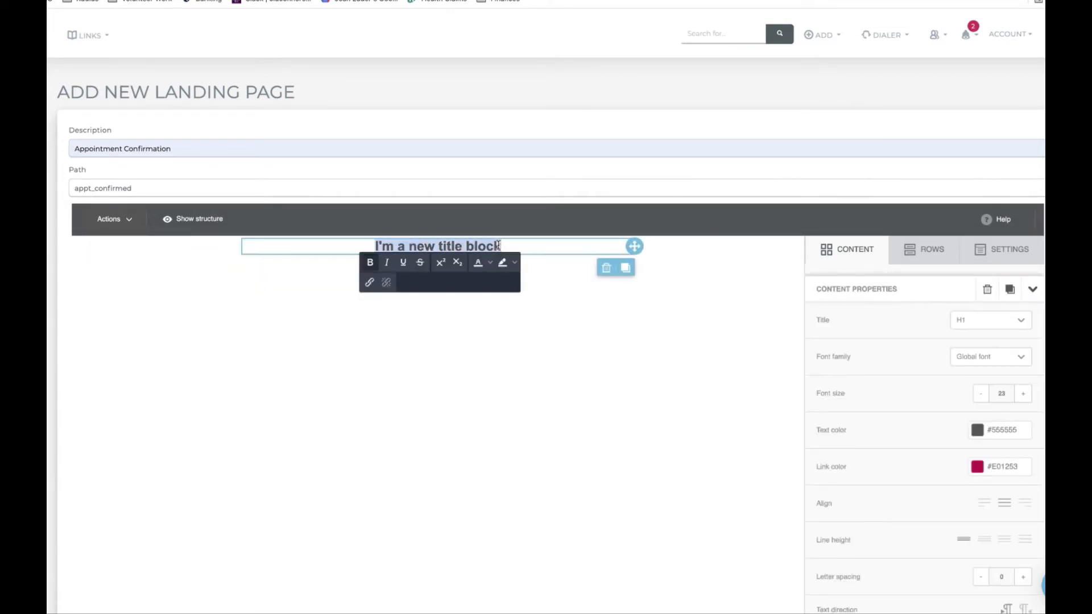
text(Your appoint)
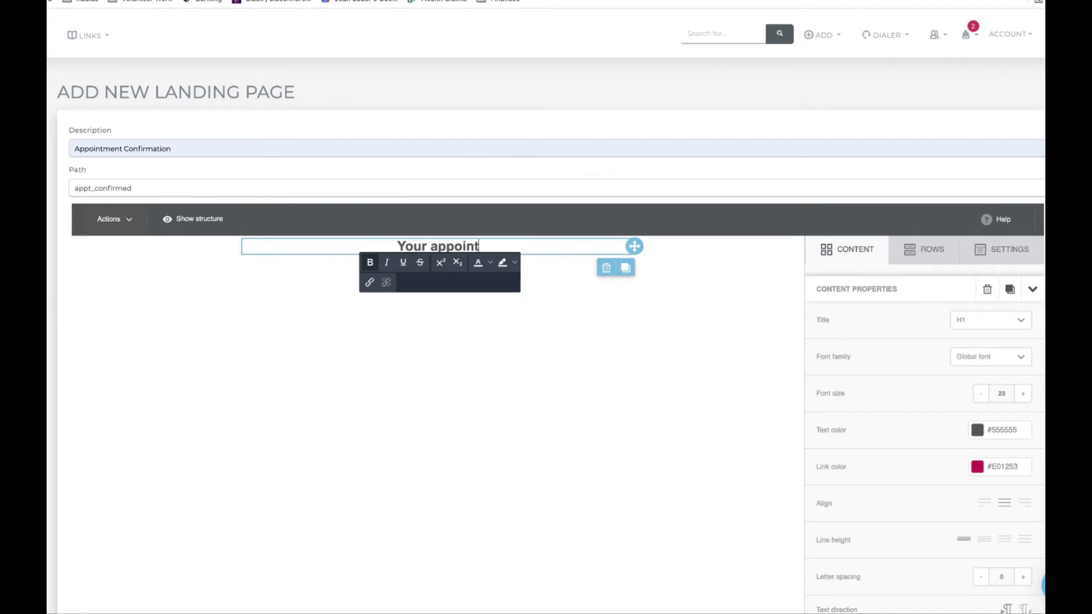
text(ment is con)
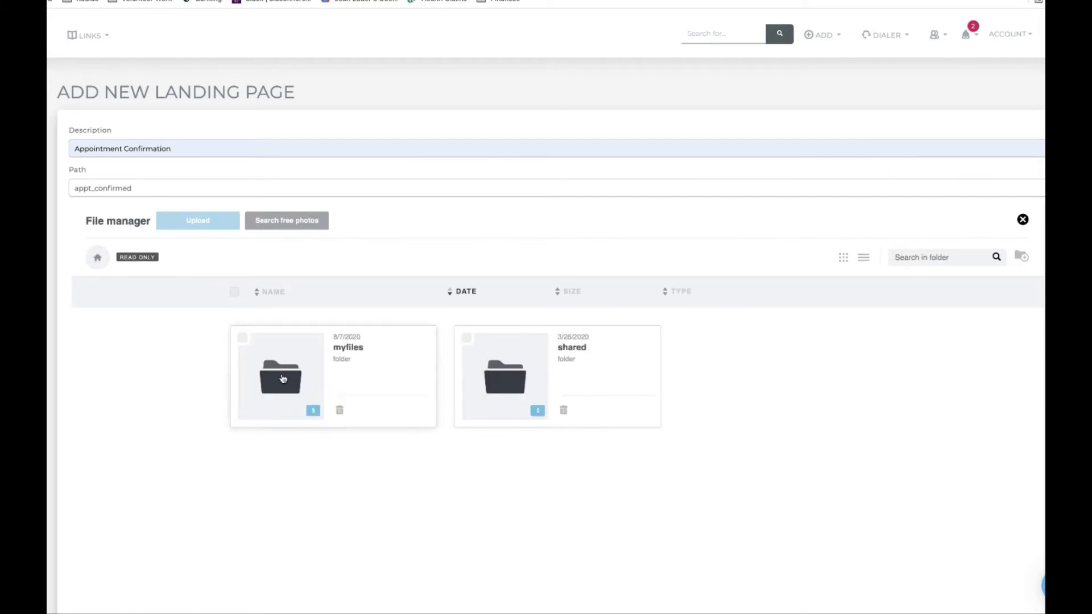
- Insert the laptop photo from the myfiles folder beneath the heading
double_click(281, 378)
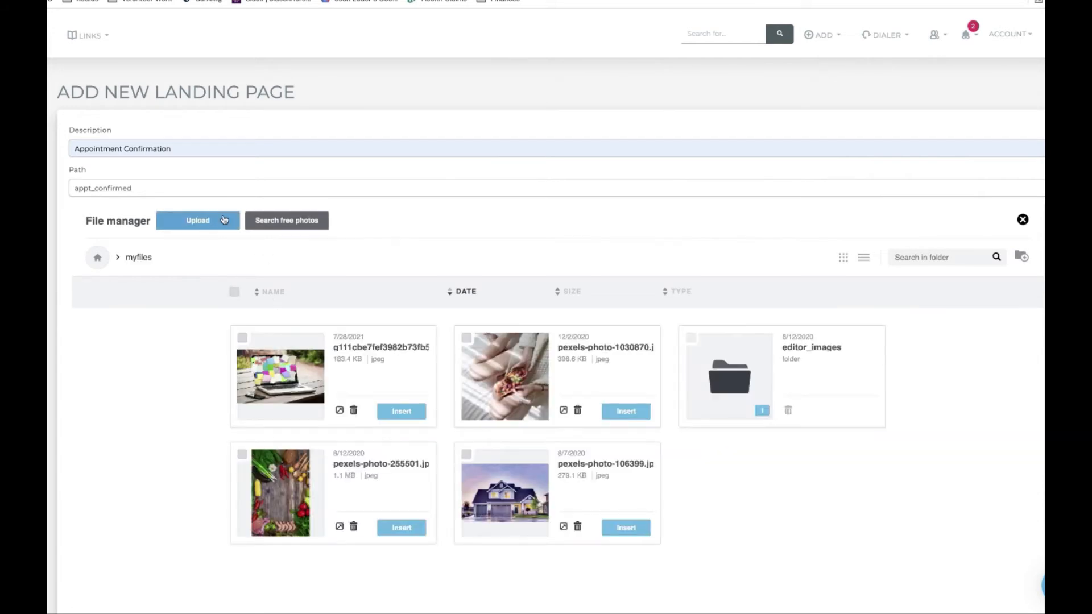
click(400, 411)
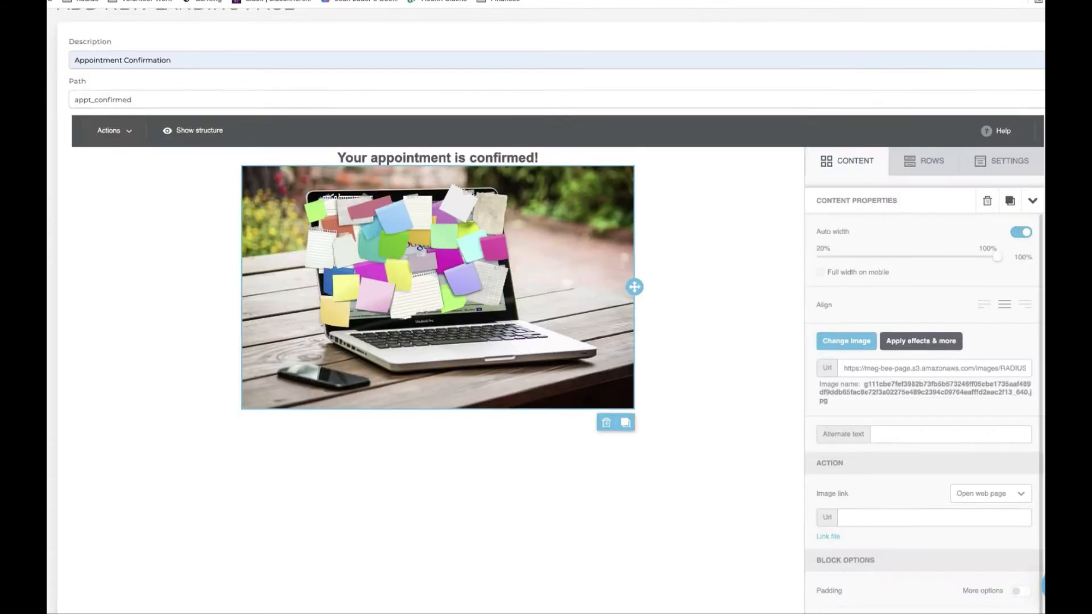
scroll(down, 3)
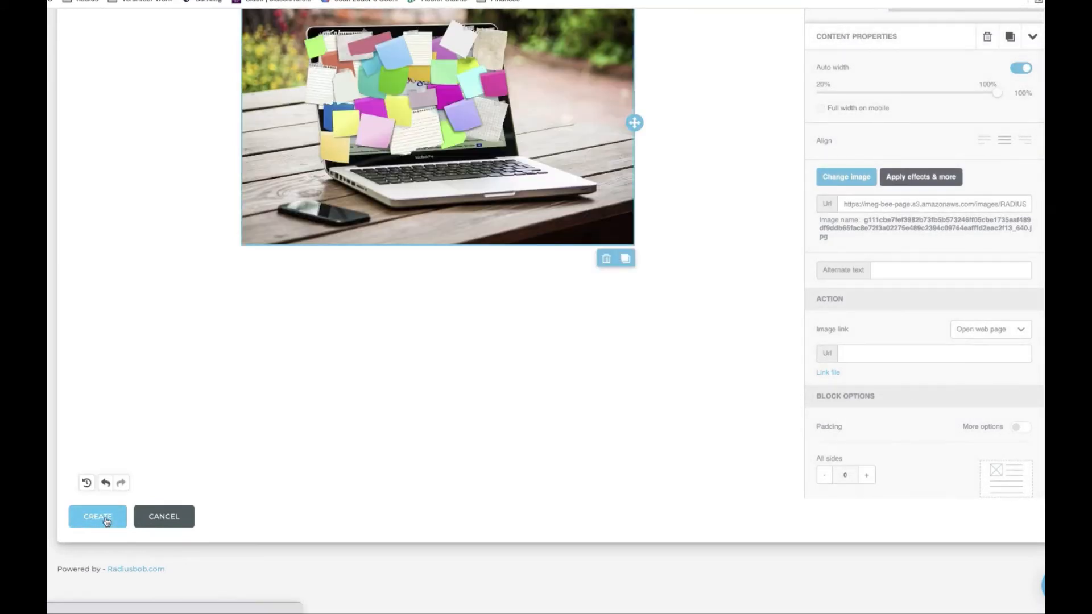
- Create the appt_confirmed landing page and return to the Appointment Schedules list
click(96, 516)
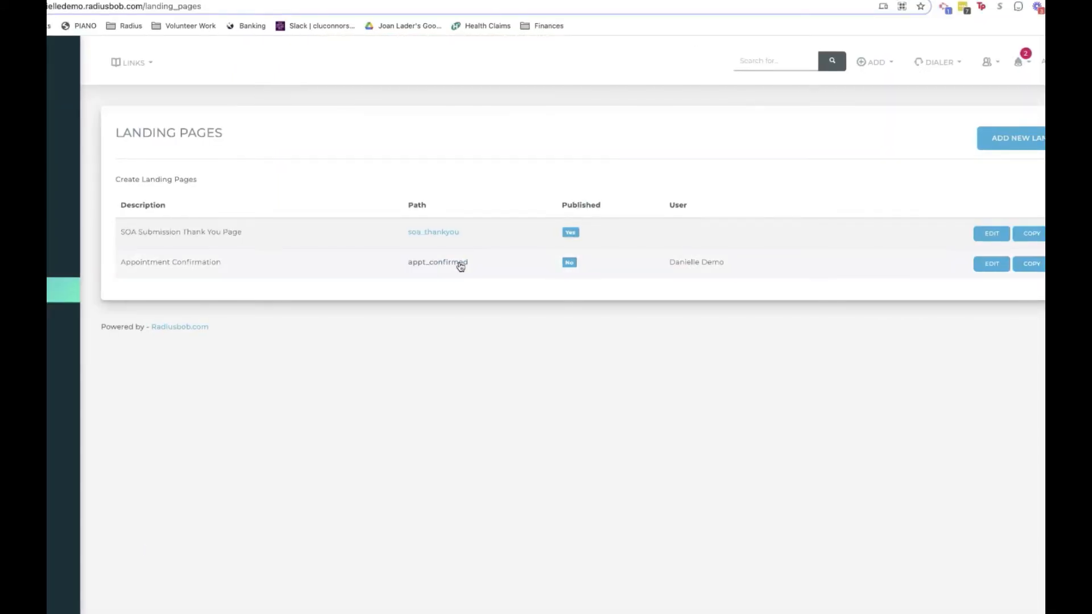
click(438, 263)
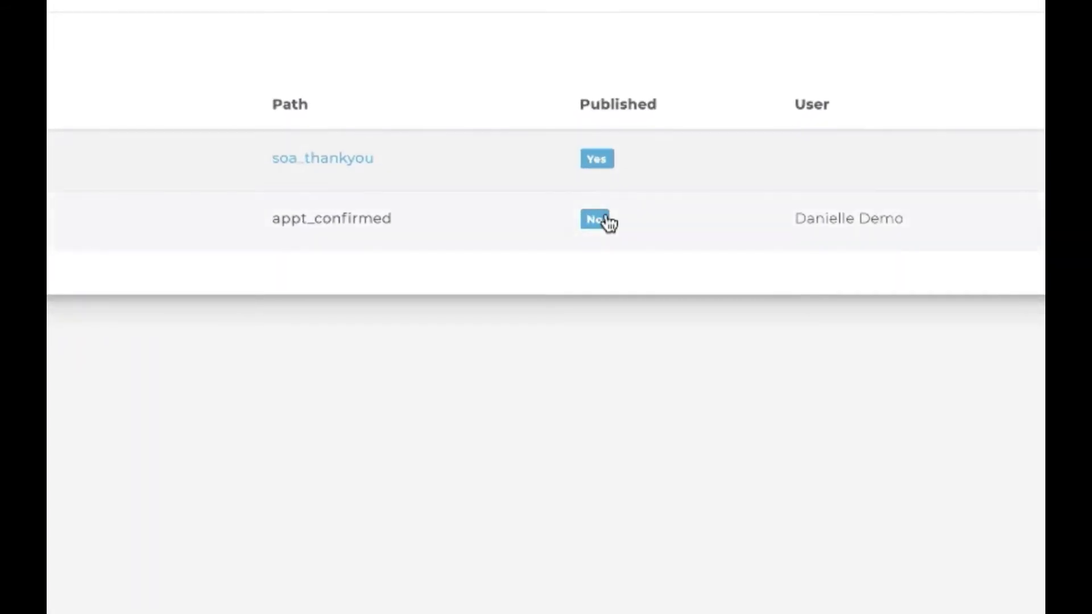
mouse_move(610, 228)
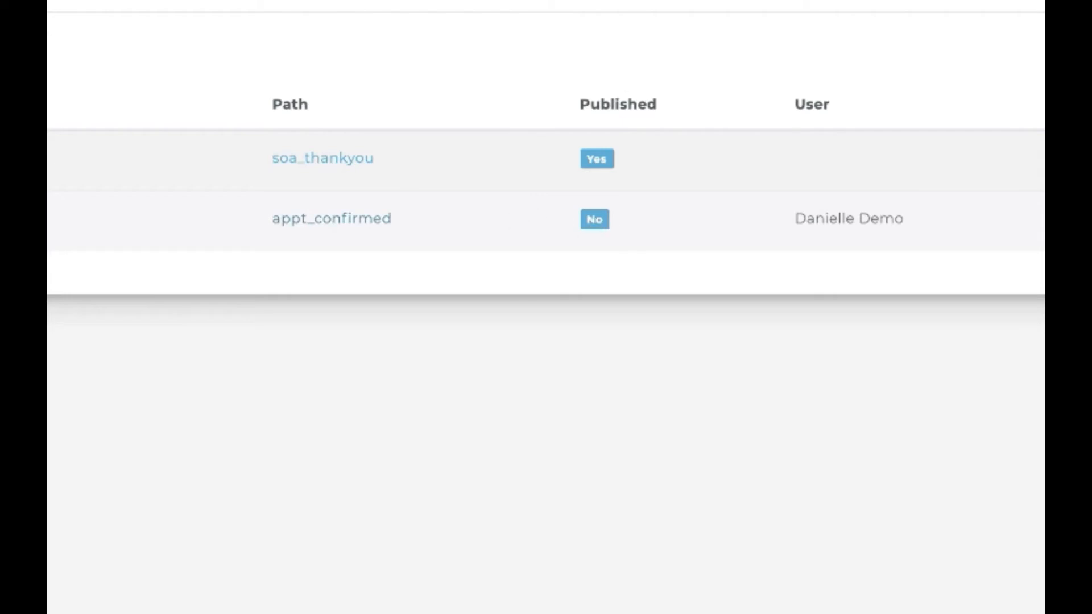
click(594, 219)
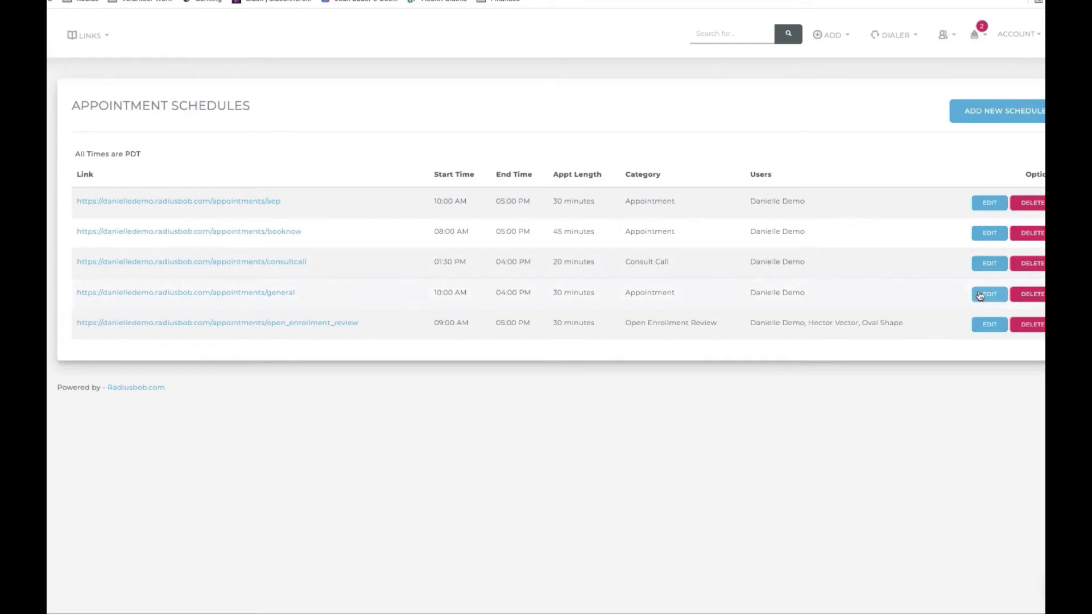
- Point the general schedule's Confirmation/Thank You Page URL to appt_confirmed and submit the settings
click(989, 294)
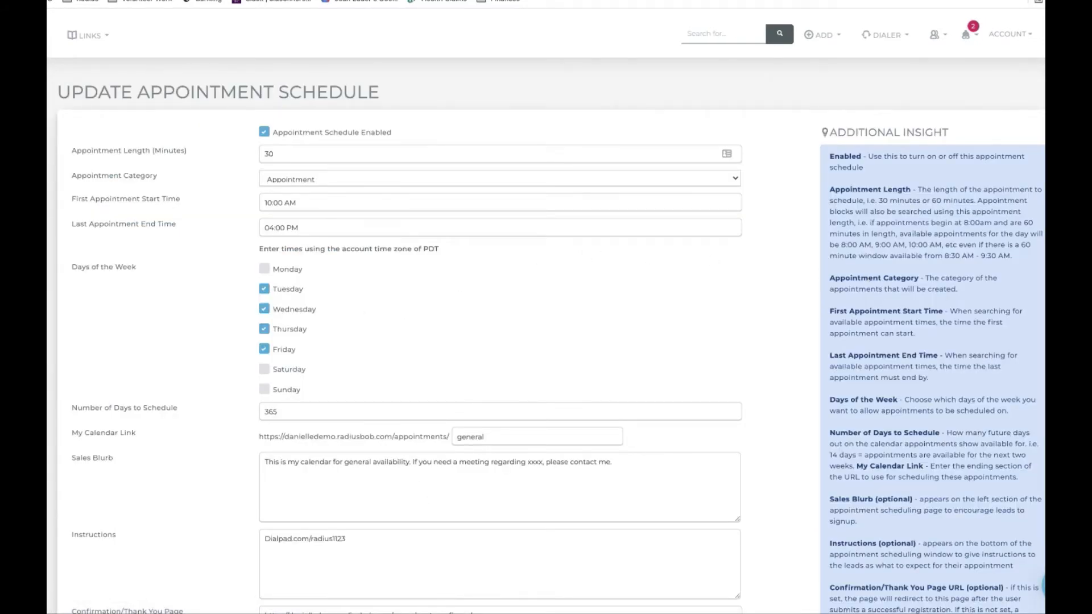
scroll(down, 3)
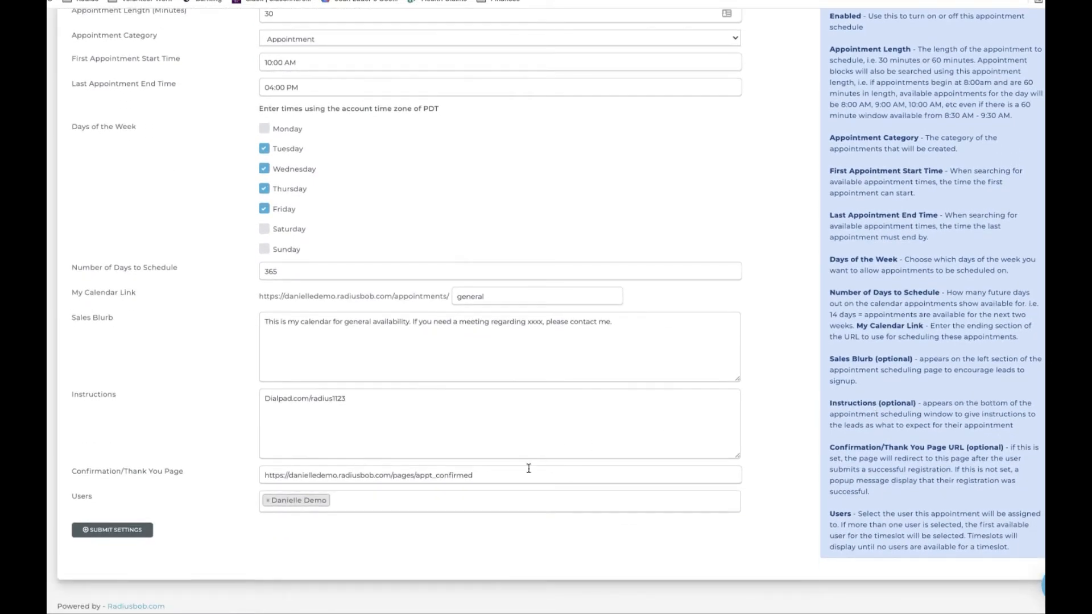
triple_click(389, 475)
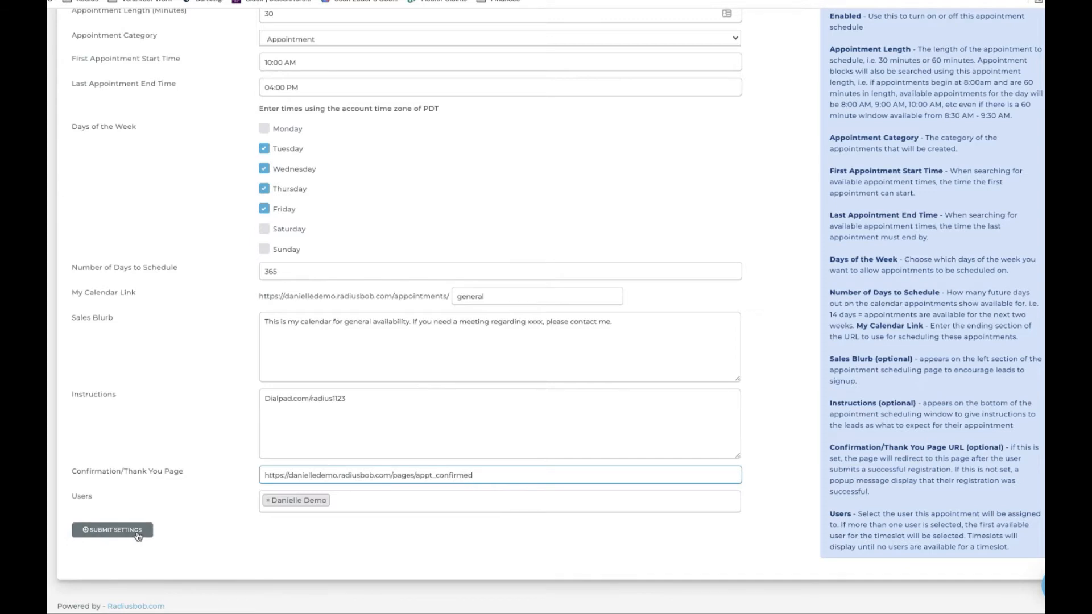
click(112, 530)
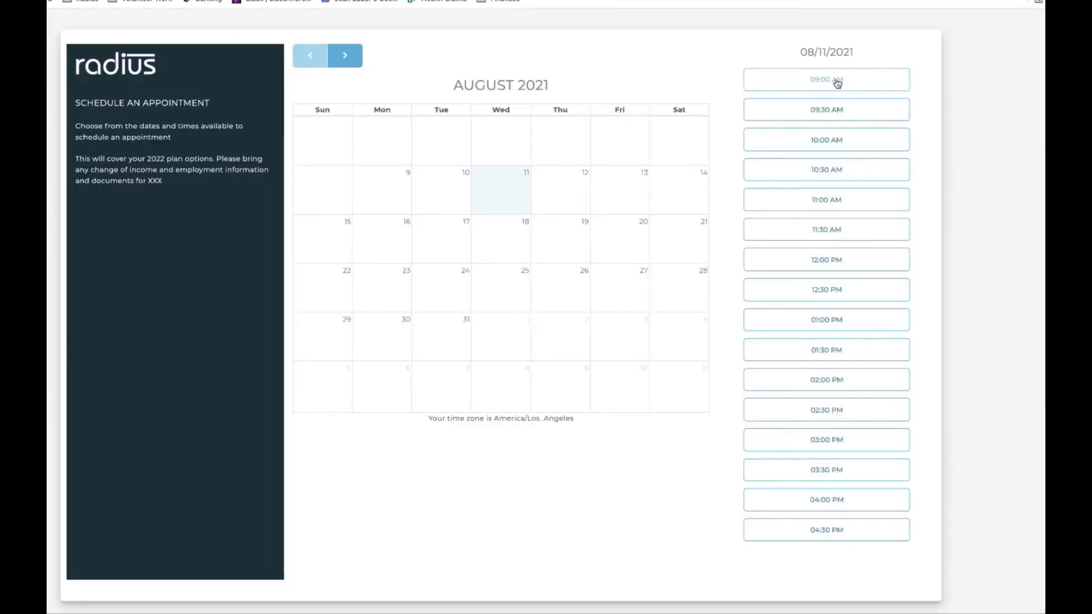
- Fill the 08/11/2021 9:00 AM booking form with the lead's name, cellphone and note 'What are my options?'
click(825, 79)
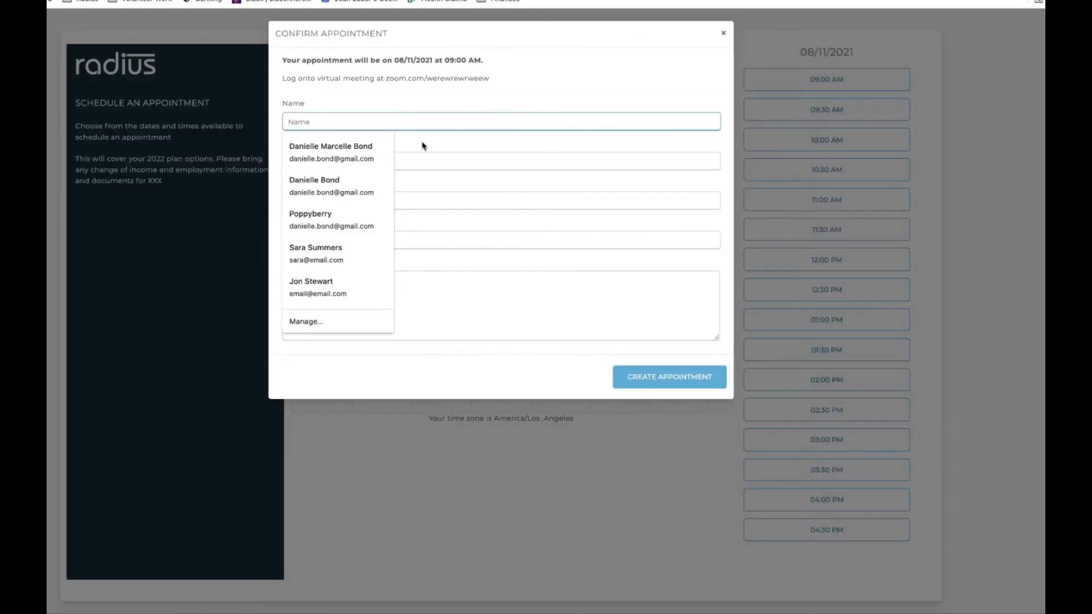
click(315, 253)
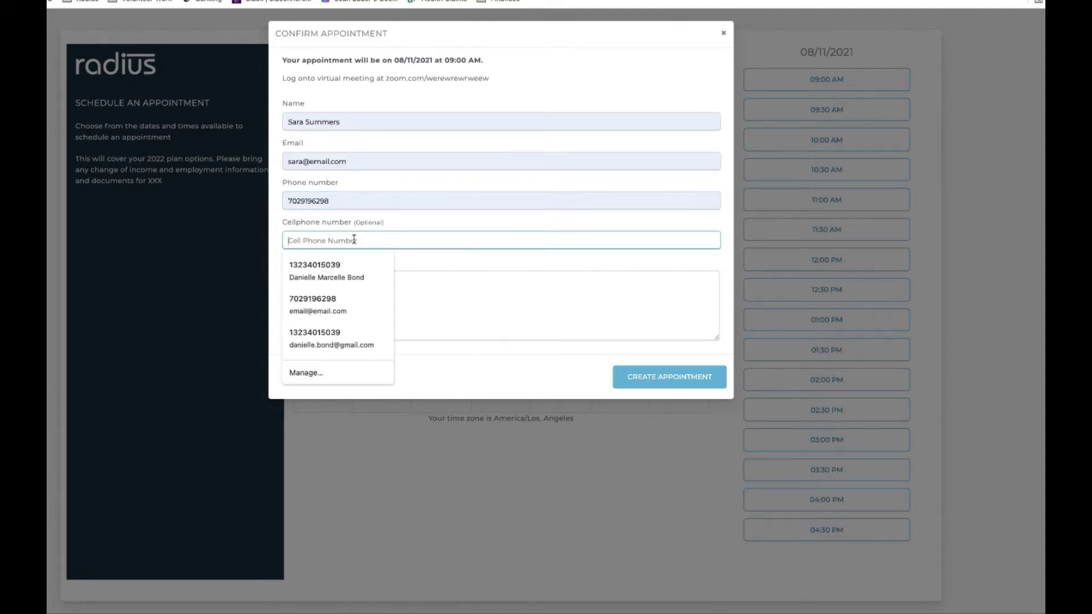
click(312, 298)
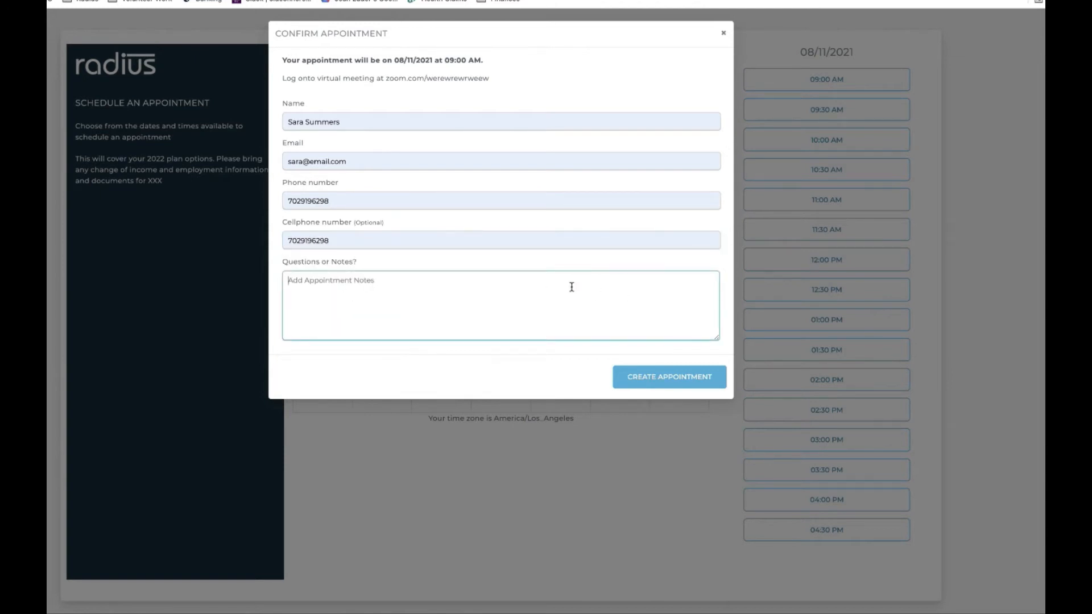
text(What are my options?)
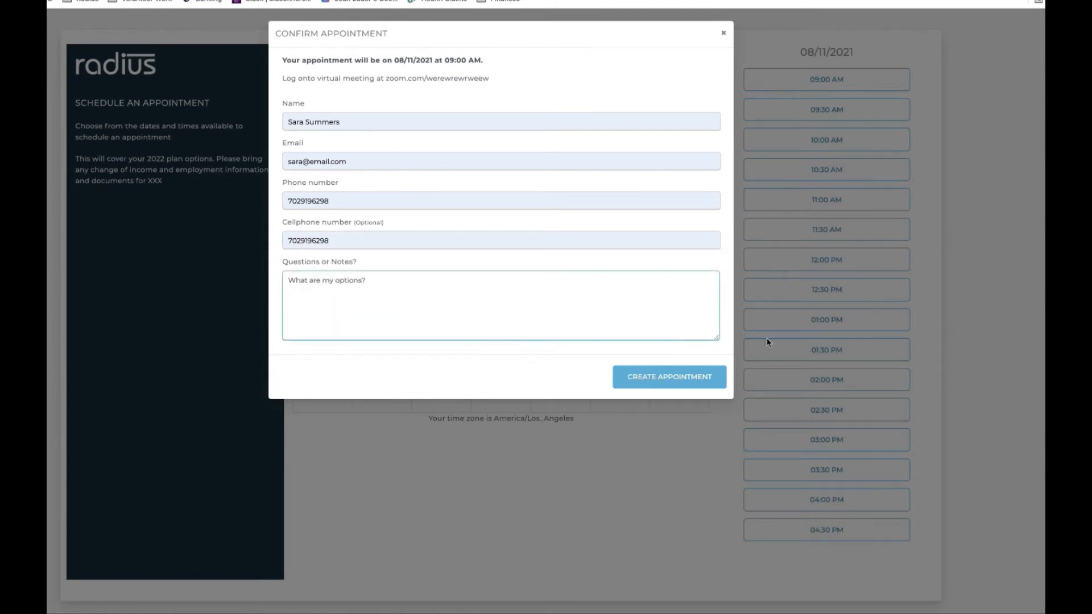
- Book the appointment, then review the new lead's record and its 9:00 AM calendar event
click(669, 377)
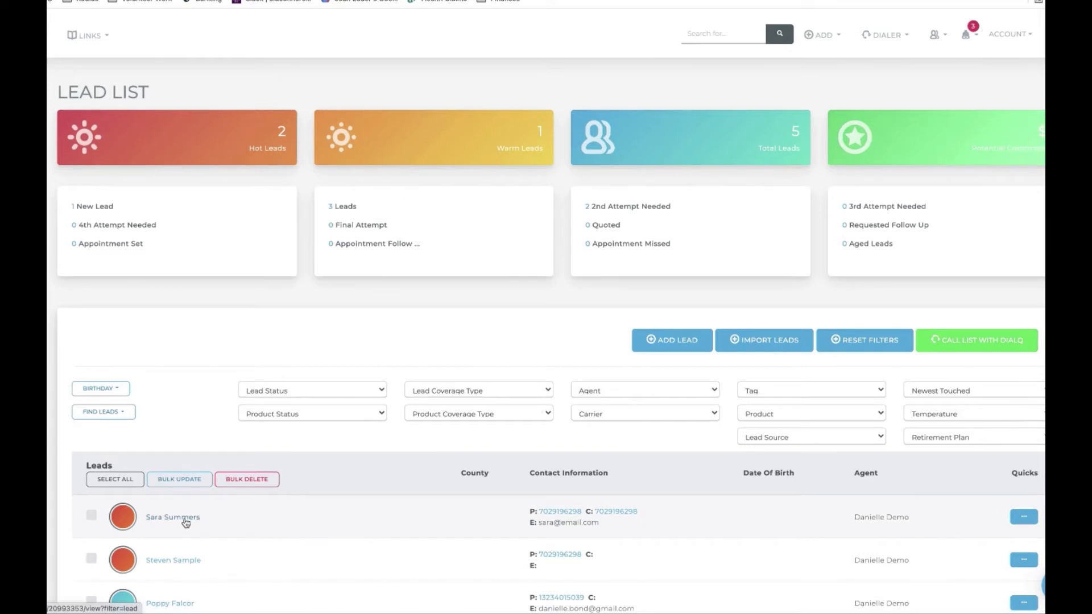
click(172, 517)
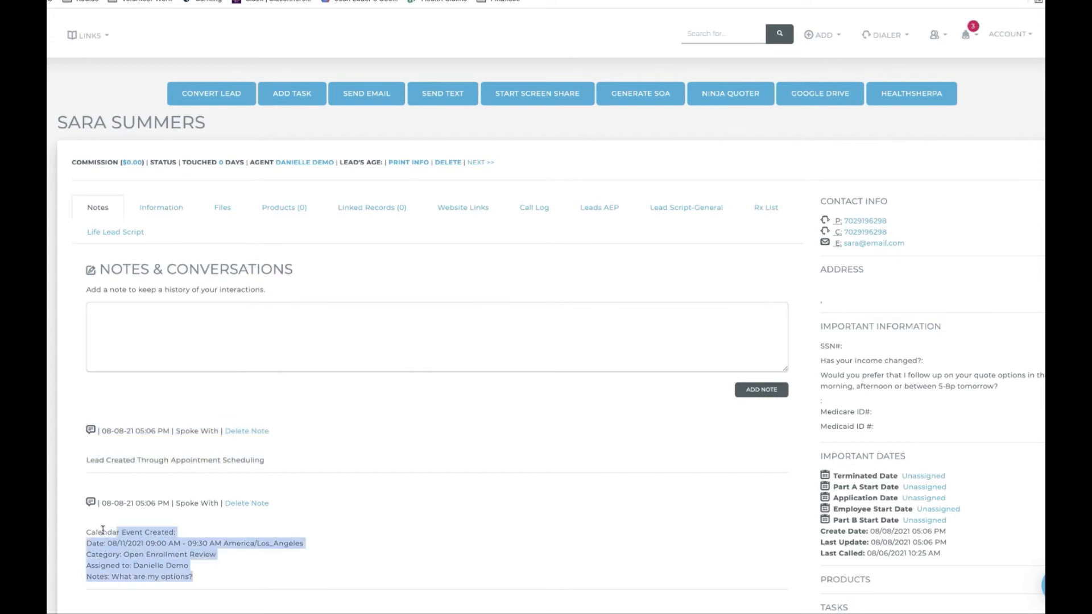
mouse_move(387, 469)
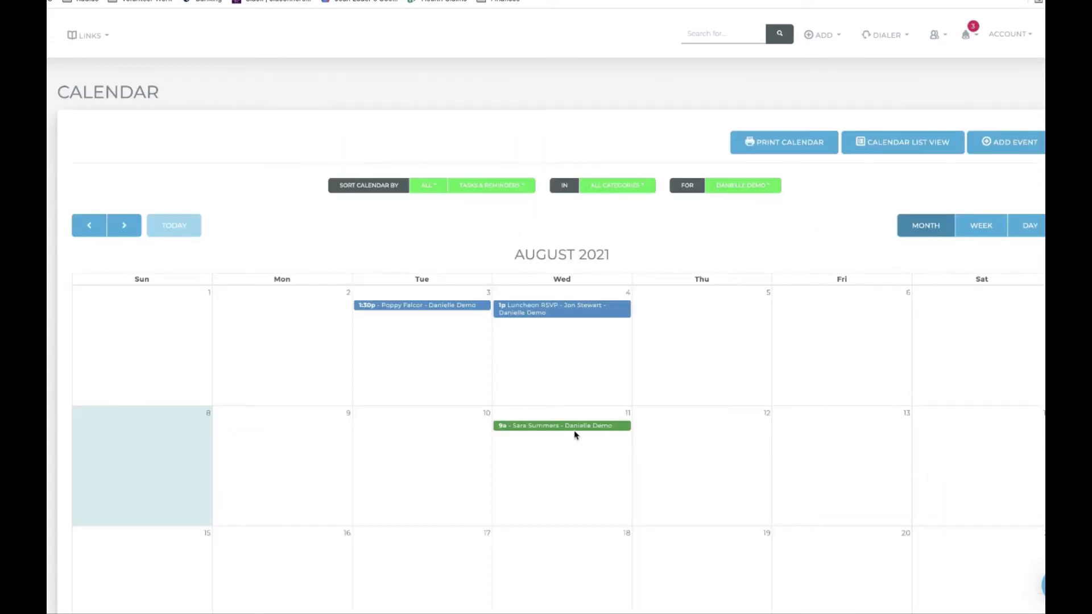
click(563, 426)
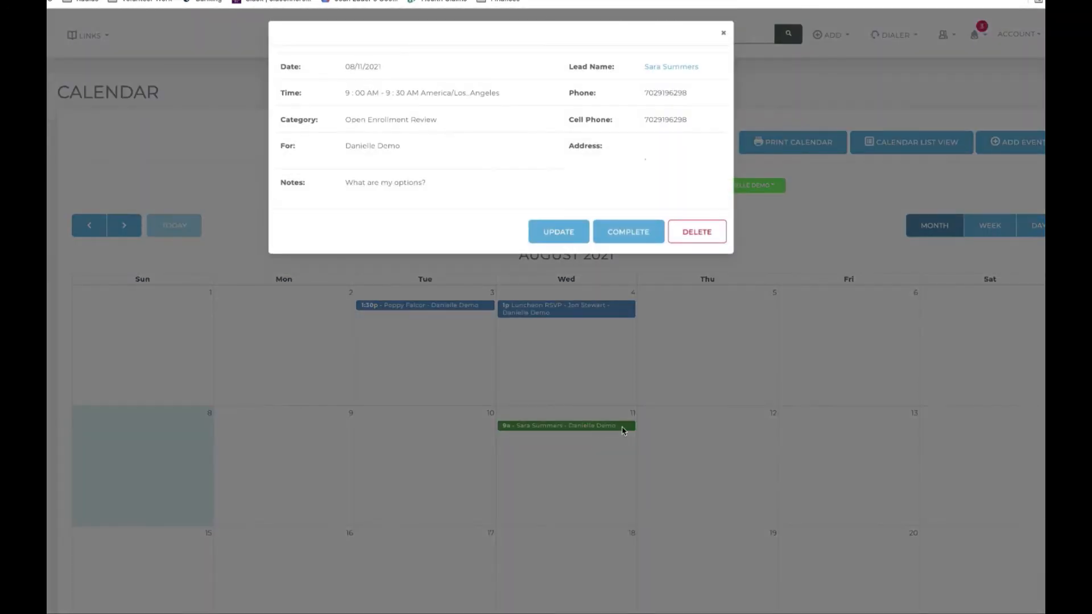
click(722, 32)
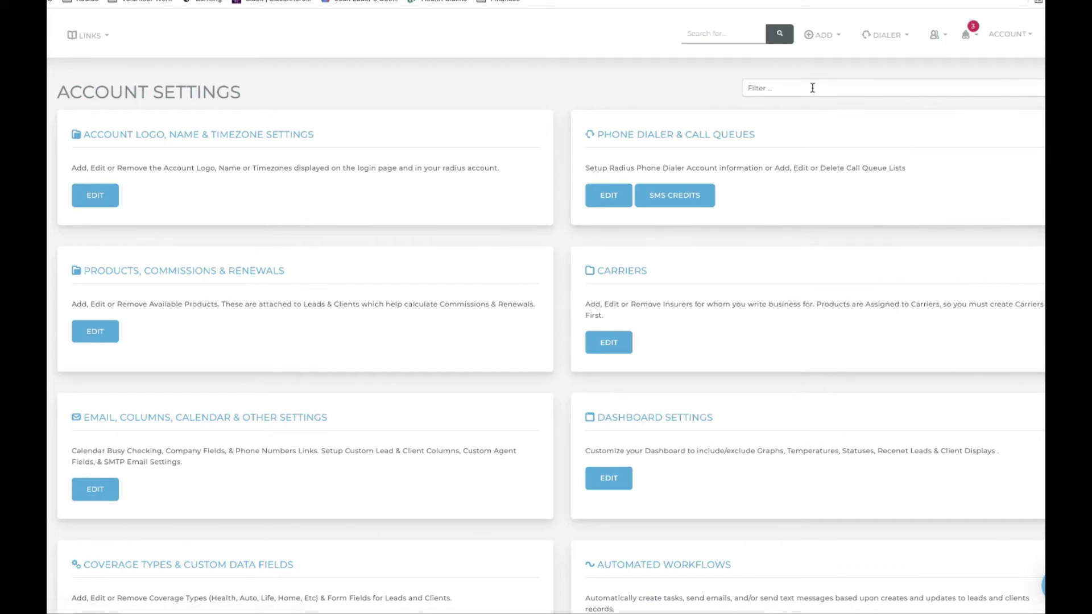
- Start a new appointment reminder in the Open Enrollment Review category
text(ap)
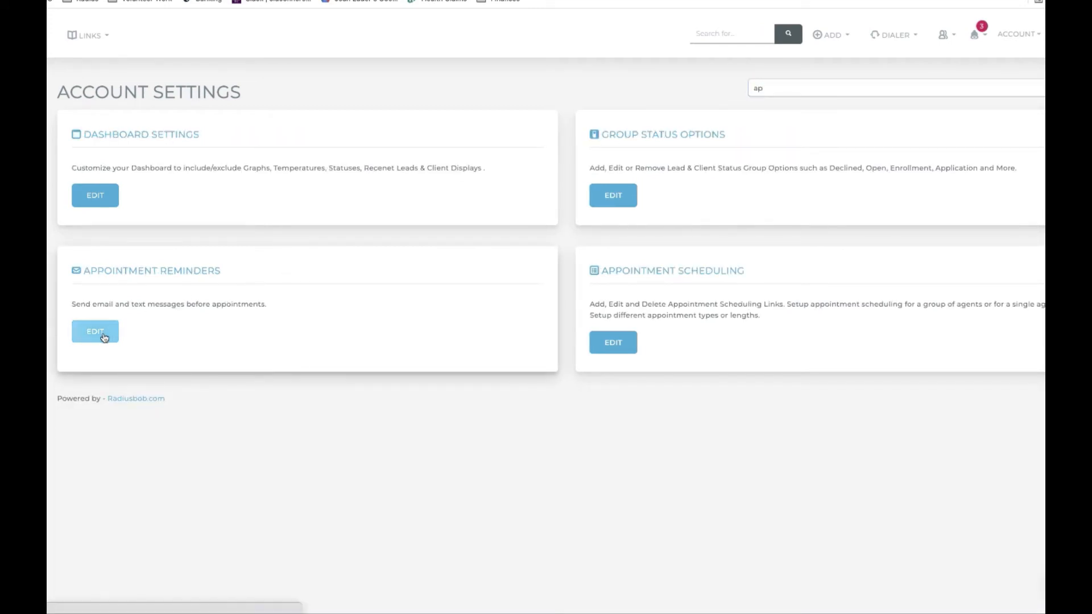
click(94, 331)
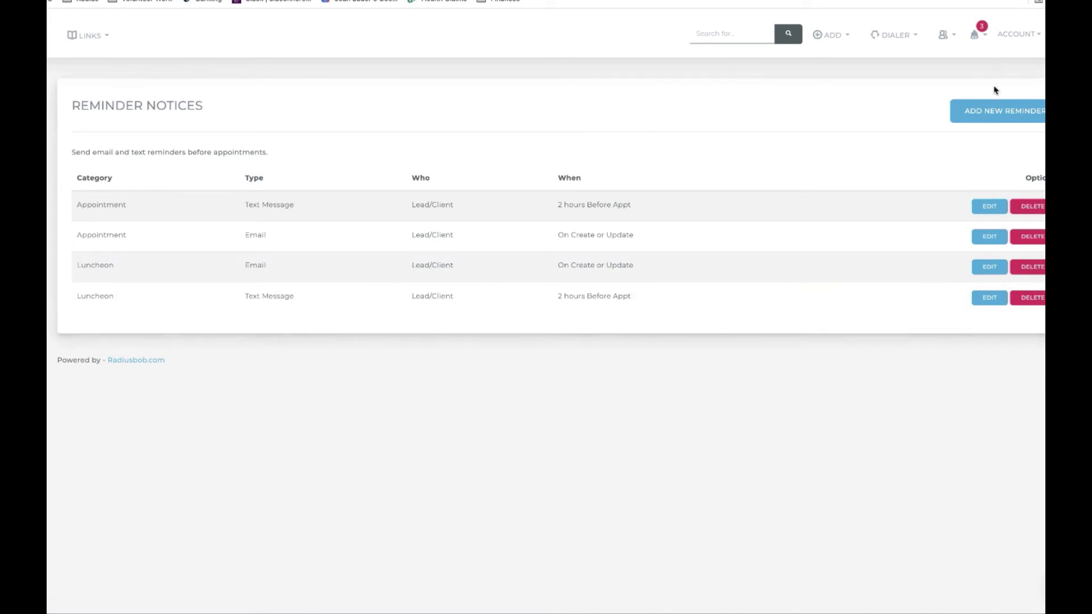
click(1006, 112)
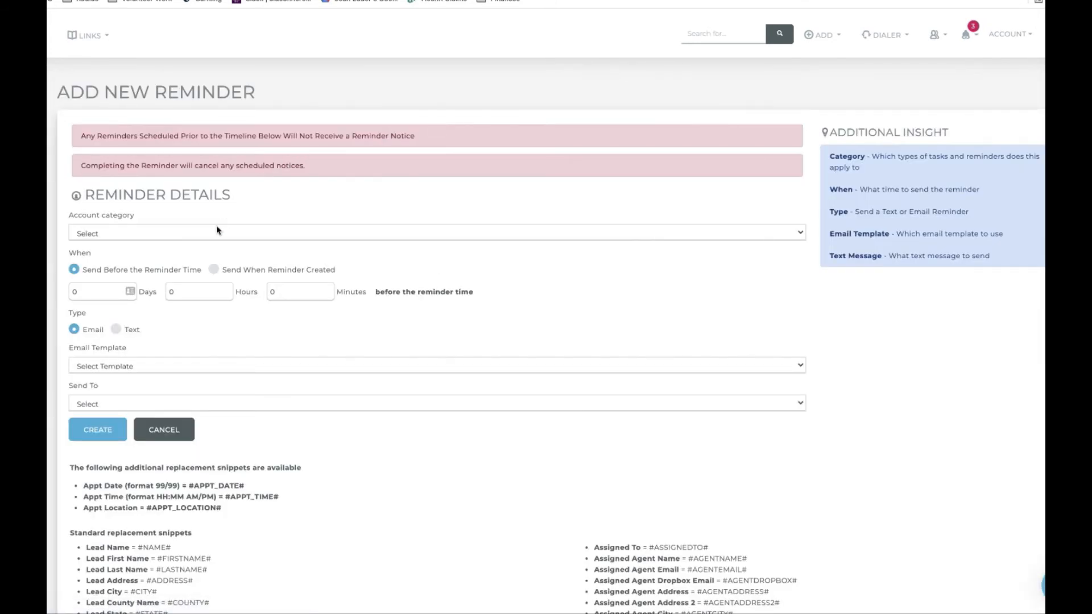
click(436, 218)
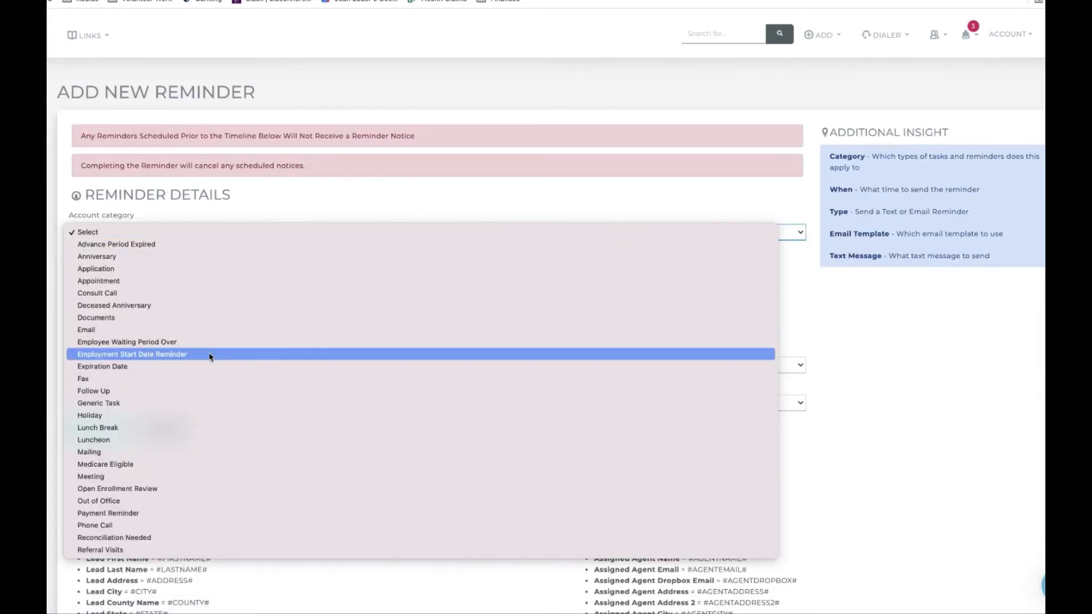
click(117, 488)
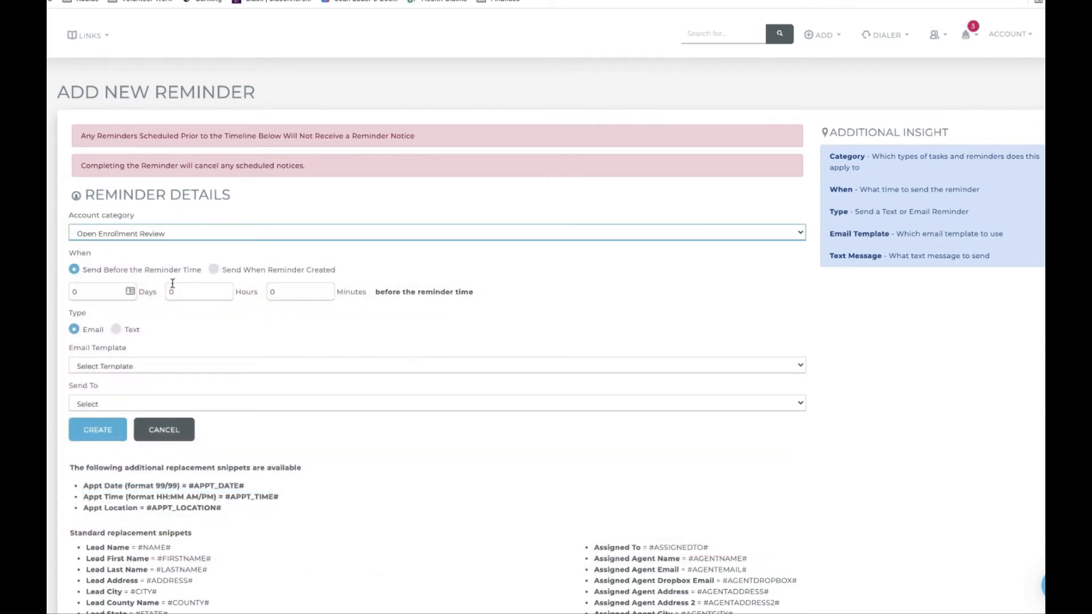
- Set the reminder to a text 2 hours before, with message 'Hi' plus the lead first-name snippet
text(2)
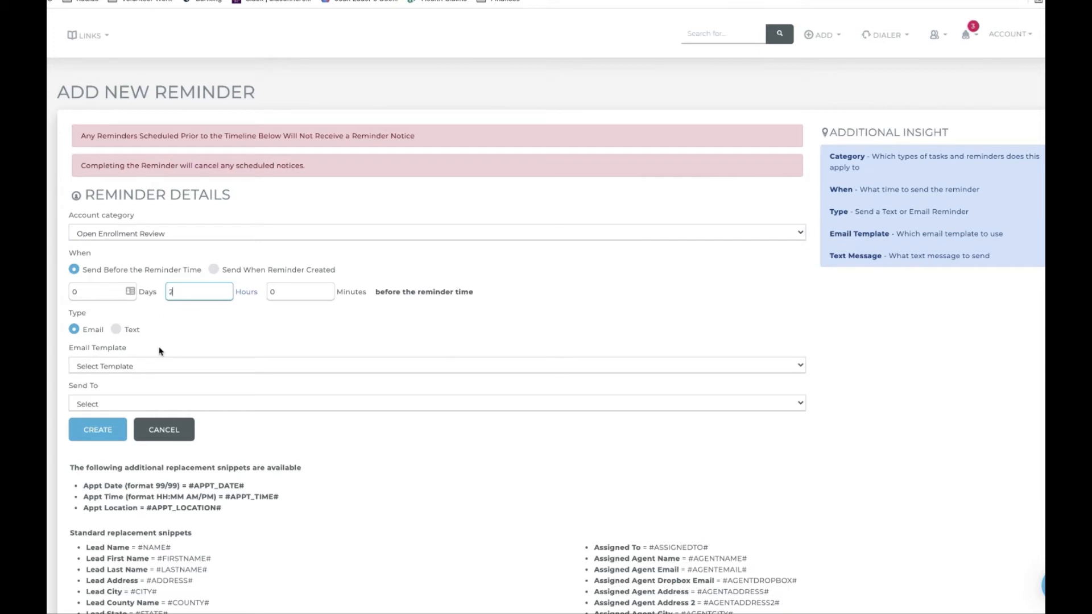
click(115, 329)
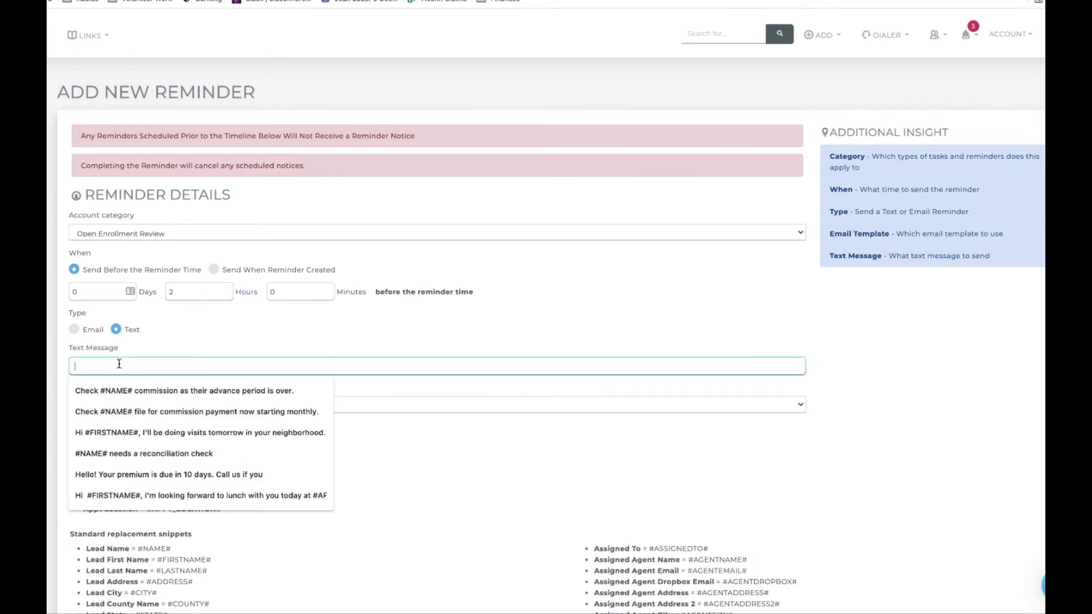
text(Hi)
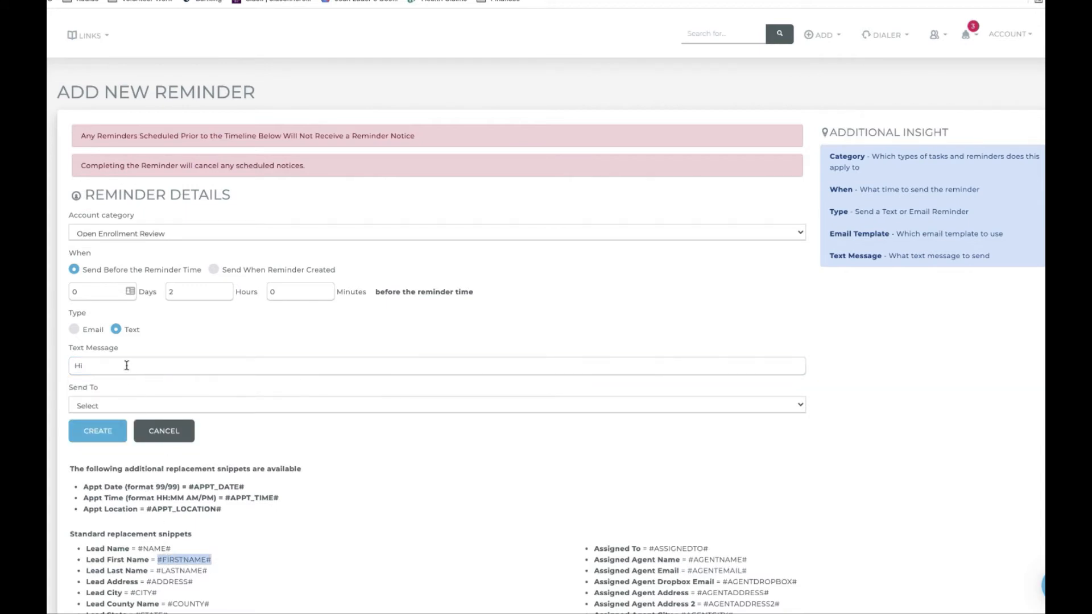
click(97, 431)
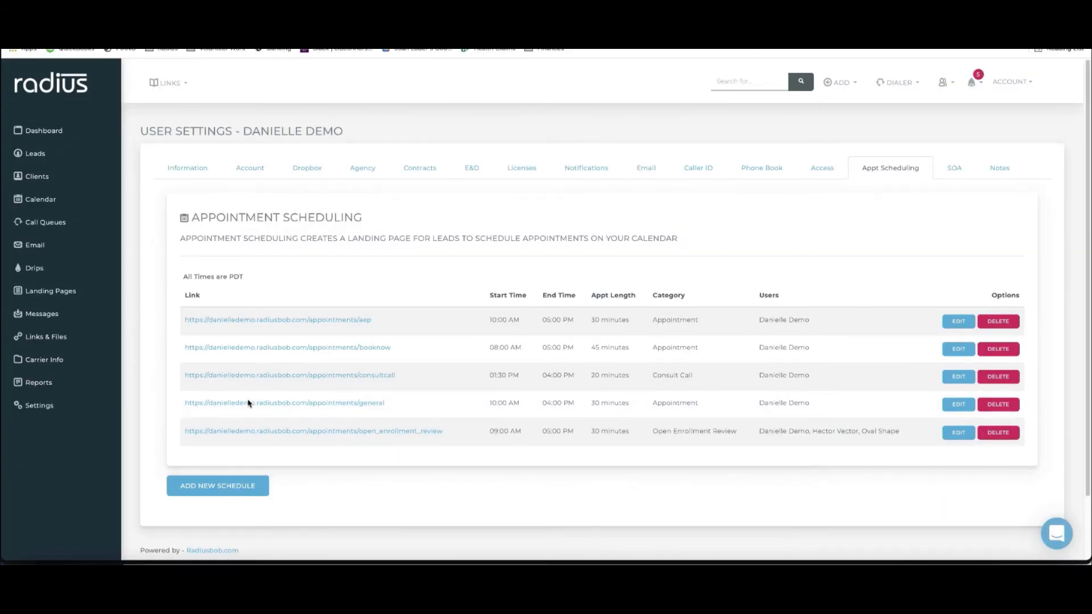
- Copy the general scheduling link and go to the Drips email templates list
right_click(247, 402)
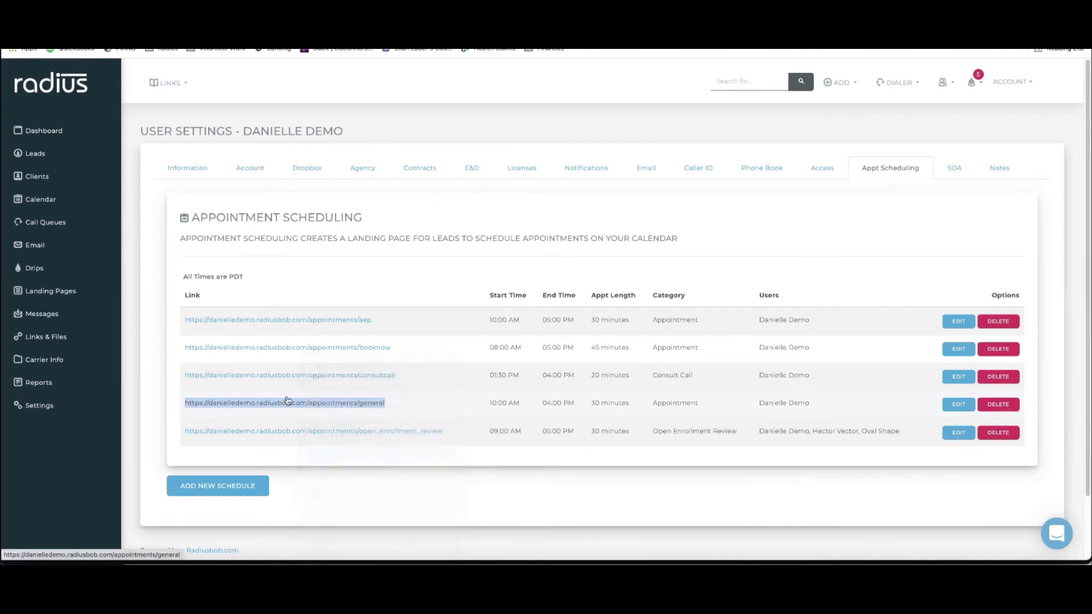
mouse_move(53, 273)
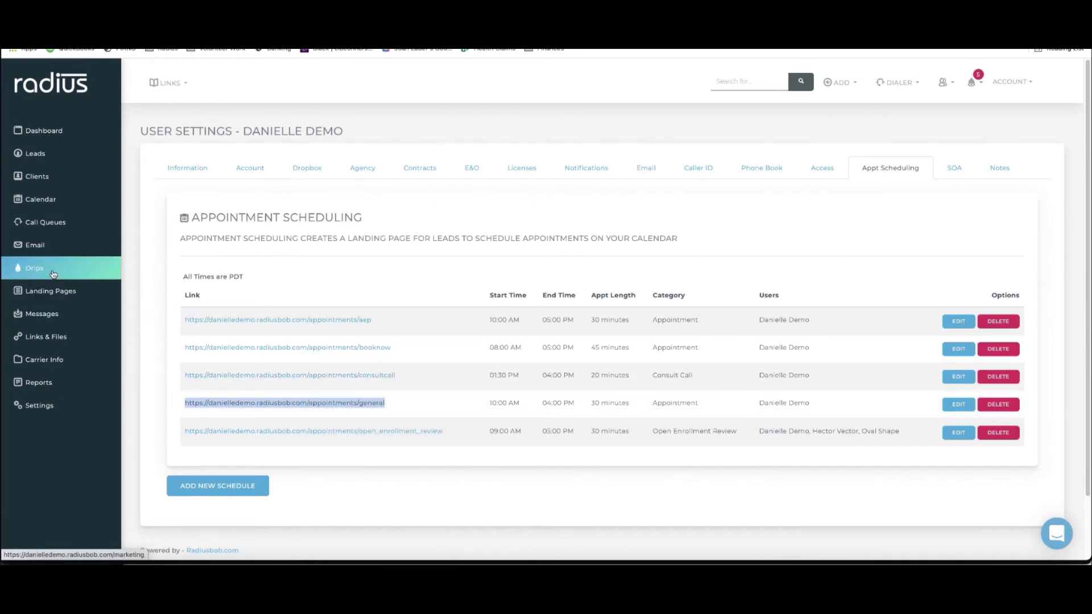
click(34, 268)
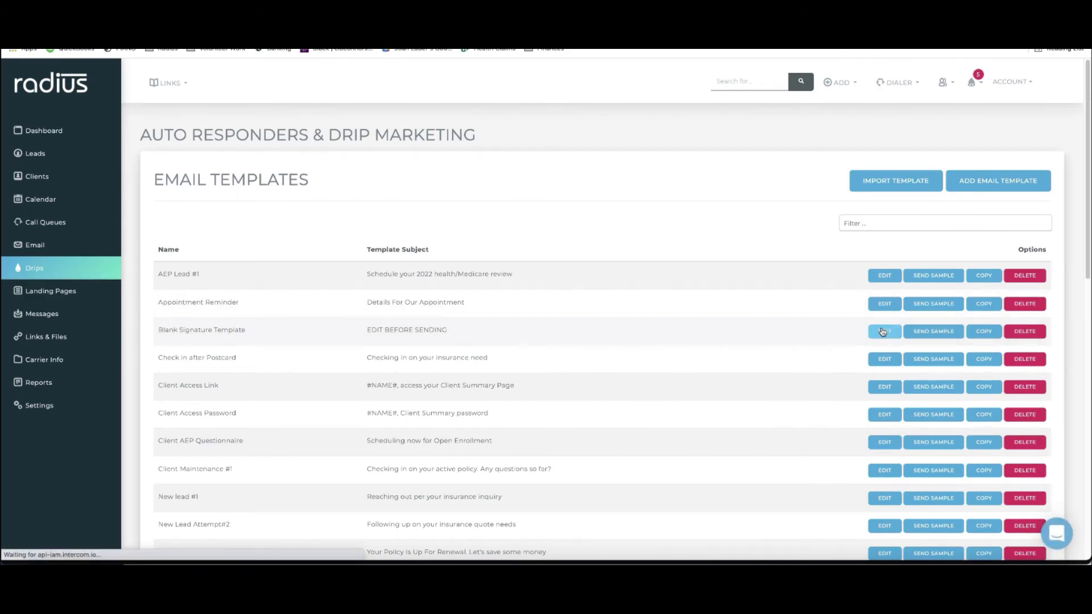
- Relabel the Blank Signature Template's button to CLICK TO SCHEDULE
click(884, 331)
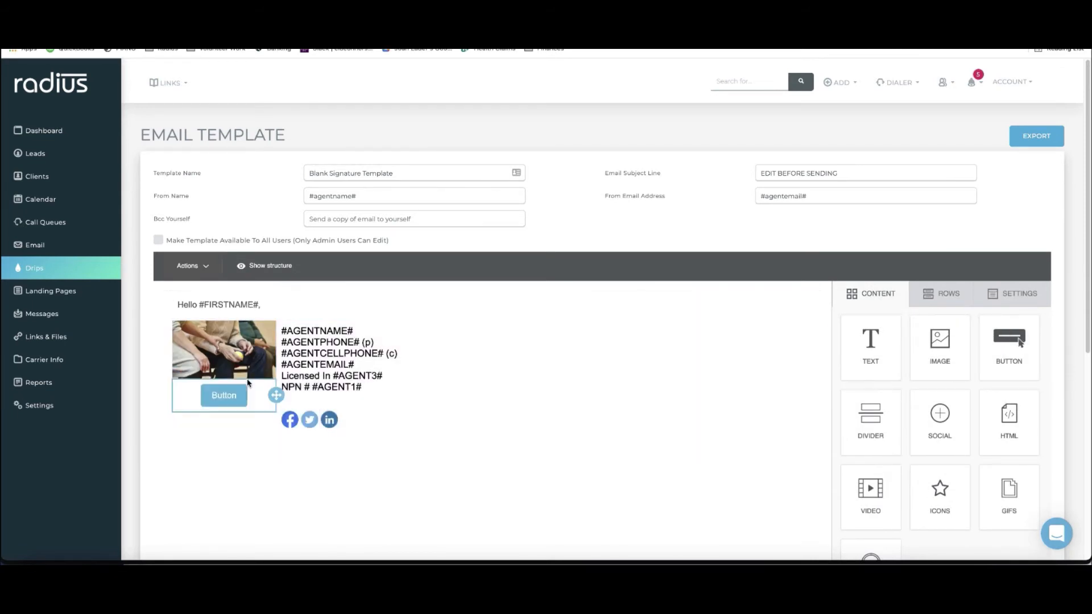
click(224, 395)
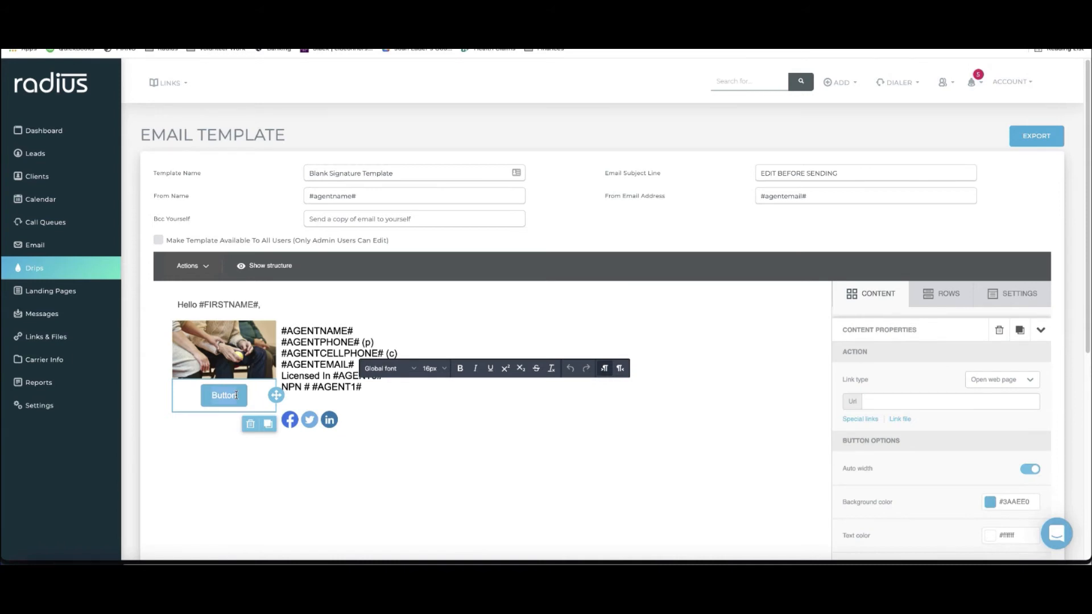
text(CLICK TO SCHEDULE)
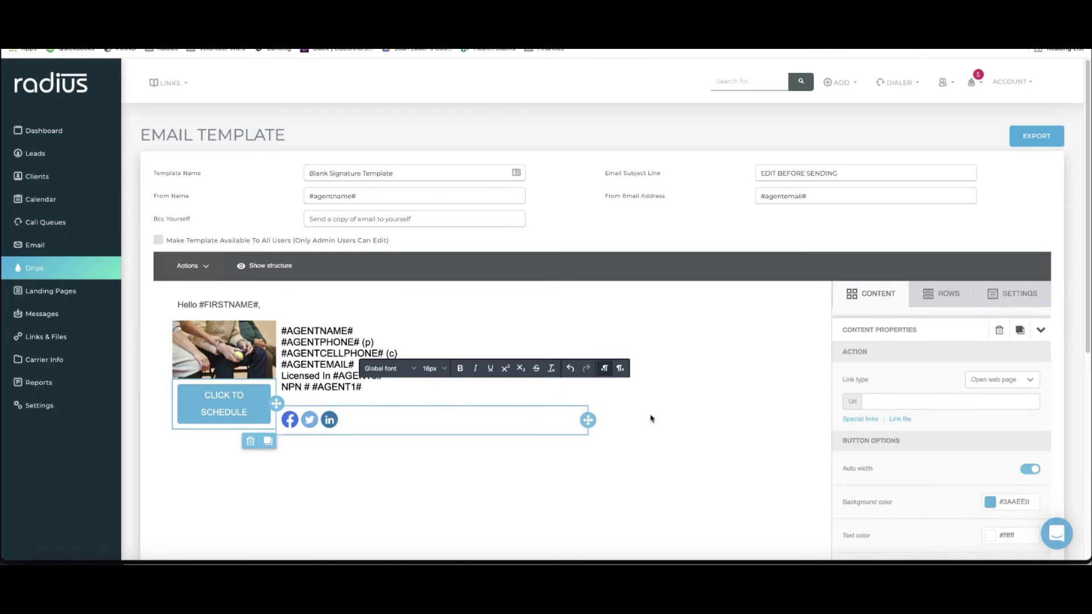
click(950, 401)
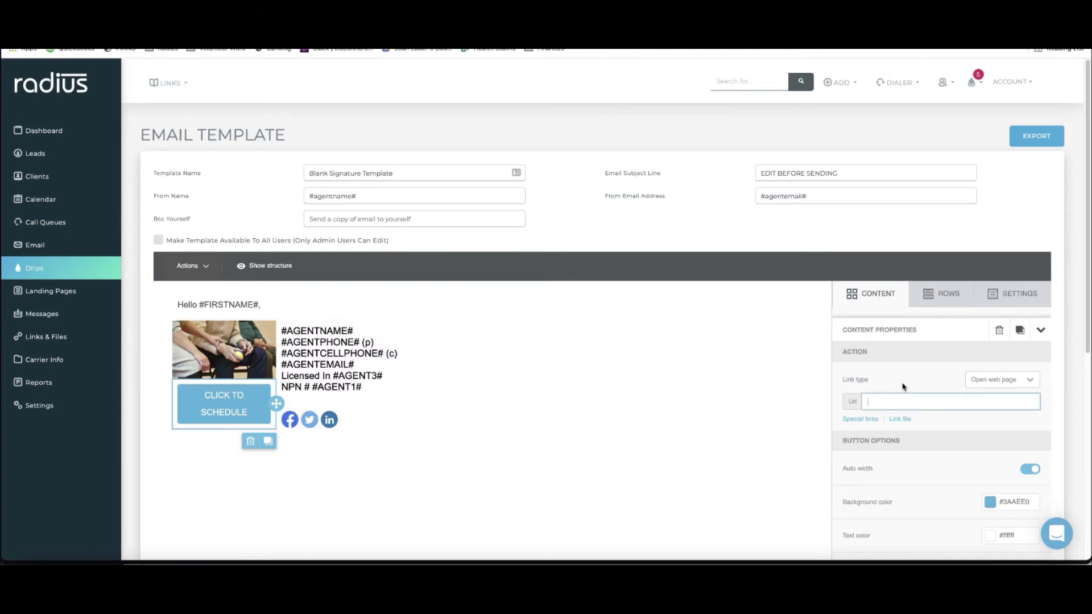
text(https://danielledemo.radiusbob.com/appointments/general)
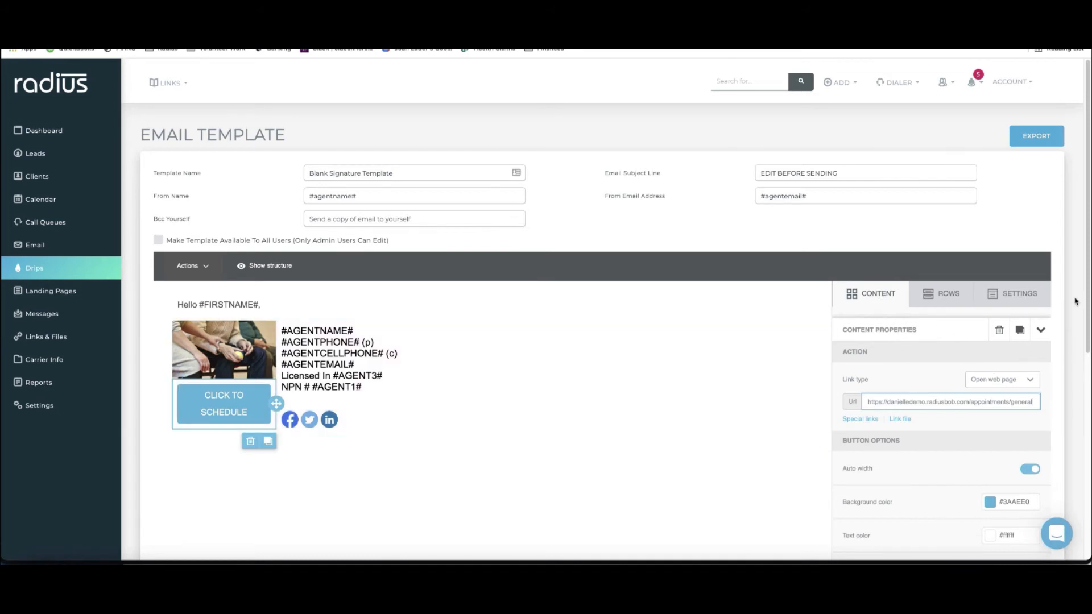
scroll(down, 3)
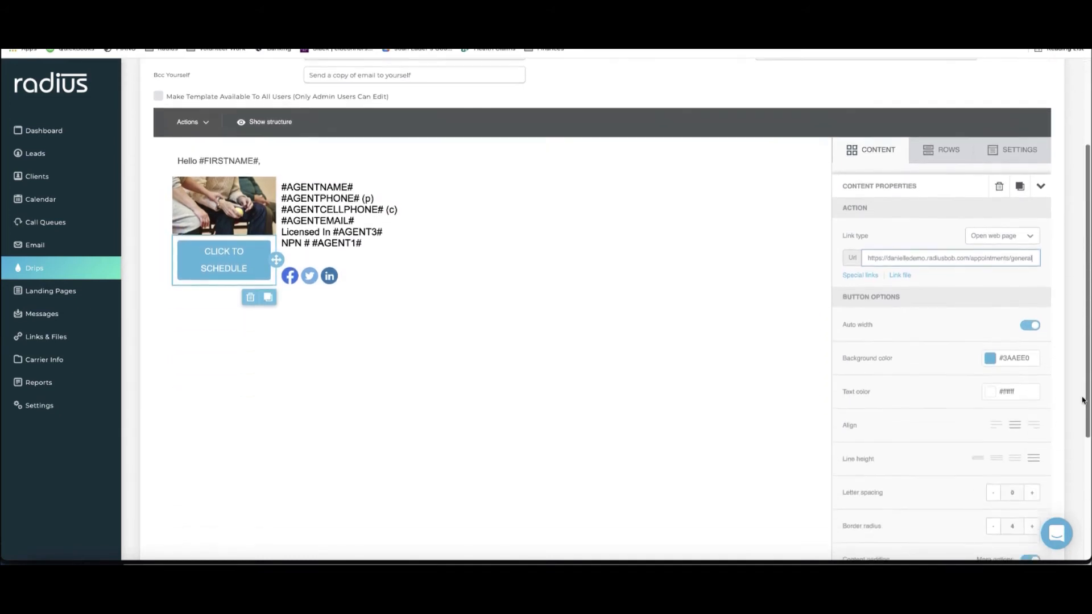
scroll(down, 3)
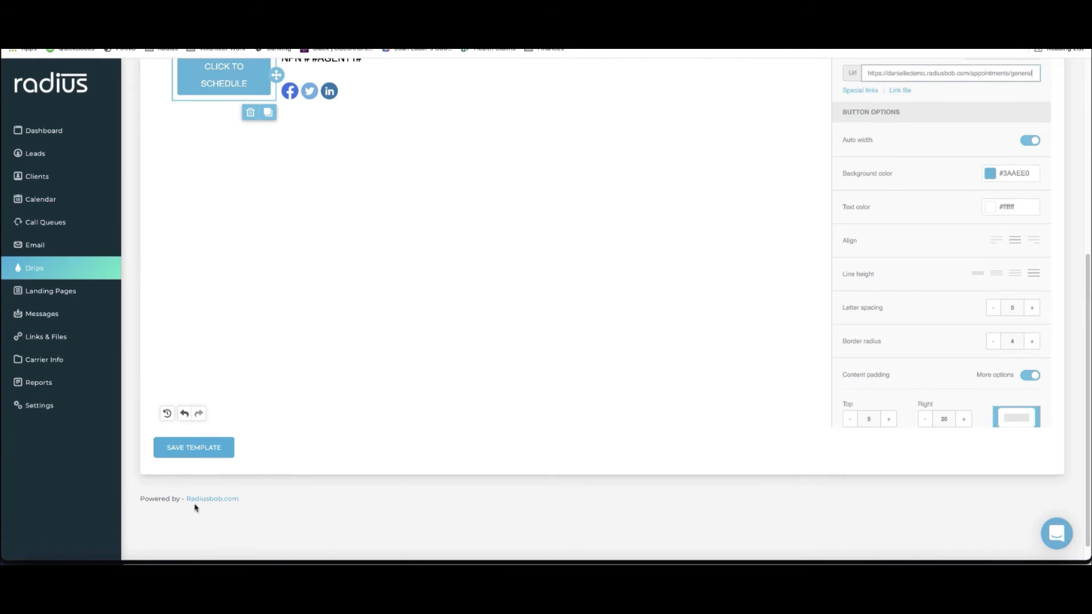
click(193, 447)
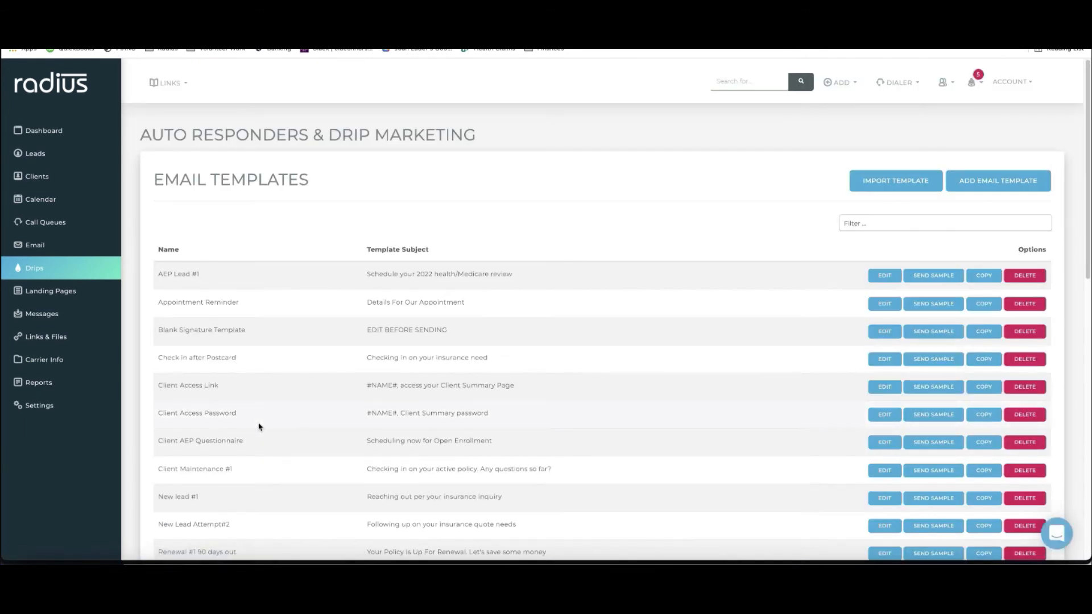
mouse_move(114, 432)
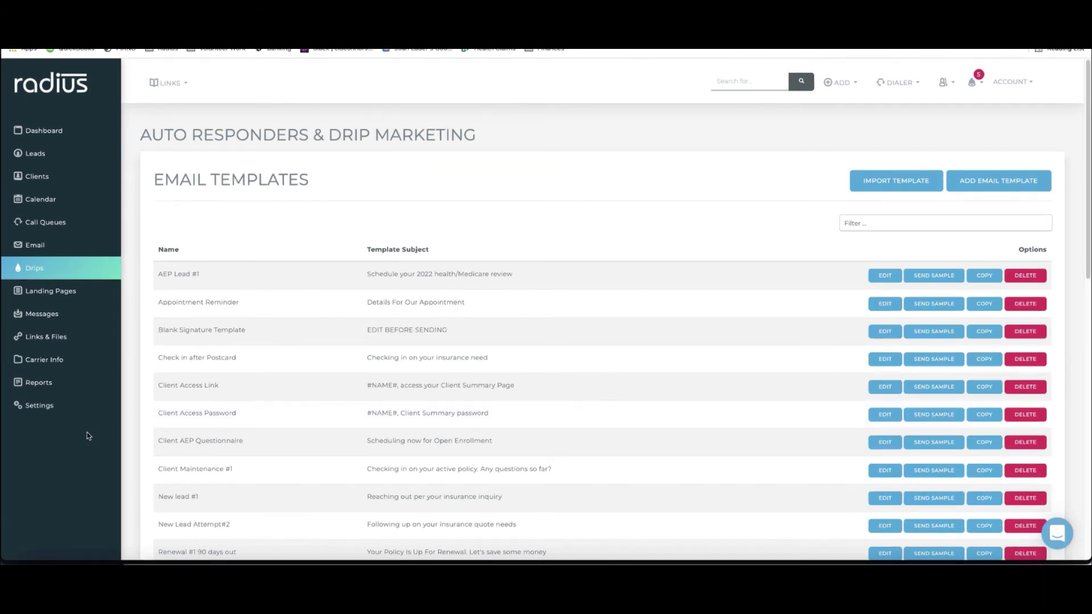
mouse_move(38, 408)
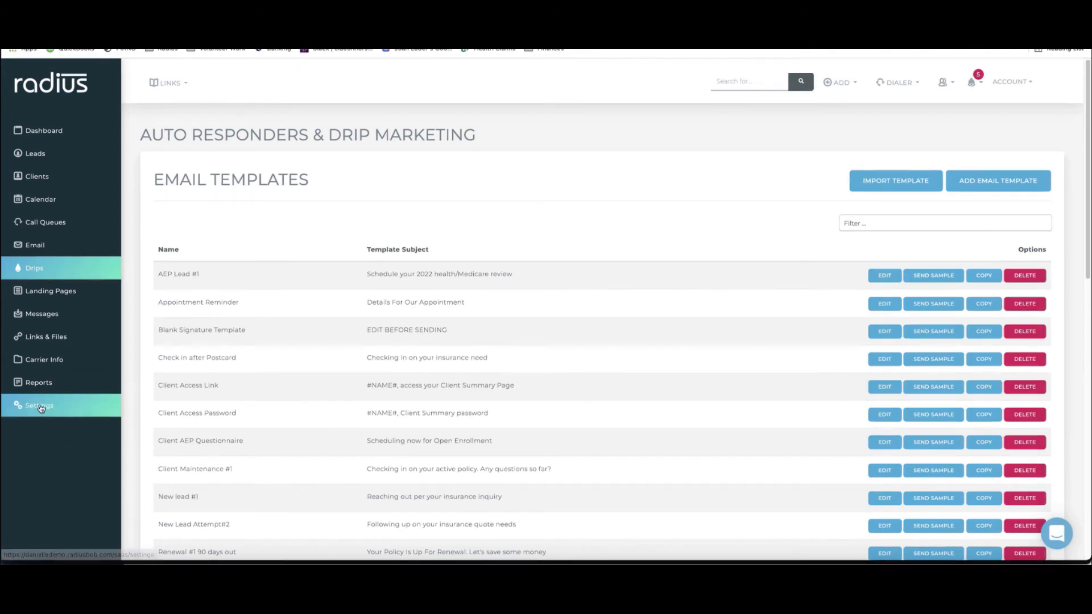
- Name Custom Agent Field 2 'Agent Calendar Scheduling Link' in system settings and submit
click(38, 406)
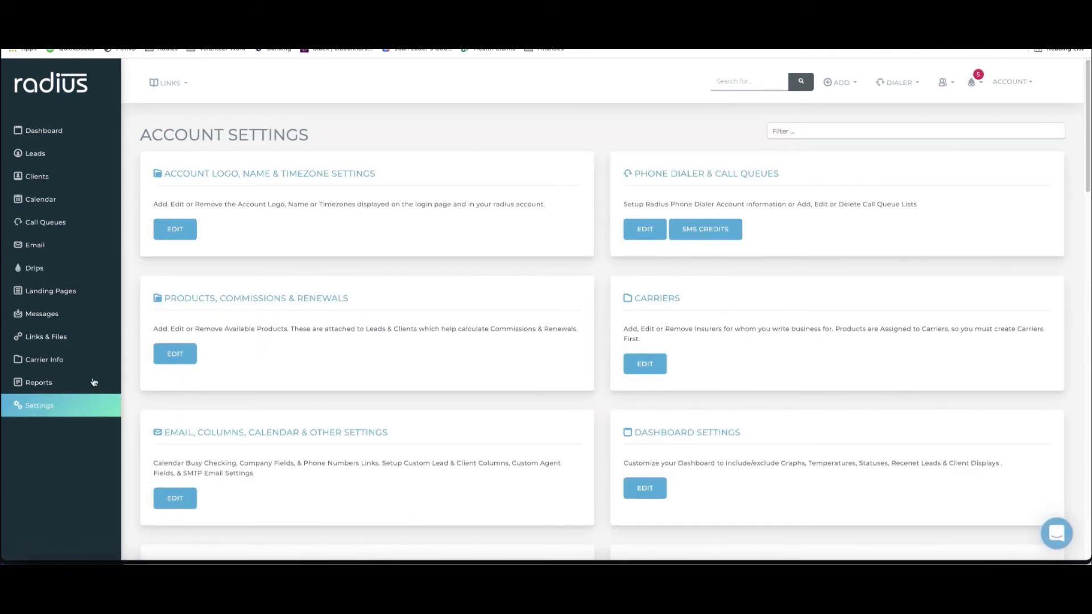
click(174, 498)
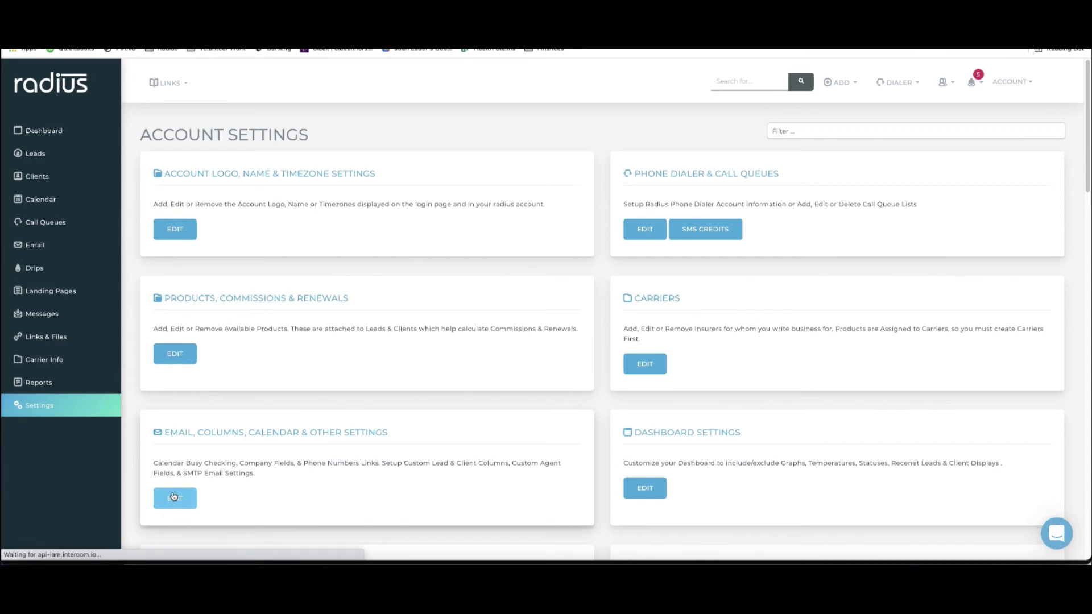
click(174, 498)
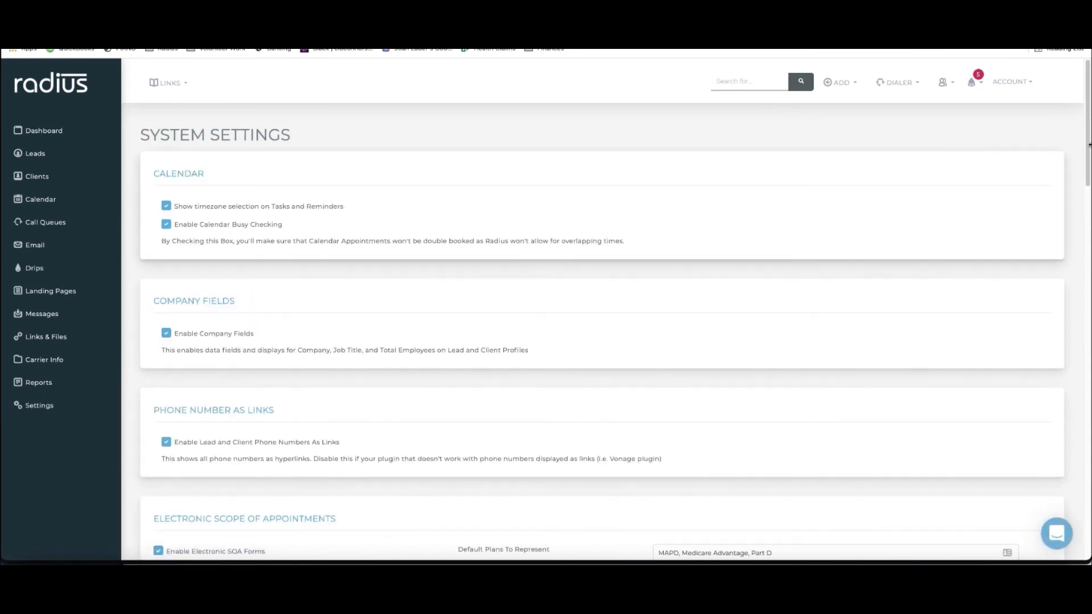
scroll(down, 3)
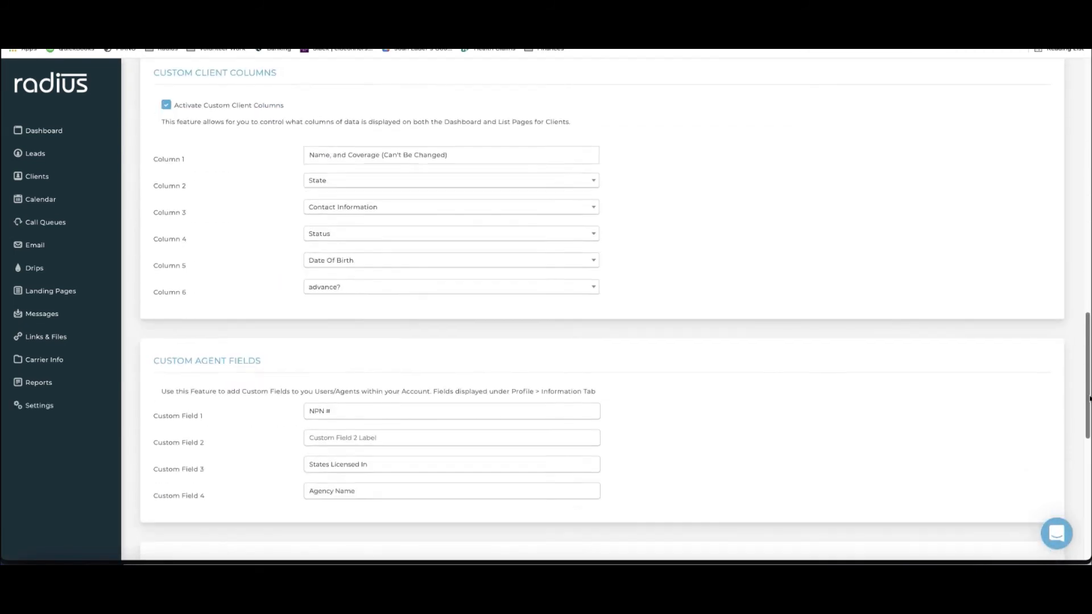
scroll(down, 3)
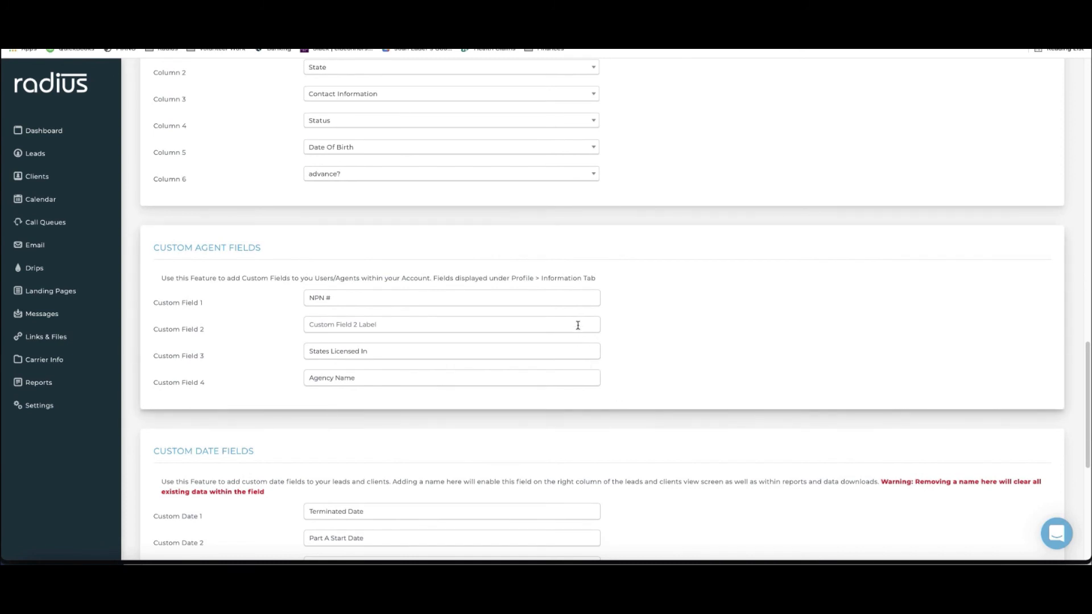
text(Agent Calendar Scheduling Link)
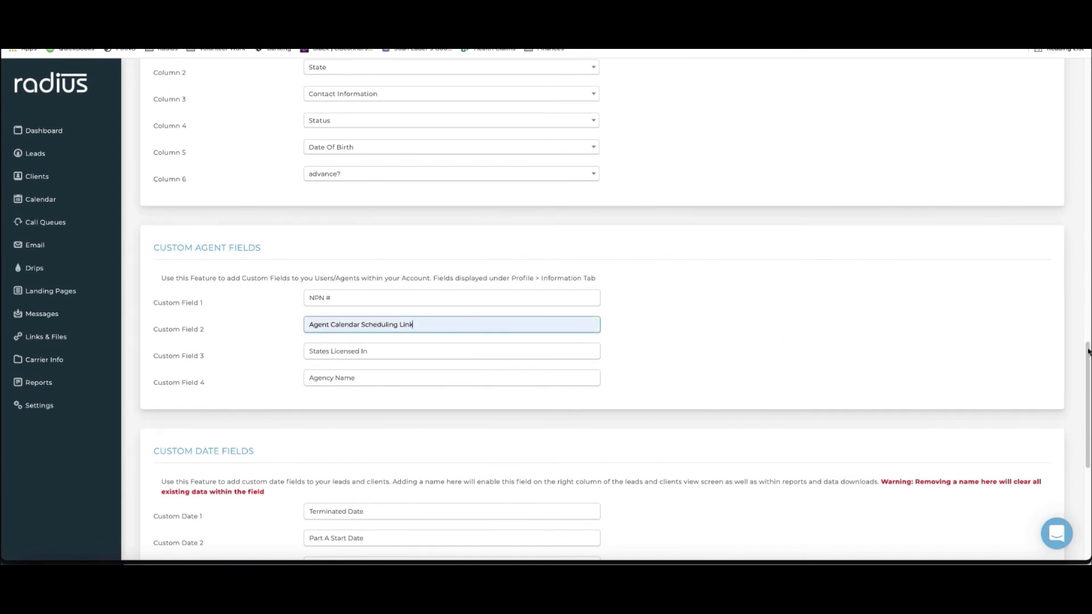
scroll(down, 3)
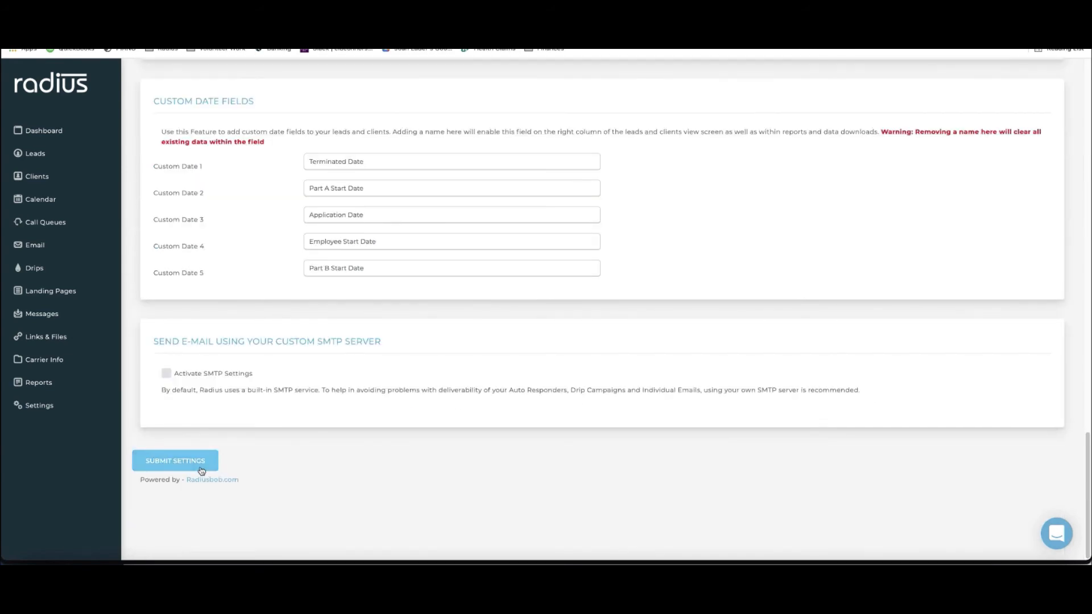
click(174, 460)
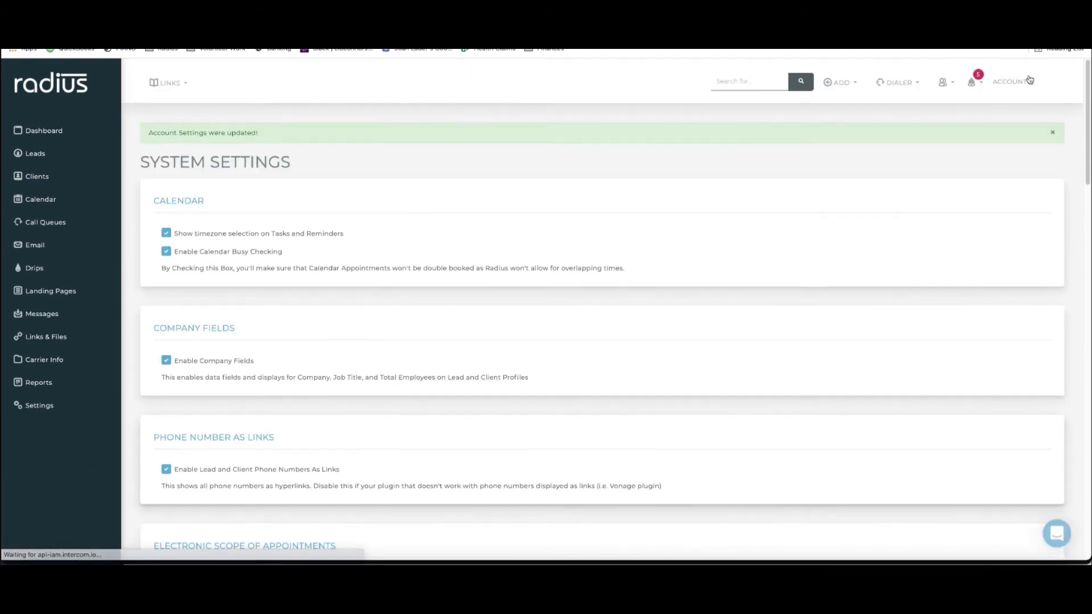
- Store the general appointments link in the user's Agent Calendar Scheduling Link field, then return to Drips
click(1013, 81)
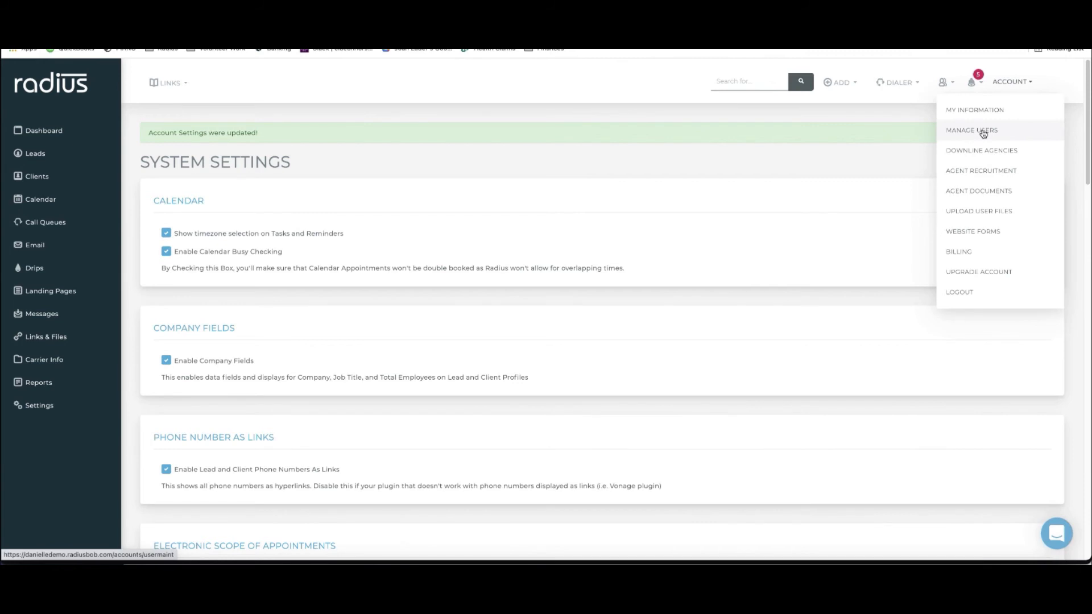
click(972, 130)
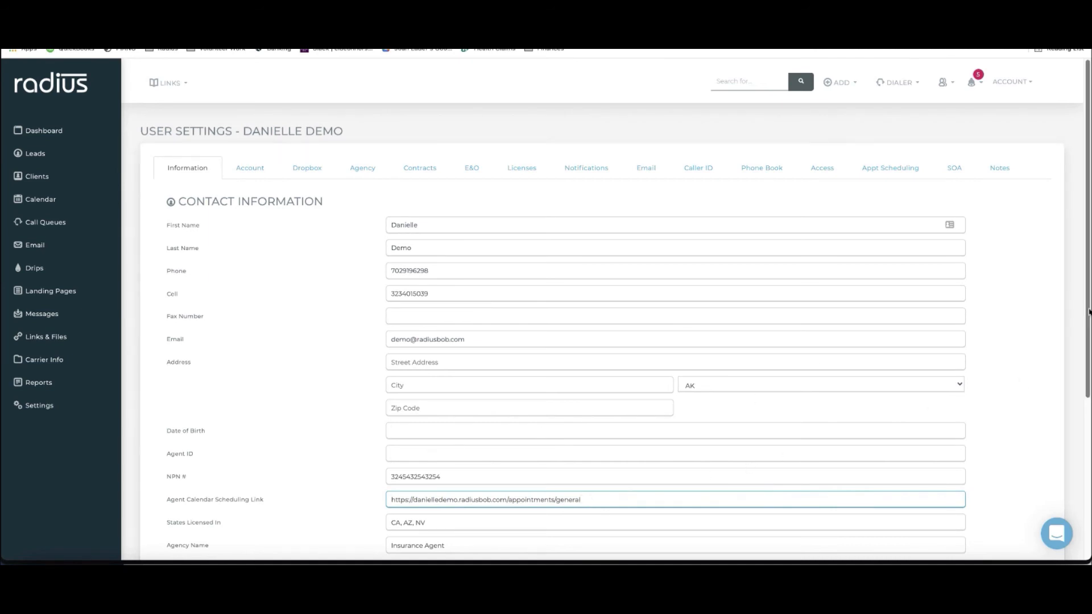
scroll(down, 3)
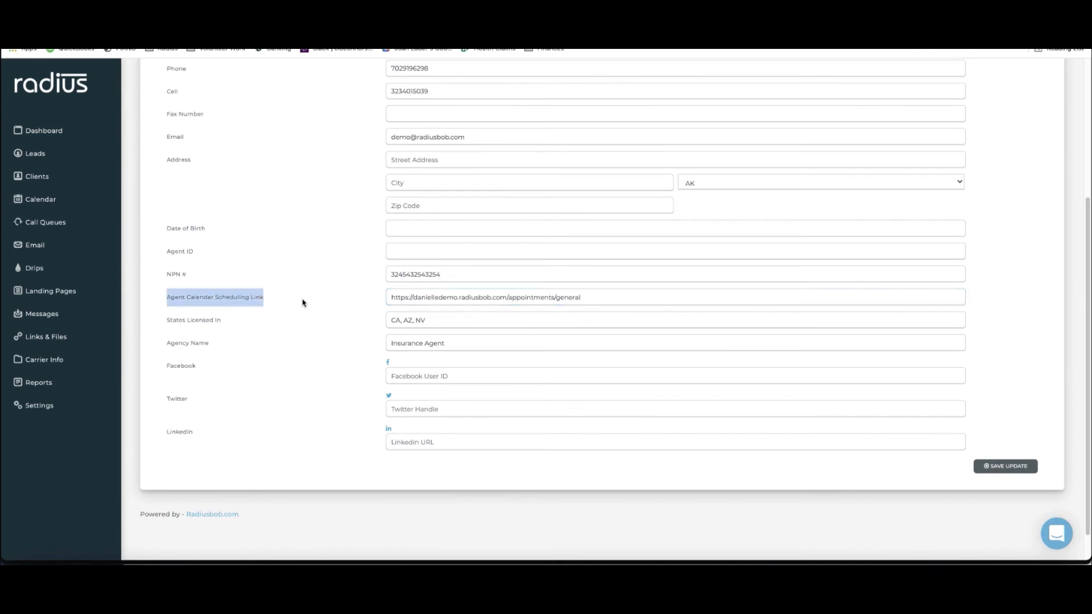
click(1012, 466)
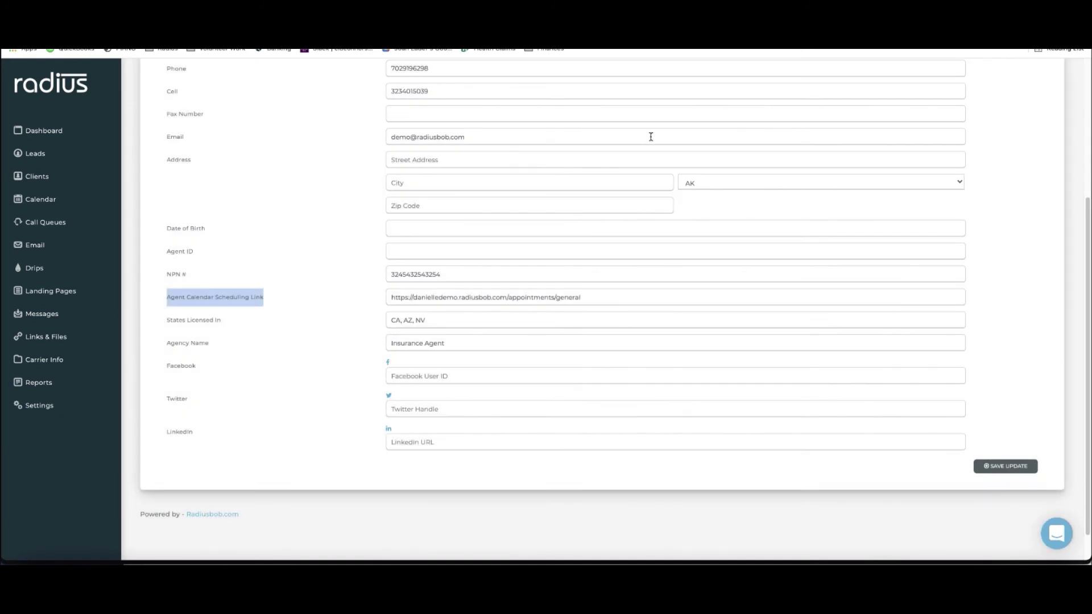
mouse_move(142, 274)
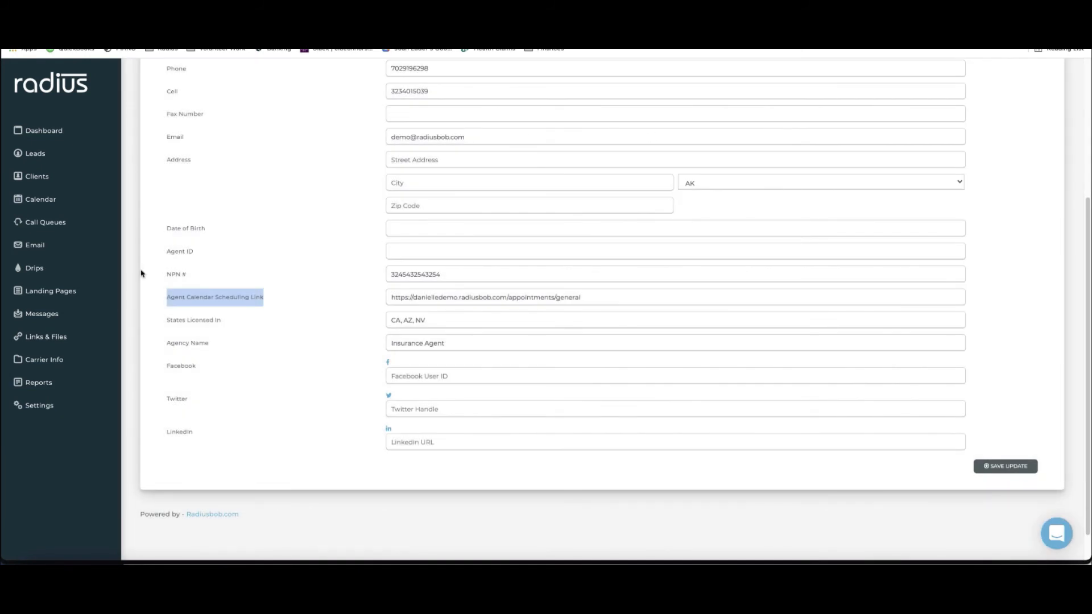
click(34, 269)
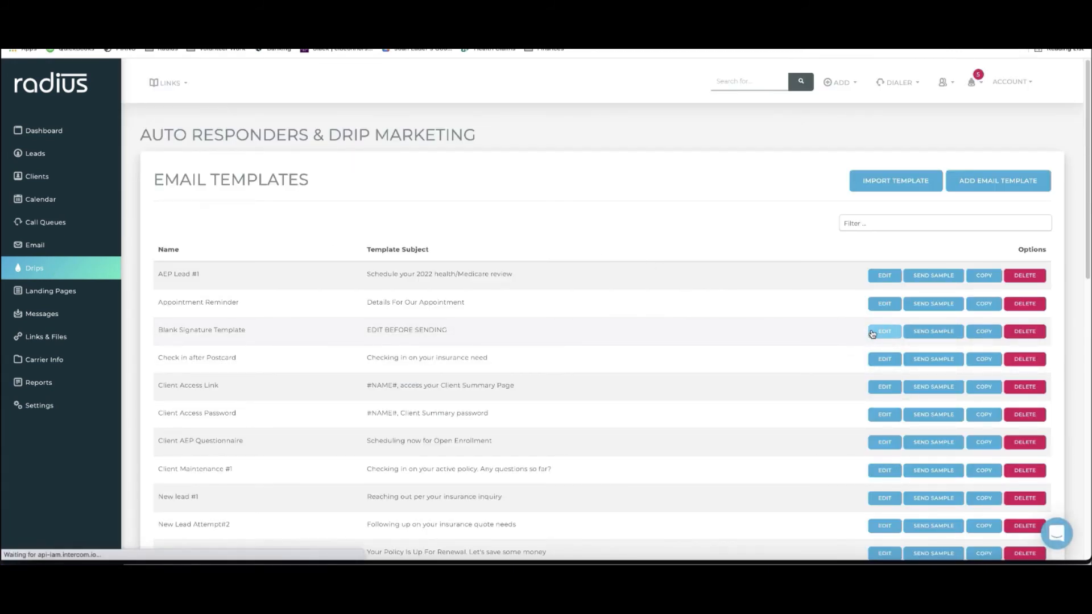
- Add a 'My Calendar Availability:' line to the Blank Signature Template
click(884, 331)
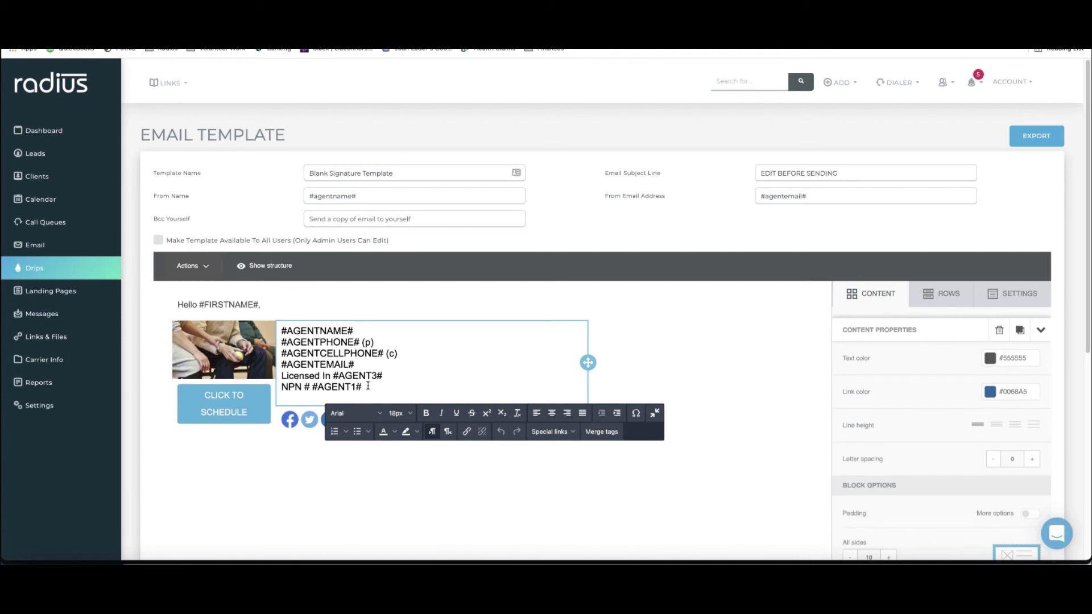
text(My)
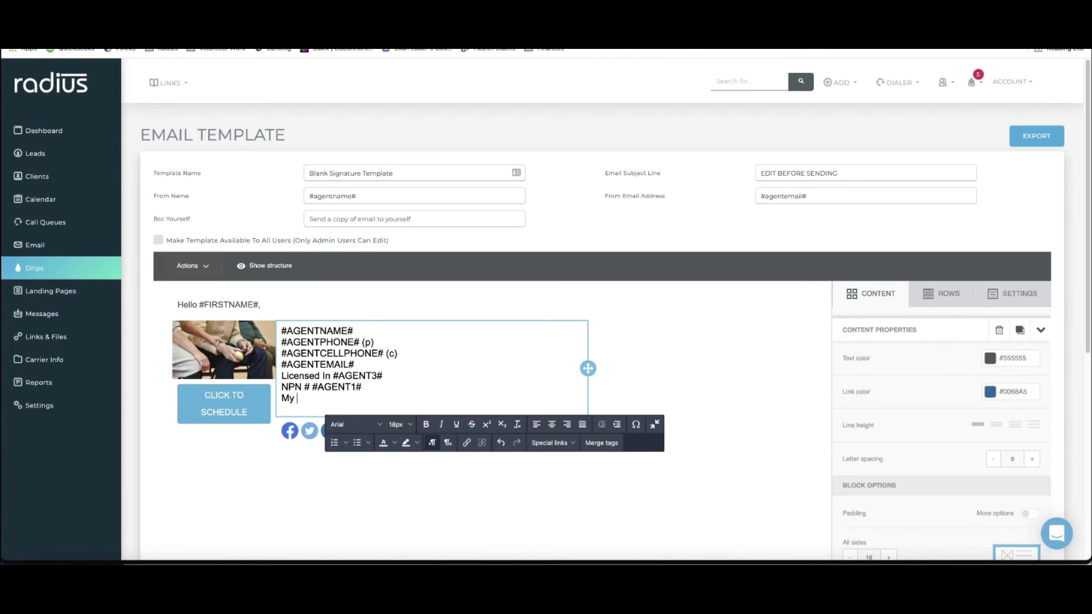
text(Calendar Availability:)
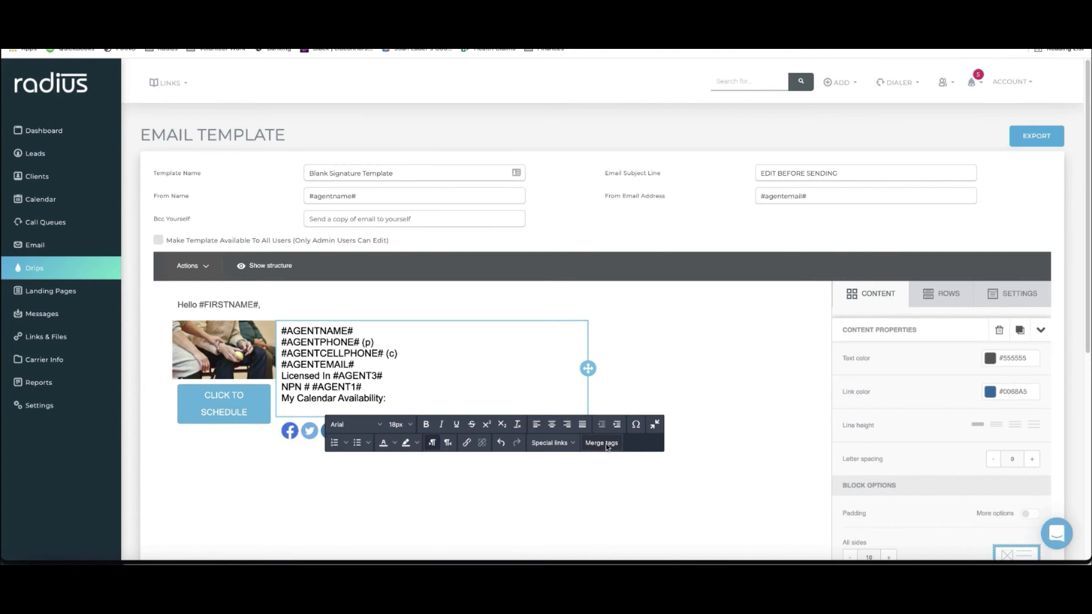
- End that line with the Assigned Agent Calendar Scheduling Link merge tag #AGENT2# and save the template
click(602, 443)
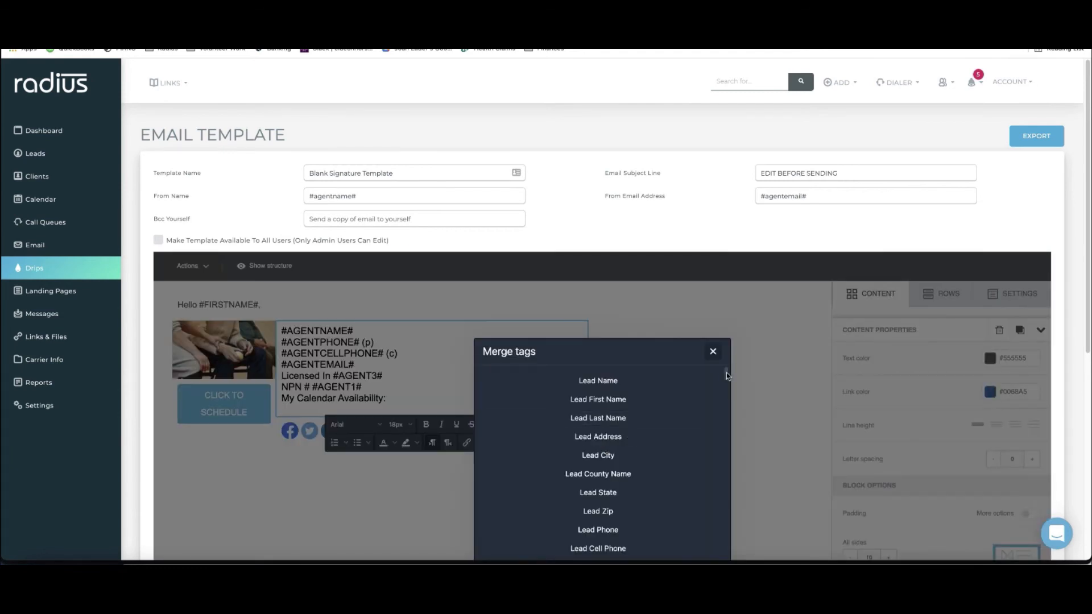
scroll(down, 3)
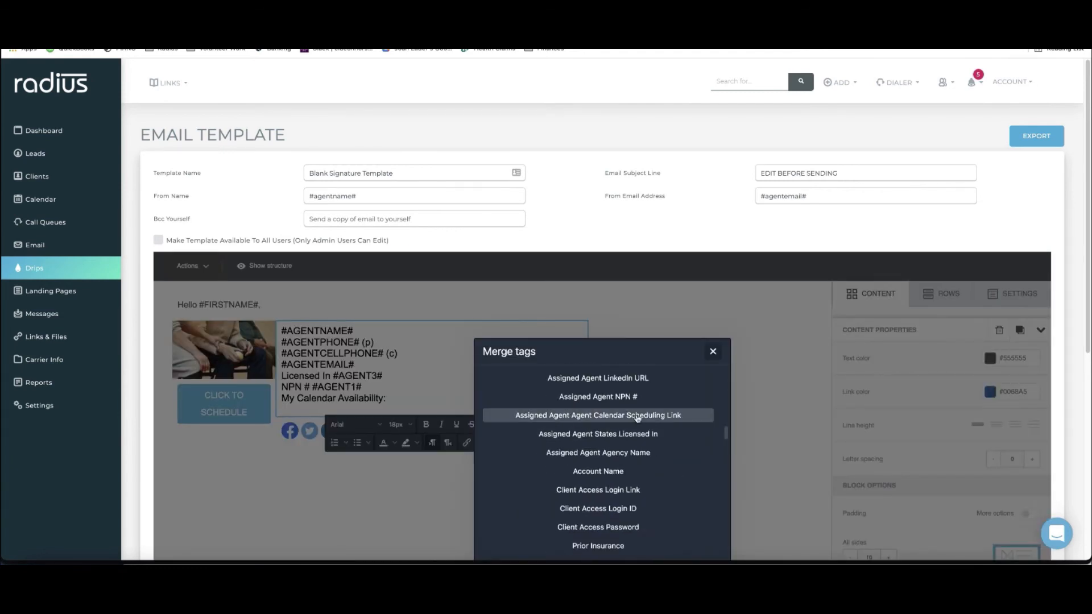
click(598, 415)
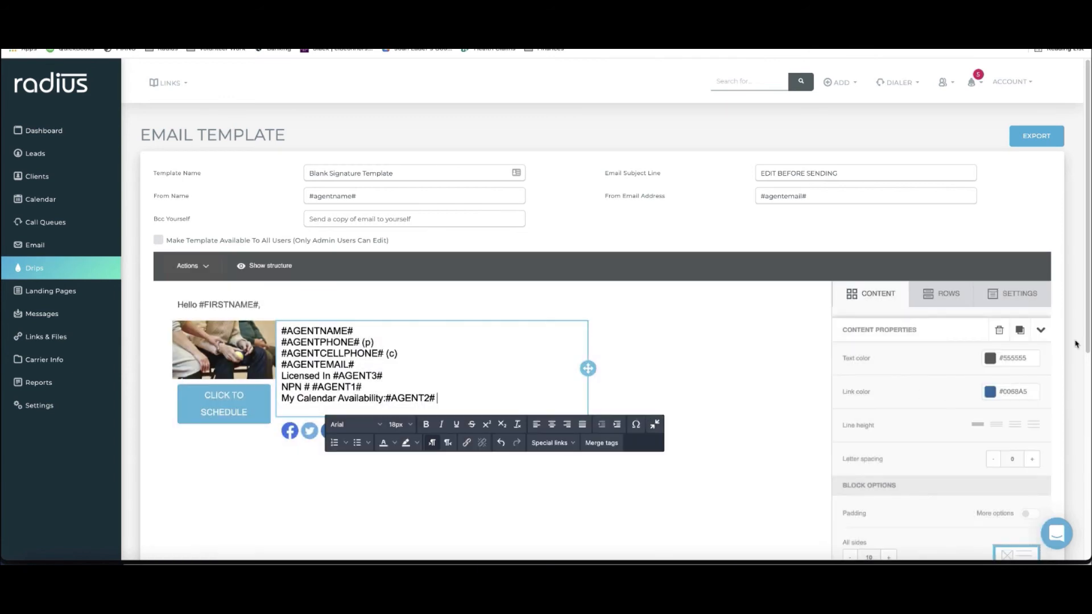
scroll(down, 3)
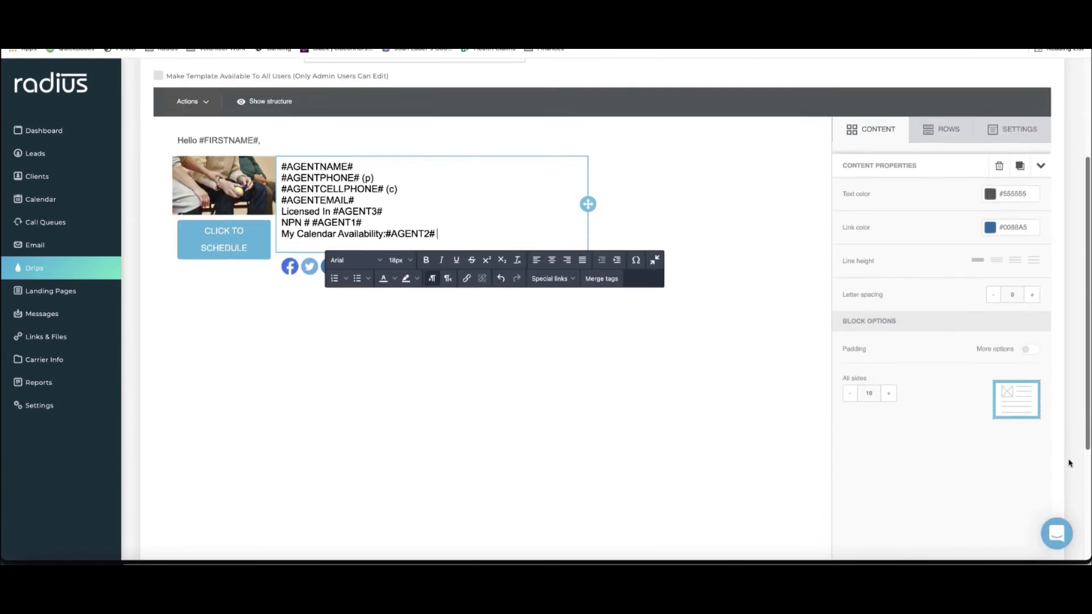
click(193, 489)
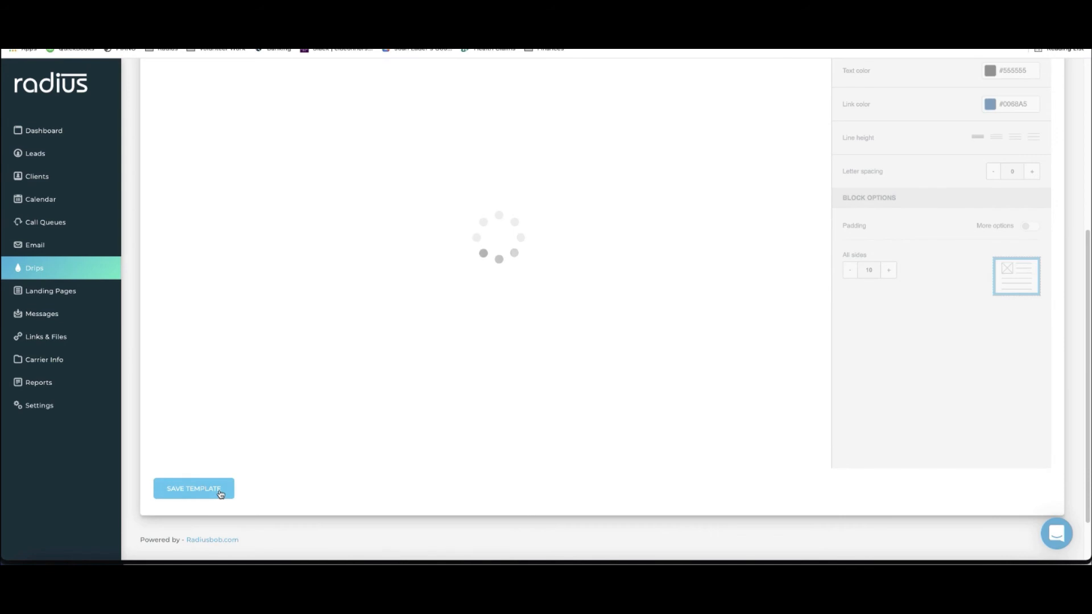
click(194, 488)
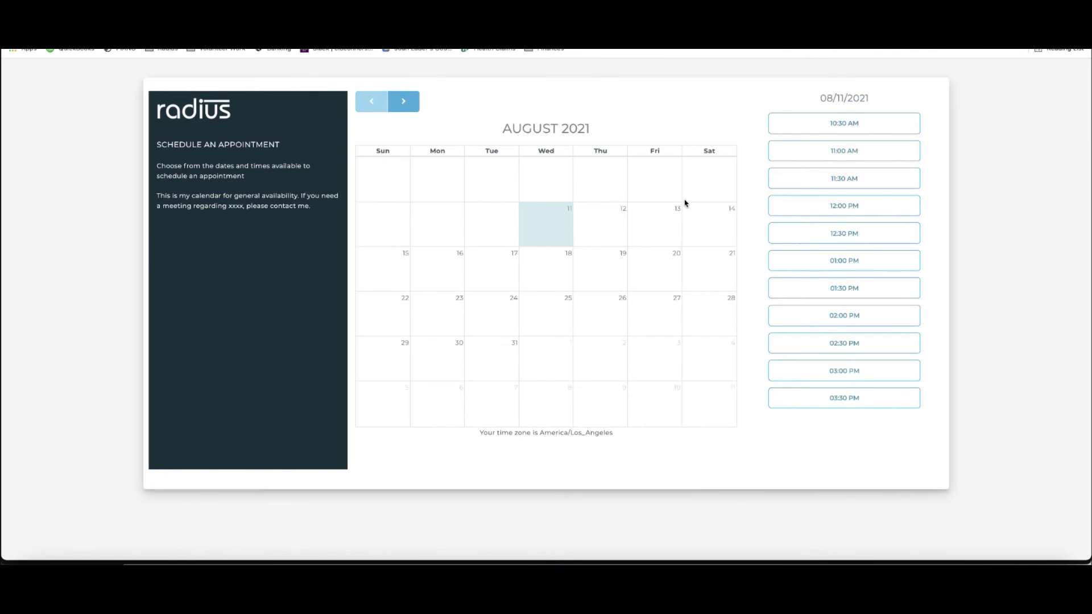
mouse_move(330, 197)
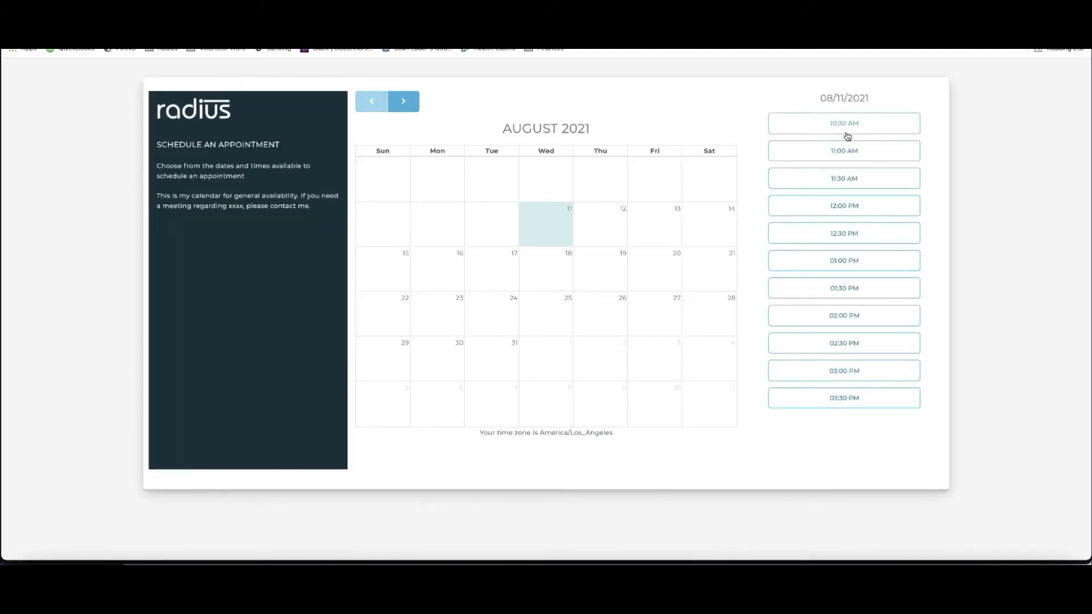
click(843, 123)
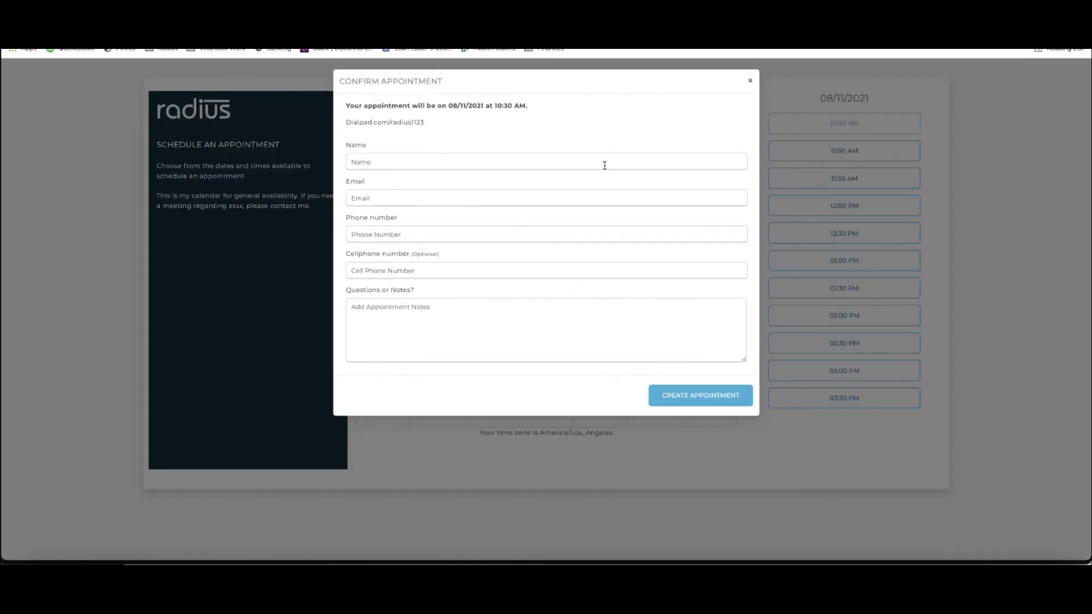
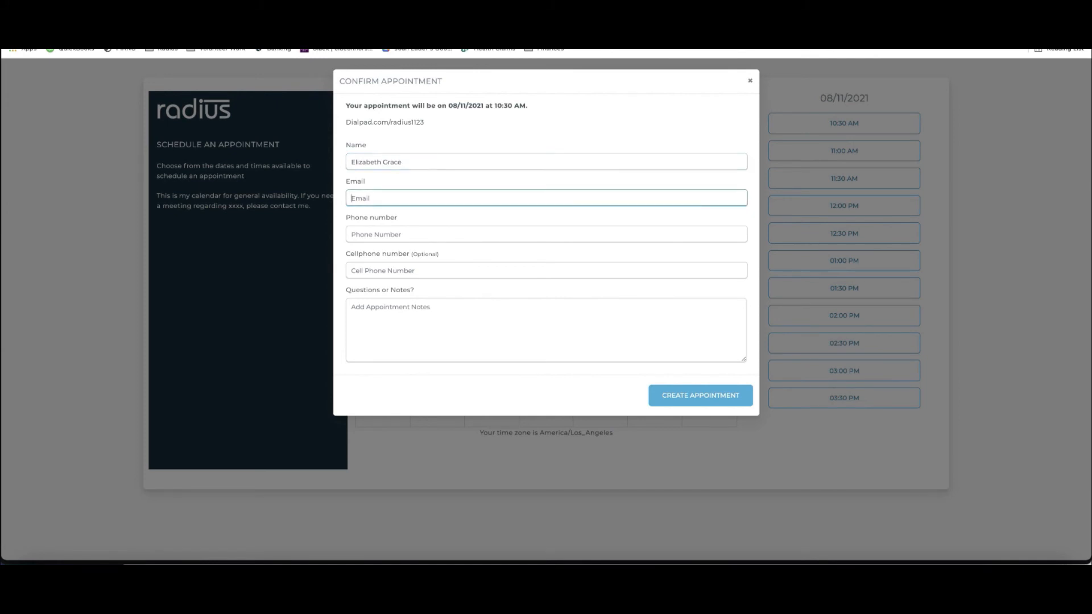
text(gar)
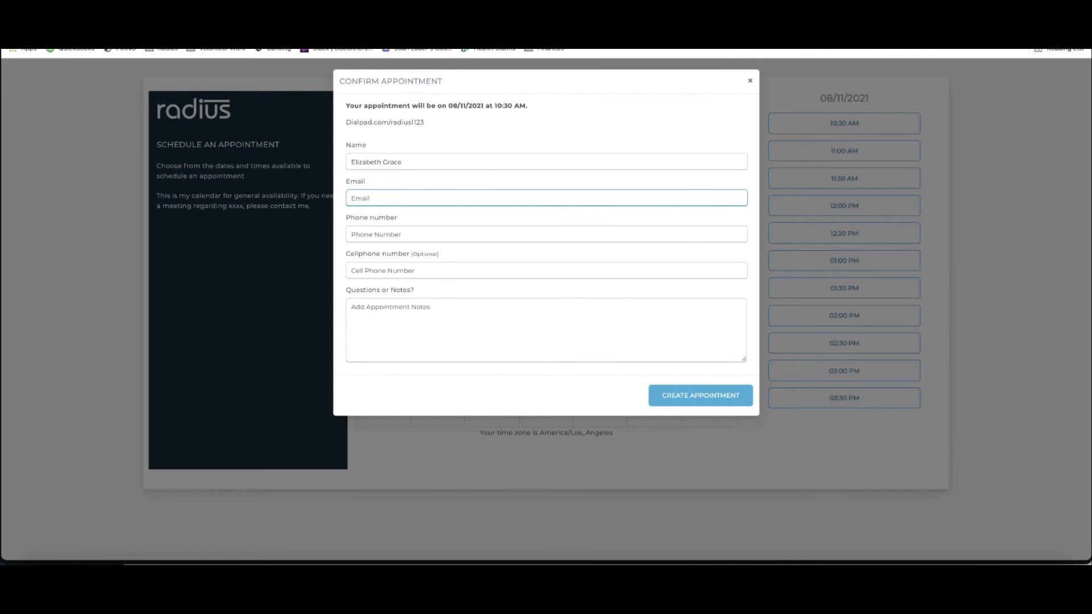
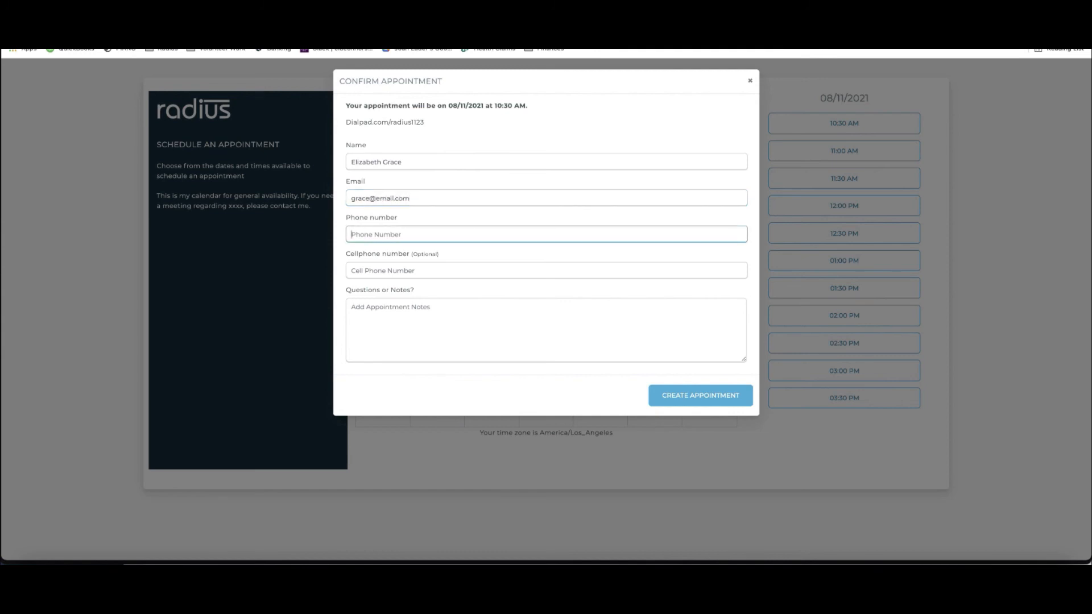
text(1112221111)
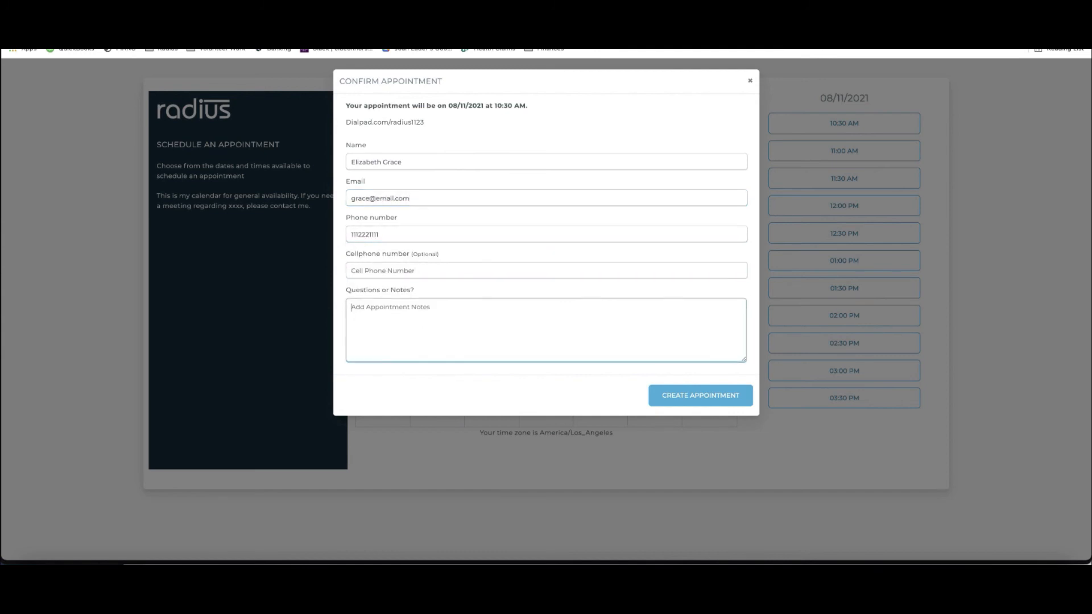
text(What is the color of the sky)
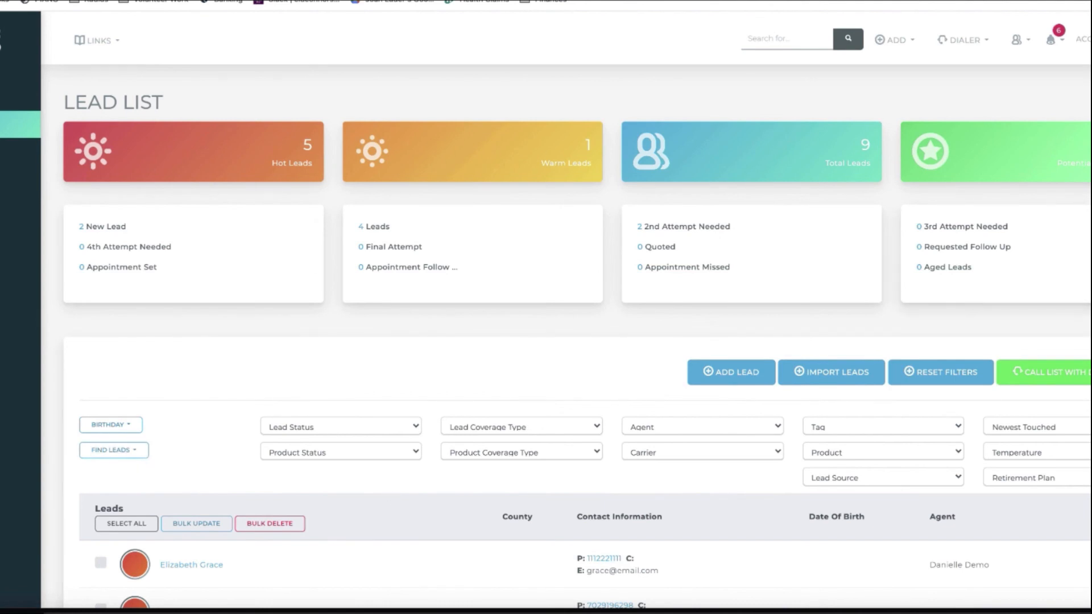
- Review the new lead's notes confirming the reminder email and 10:30 AM calendar event
scroll(down, 3)
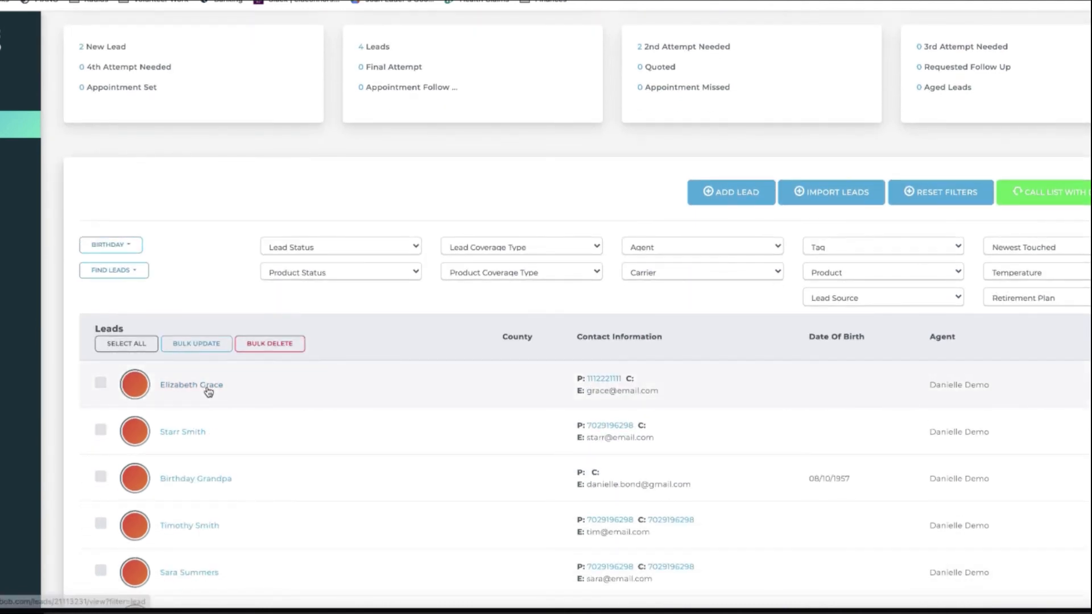
click(192, 384)
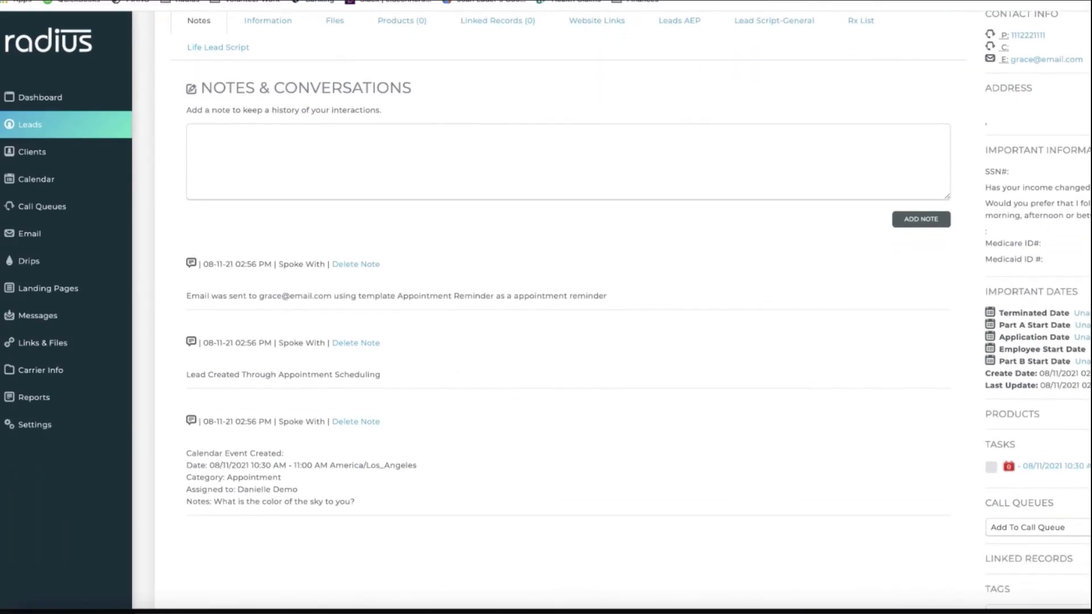
drag(185, 453, 354, 501)
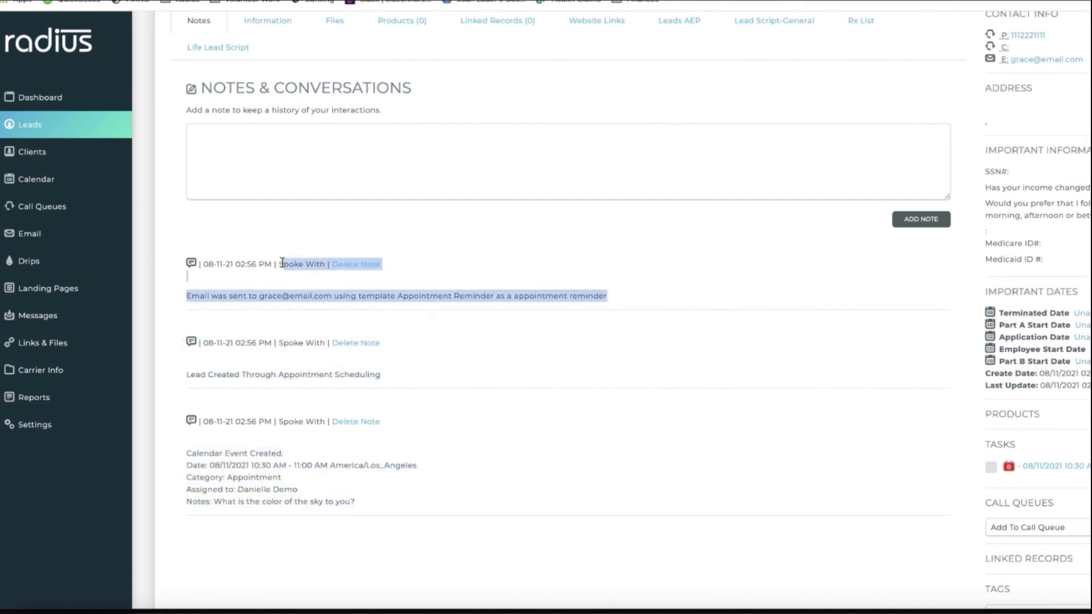
click(615, 254)
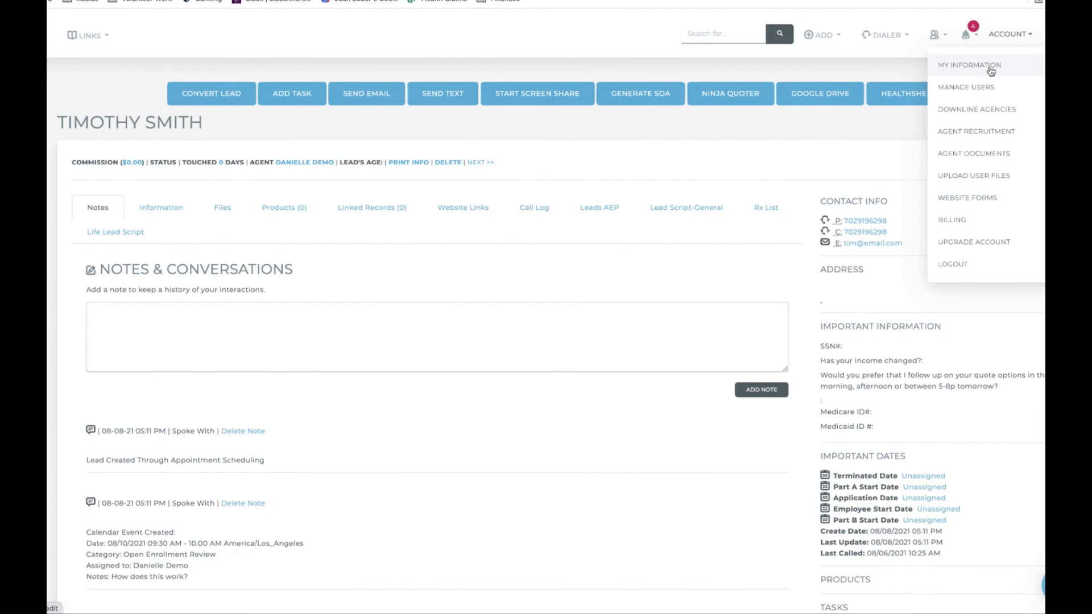
- Start Setup Offline Google Access from the Access tab of My Information
click(973, 64)
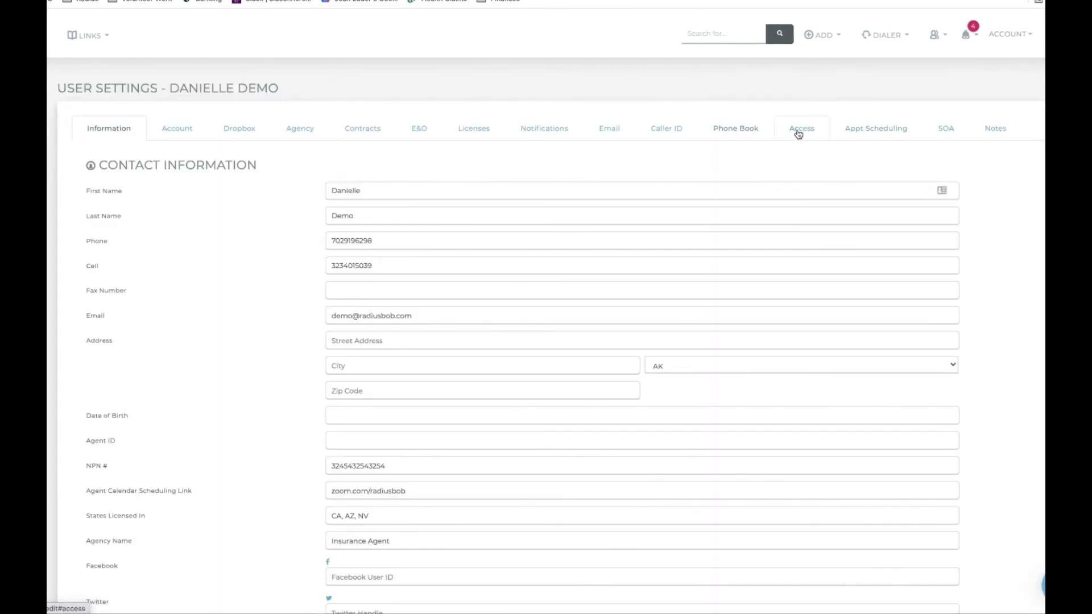
click(801, 128)
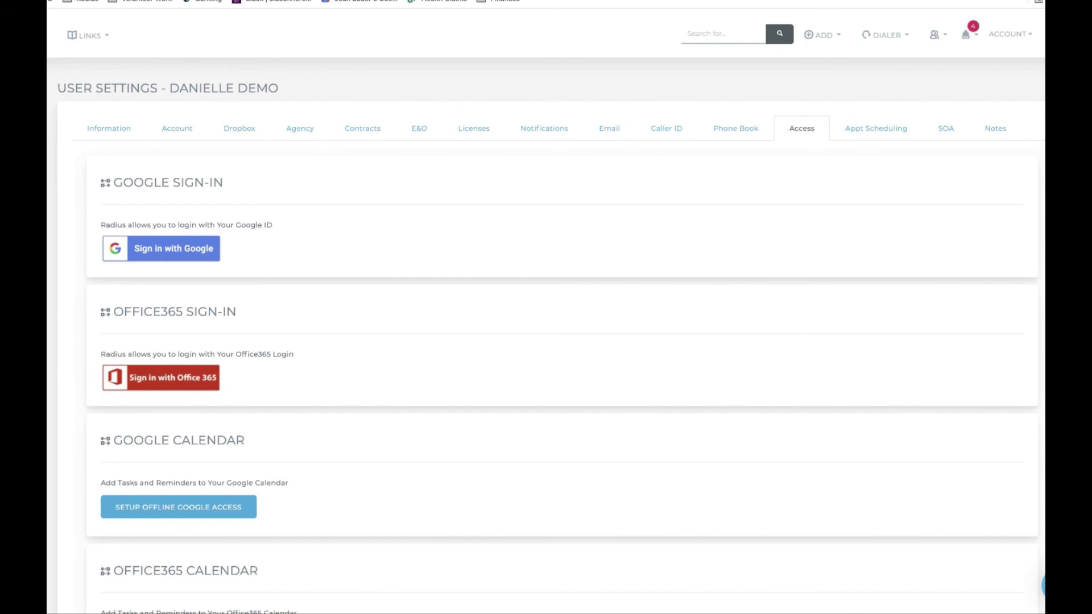
click(161, 248)
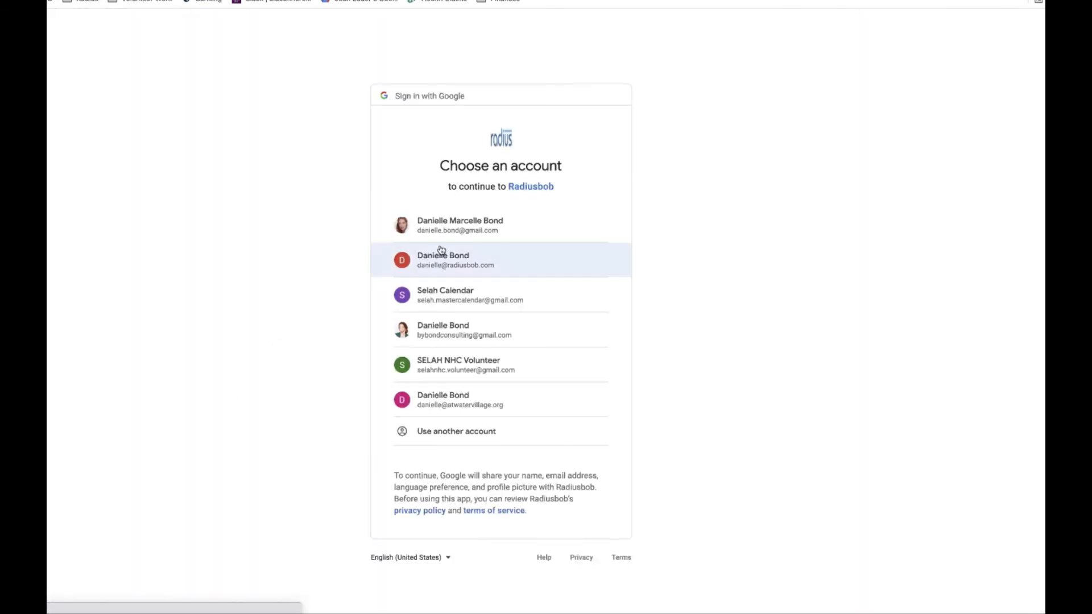
- Link the agent's Google account and allow Radius access to its calendars
click(455, 261)
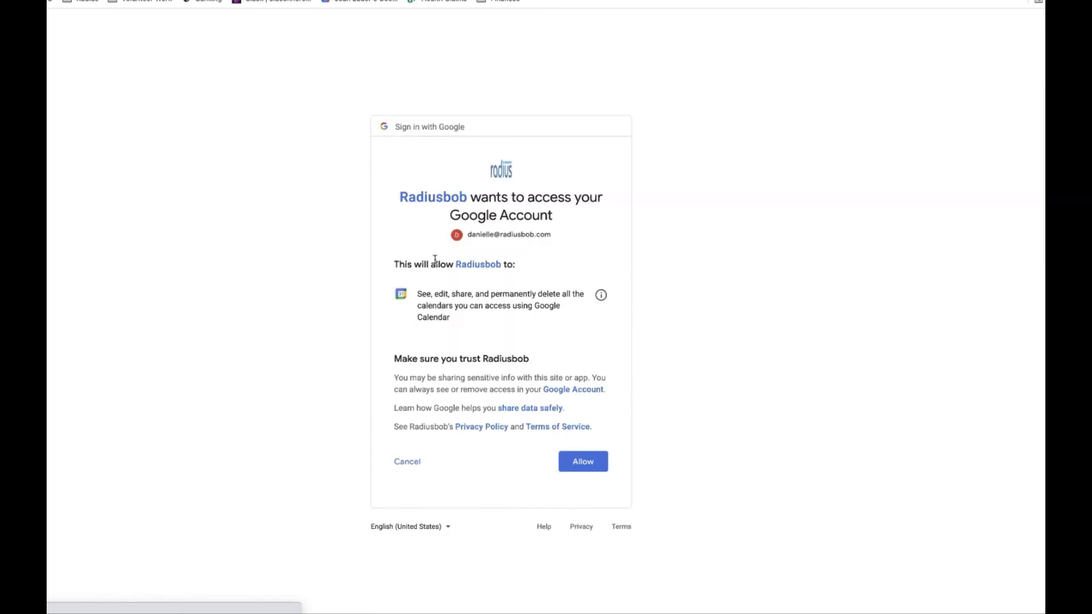
click(583, 461)
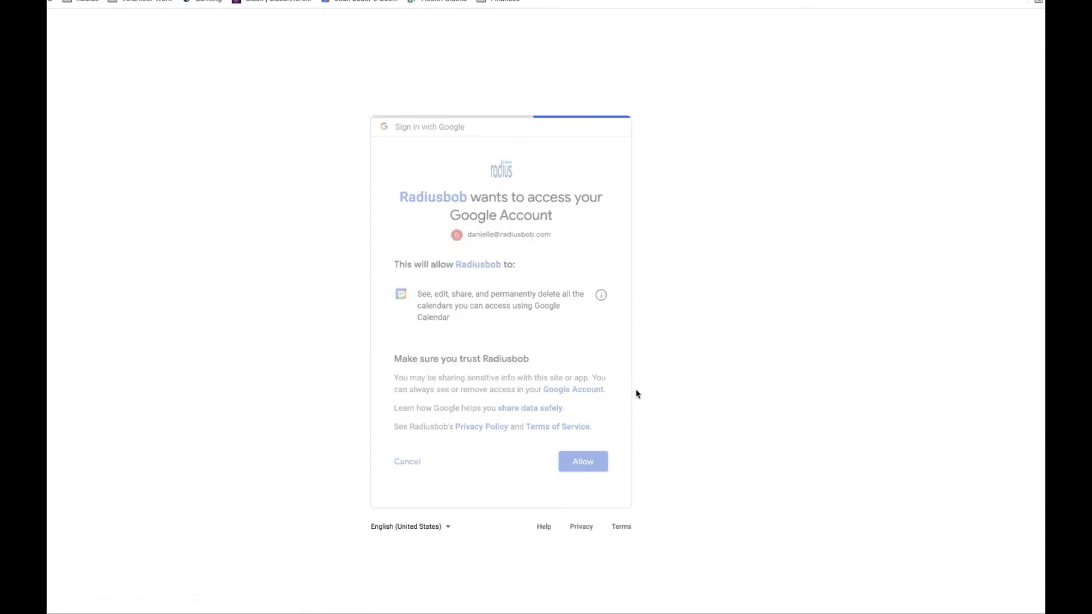
click(583, 461)
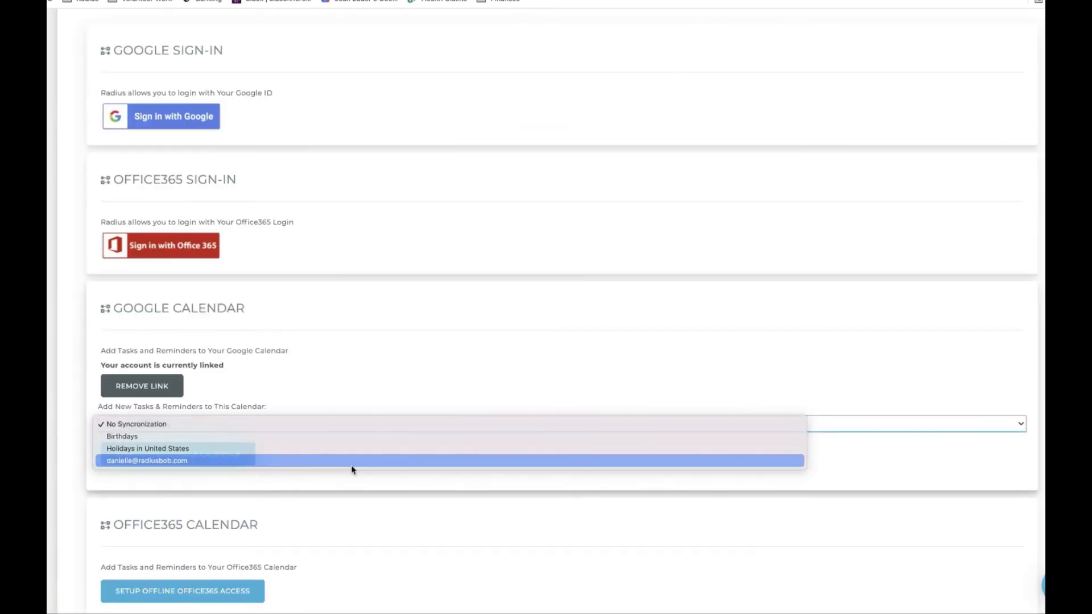
- Sync new tasks and reminders to the agent's own Google calendar and confirm the scheduled sync
click(147, 461)
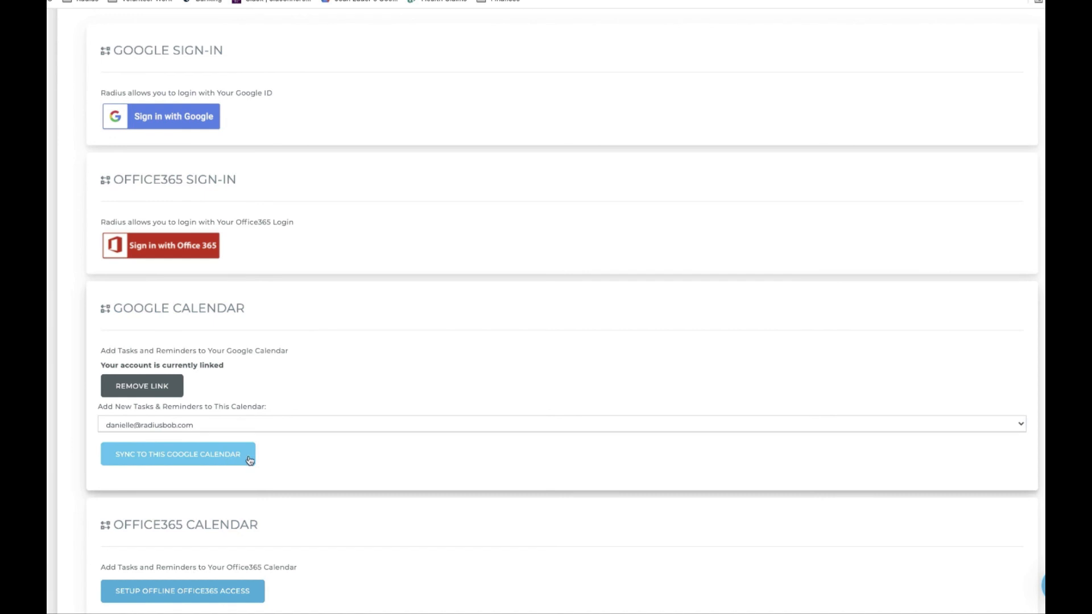
click(177, 454)
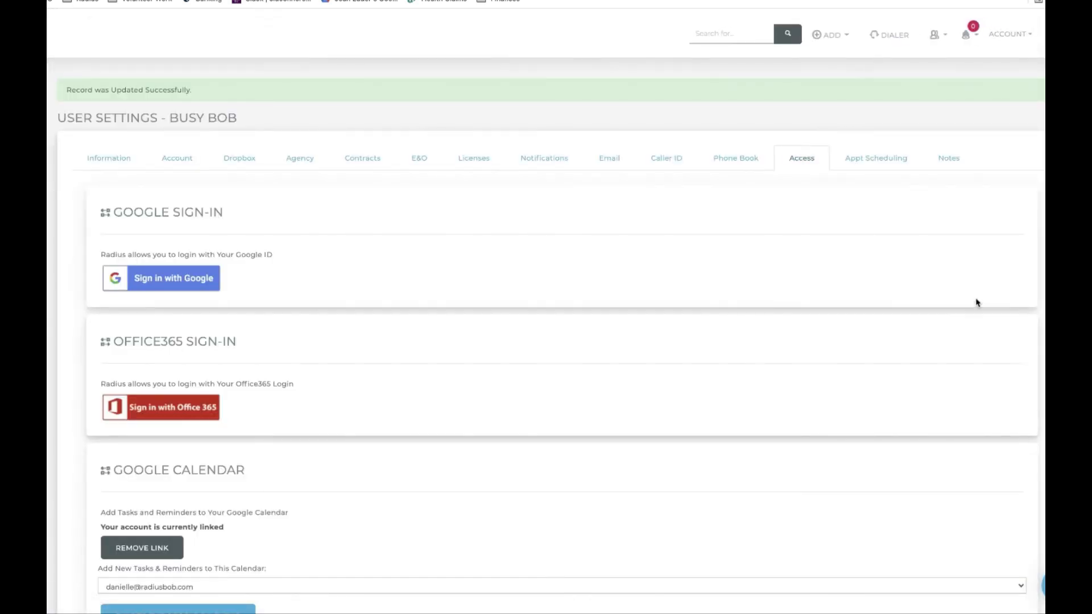
scroll(down, 3)
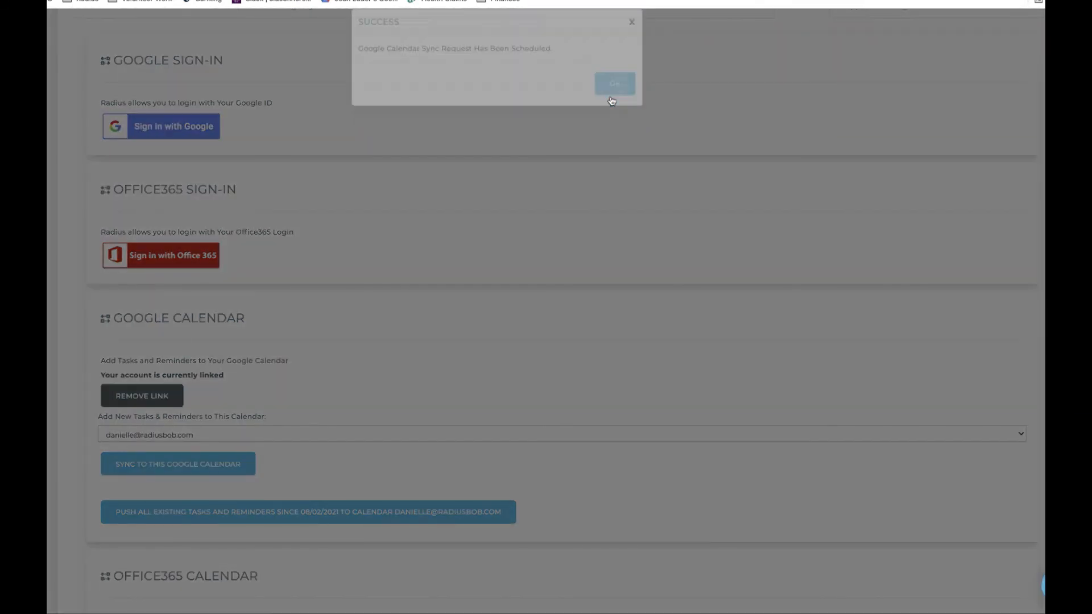
click(613, 83)
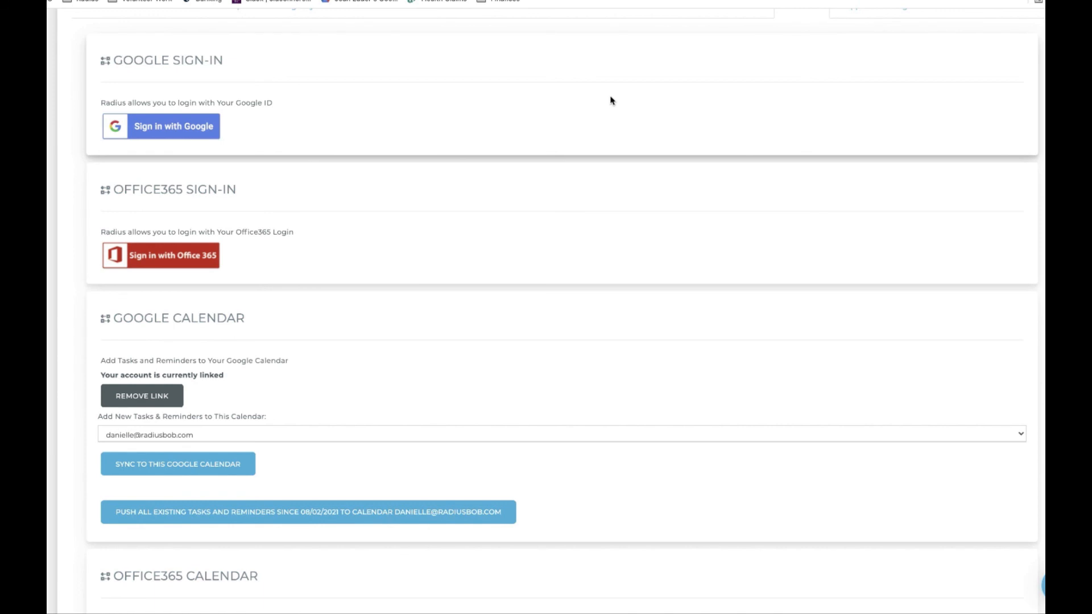
click(898, 140)
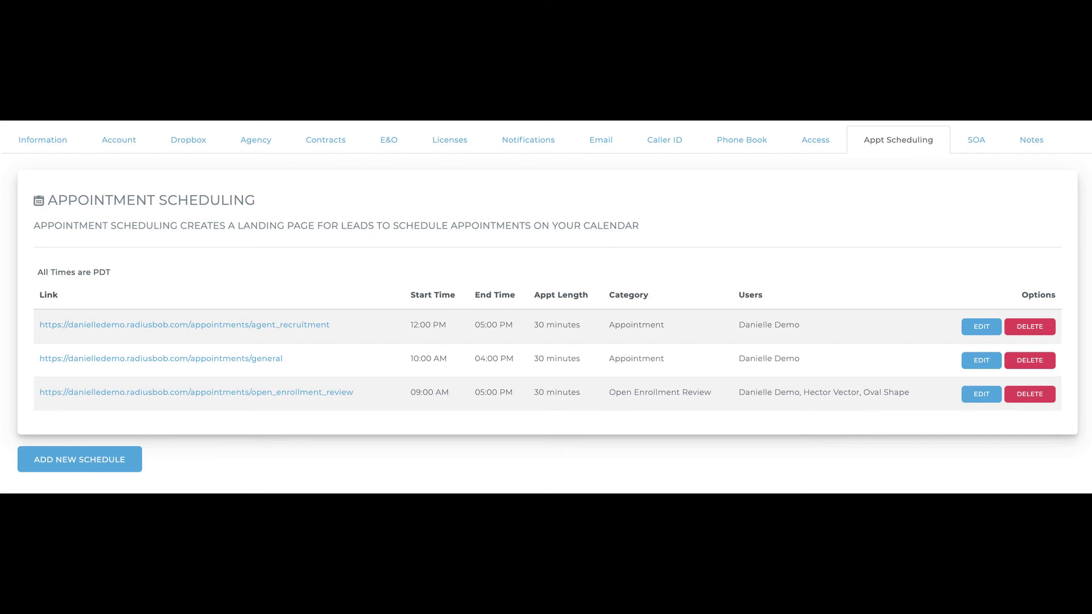